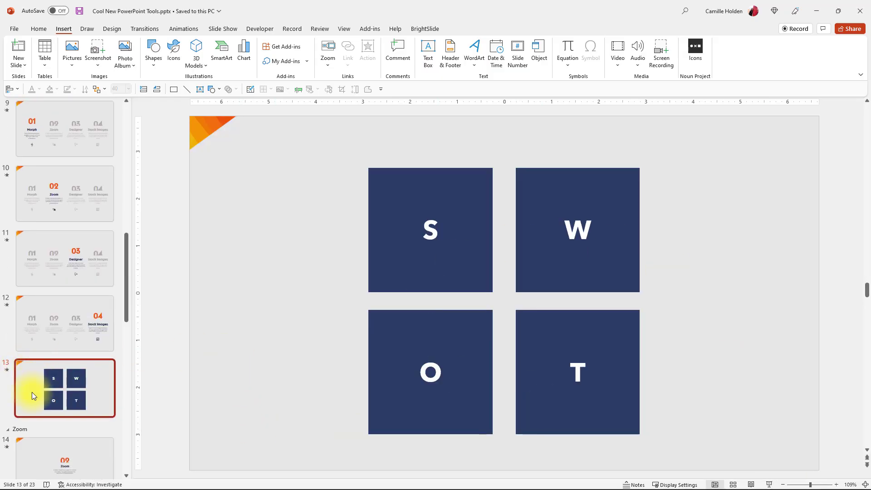
pyautogui.moveTo(91, 396)
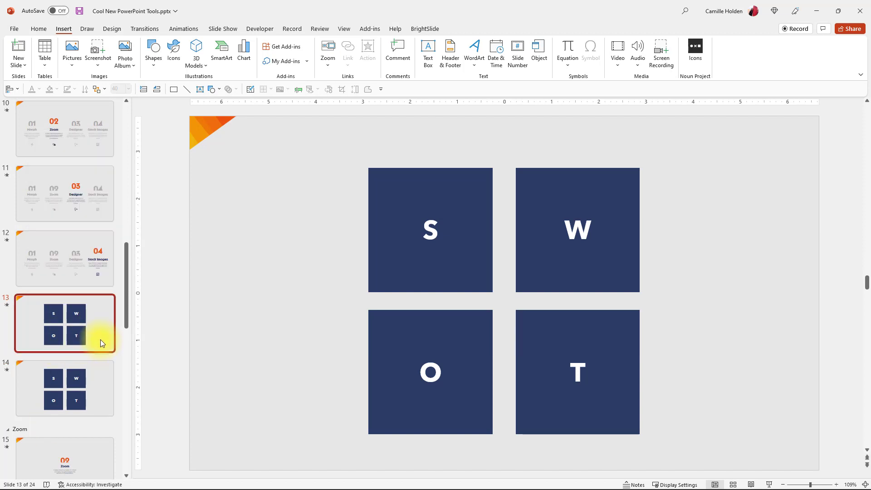
pyautogui.moveTo(81, 315)
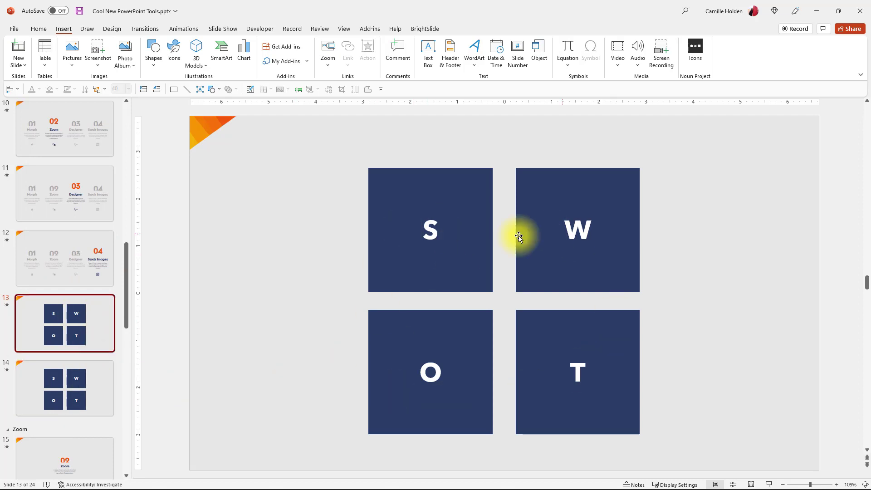
# Open the duplicated SWOT slide 14 and select its S square
pyautogui.click(64, 388)
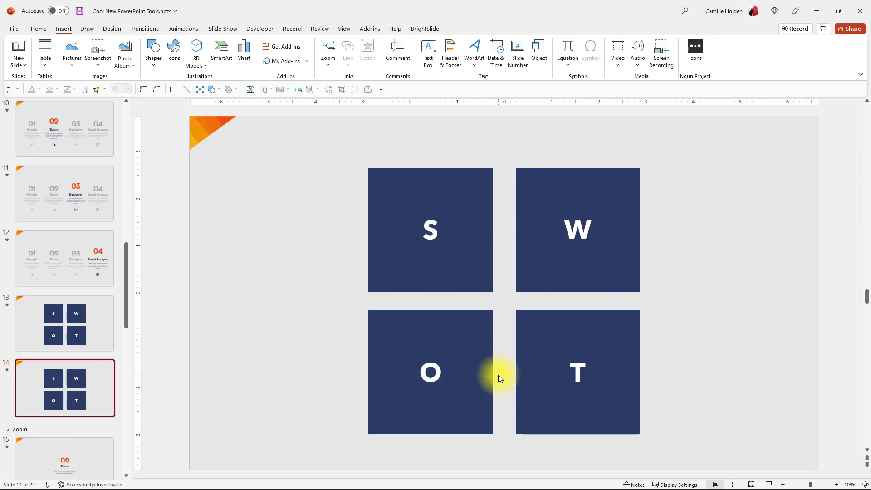
pyautogui.moveTo(448, 292)
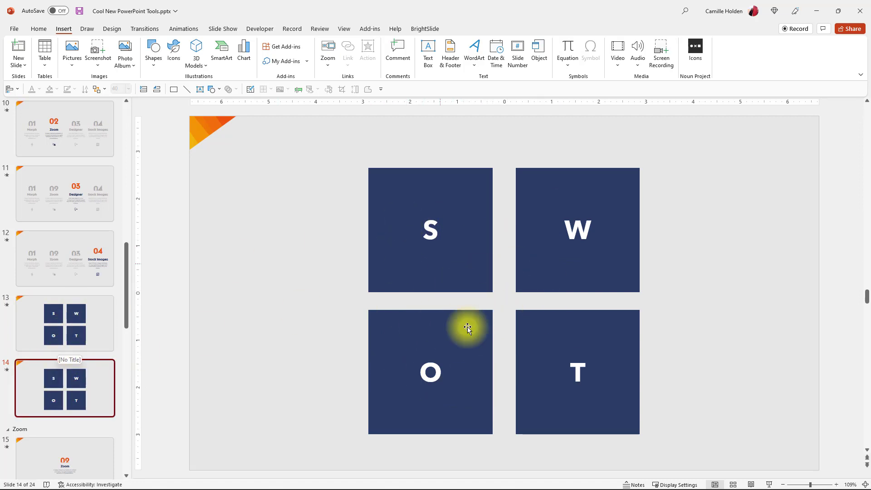
pyautogui.click(429, 230)
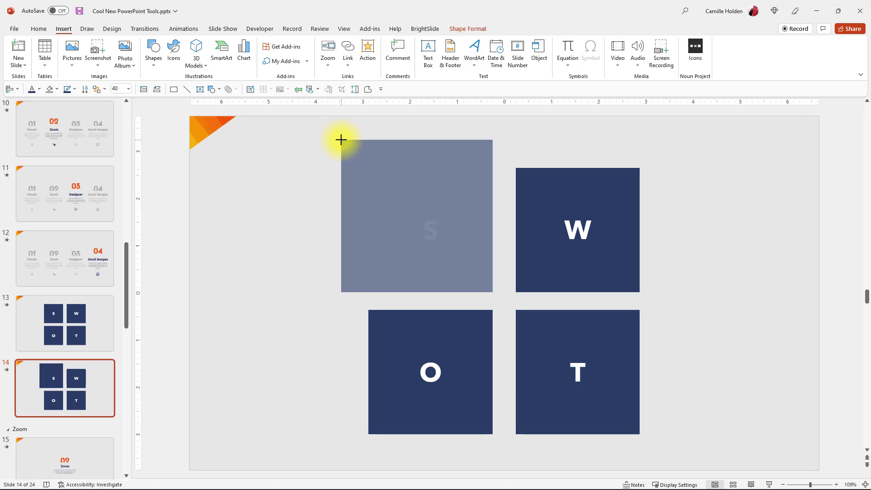
# Enlarge the S square up and to the left and make it orange
pyautogui.click(416, 216)
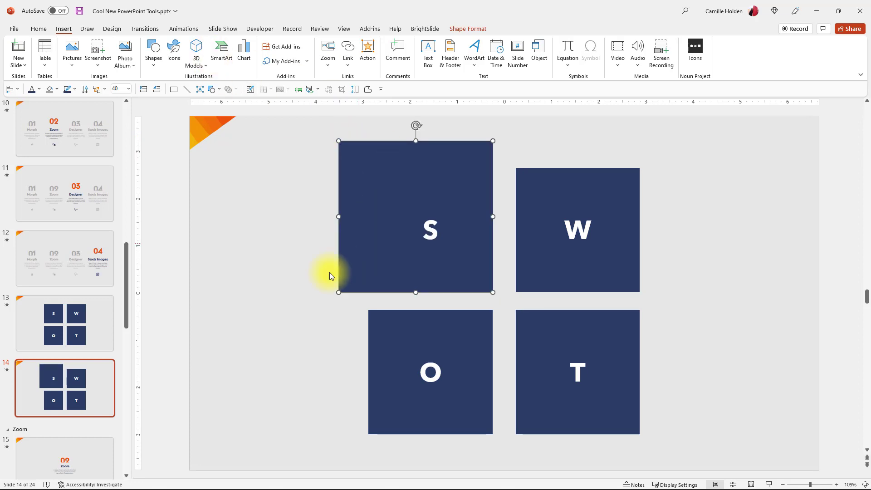
pyautogui.moveTo(466, 227)
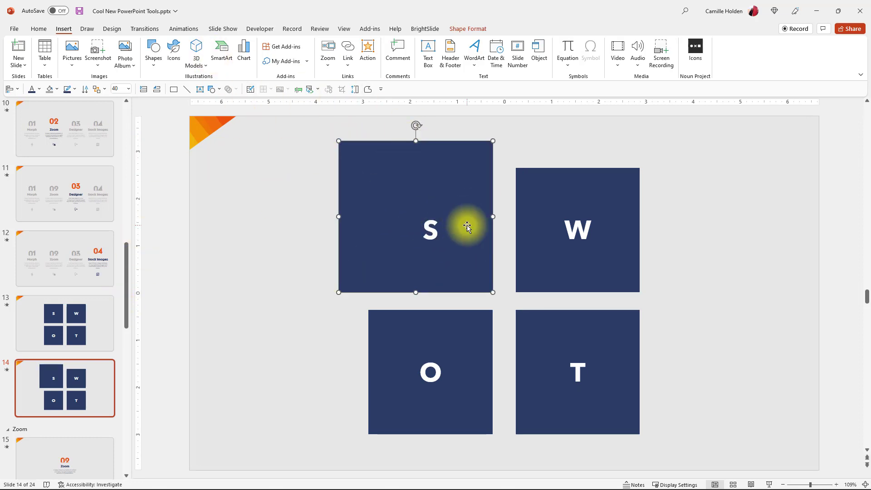
pyautogui.moveTo(384, 248)
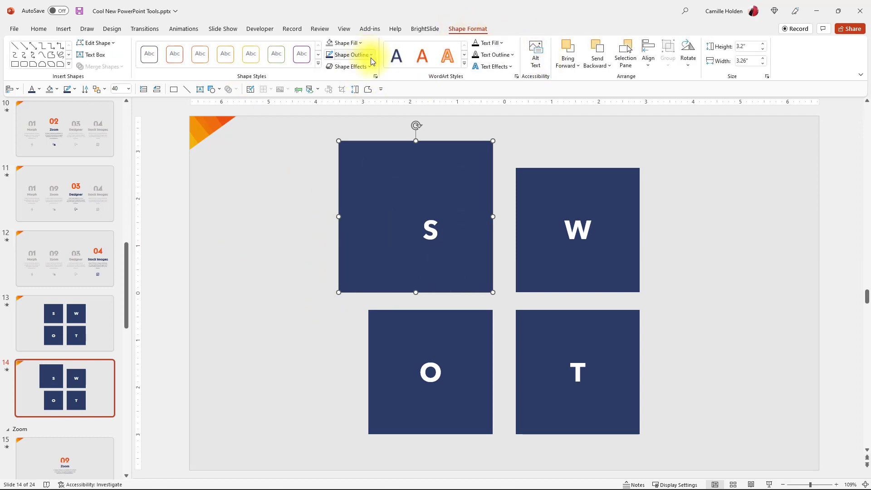
pyautogui.click(349, 67)
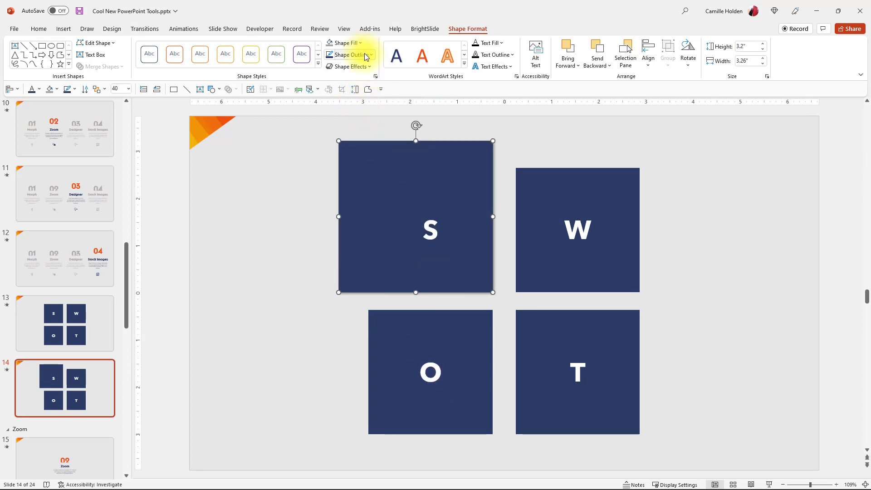
pyautogui.click(349, 55)
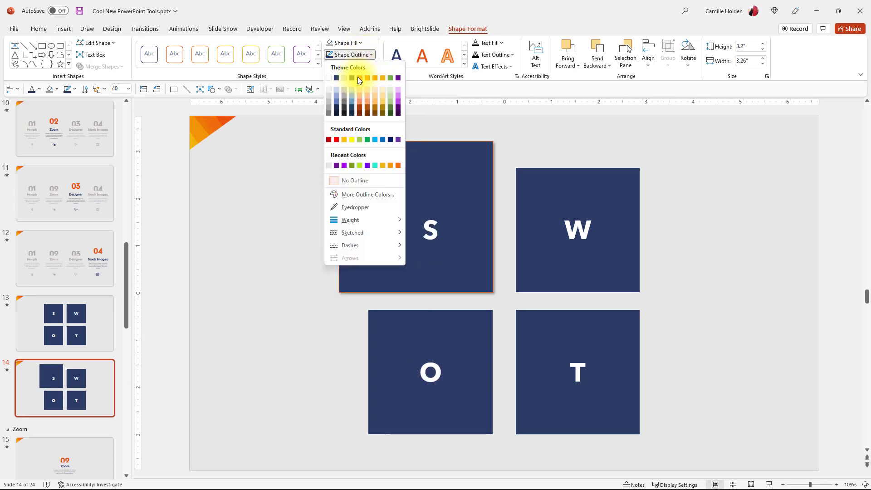
pyautogui.click(341, 42)
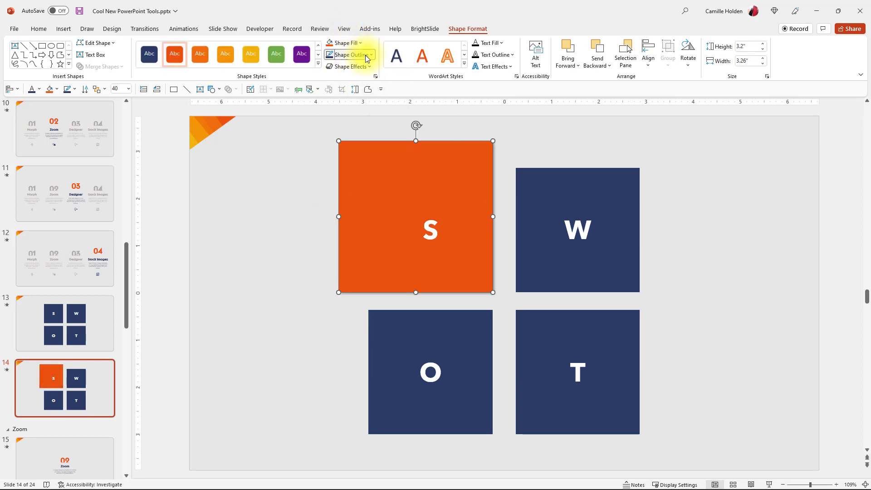
# Turn the W, O and T squares gray
pyautogui.click(349, 55)
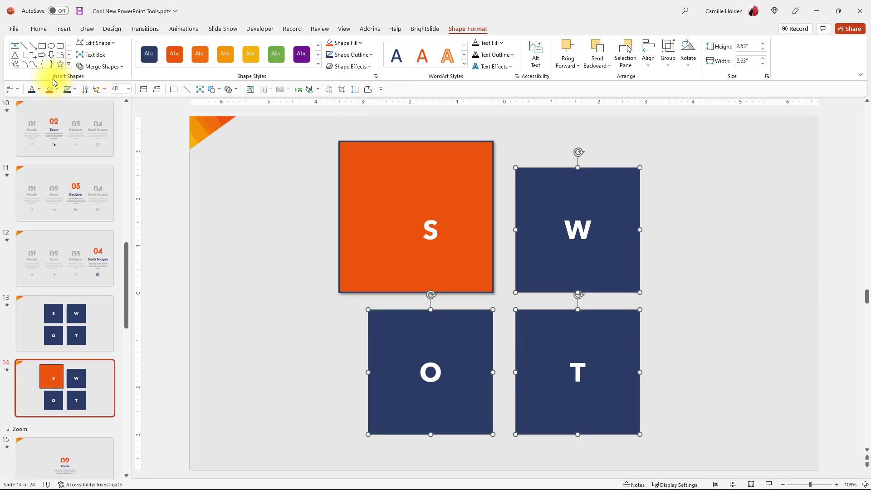
pyautogui.click(341, 43)
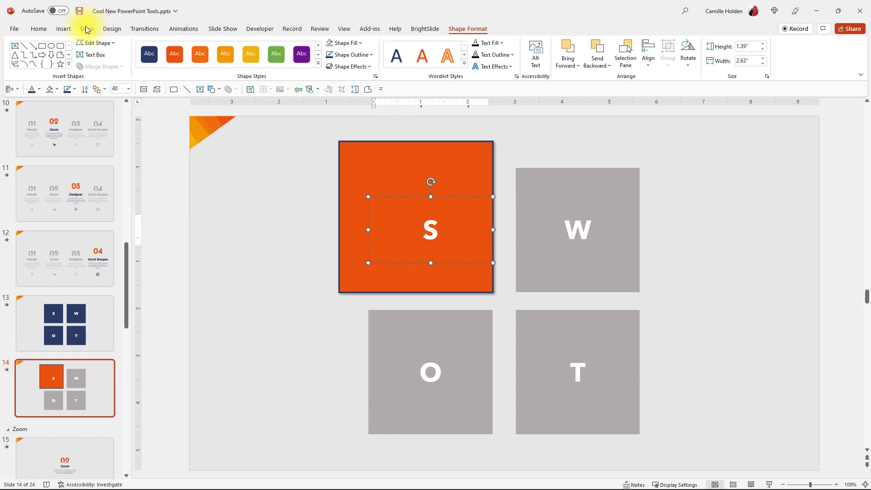
pyautogui.click(38, 28)
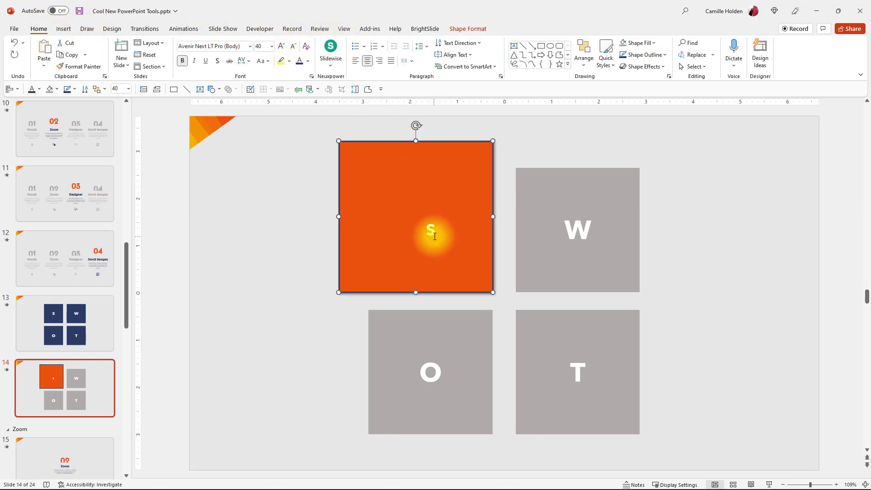
# Type the STRENGTHS heading and a =lorem() placeholder paragraph at font size 10
pyautogui.write('STR')
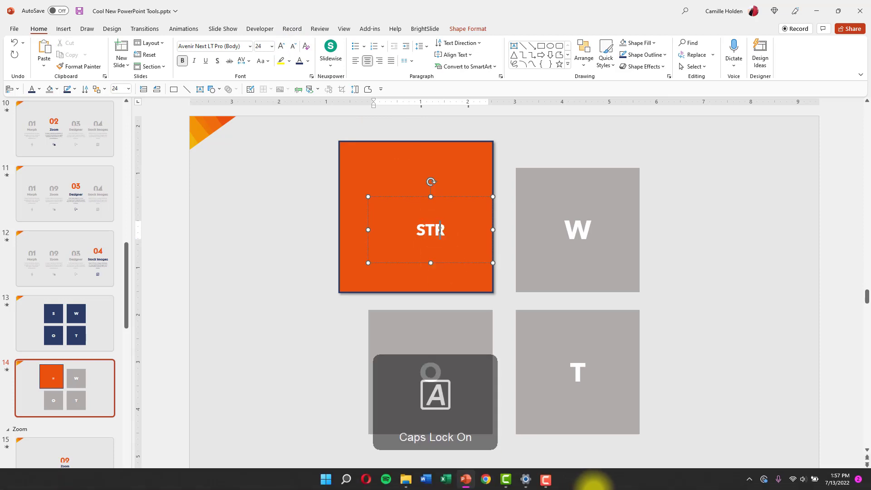
pyautogui.write('ENGTHS')
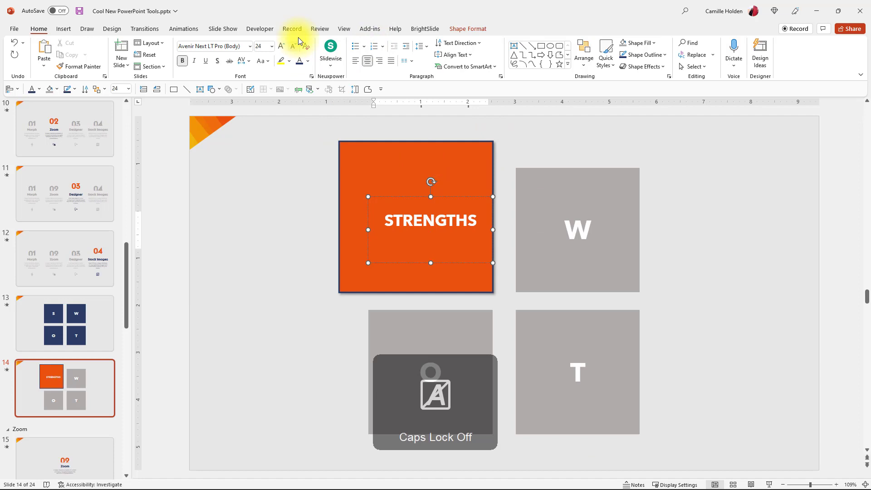
pyautogui.click(272, 46)
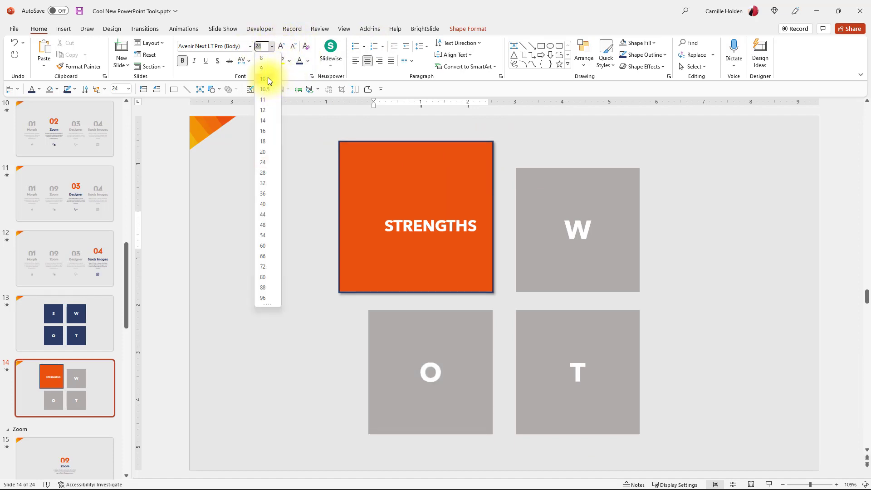
pyautogui.click(262, 78)
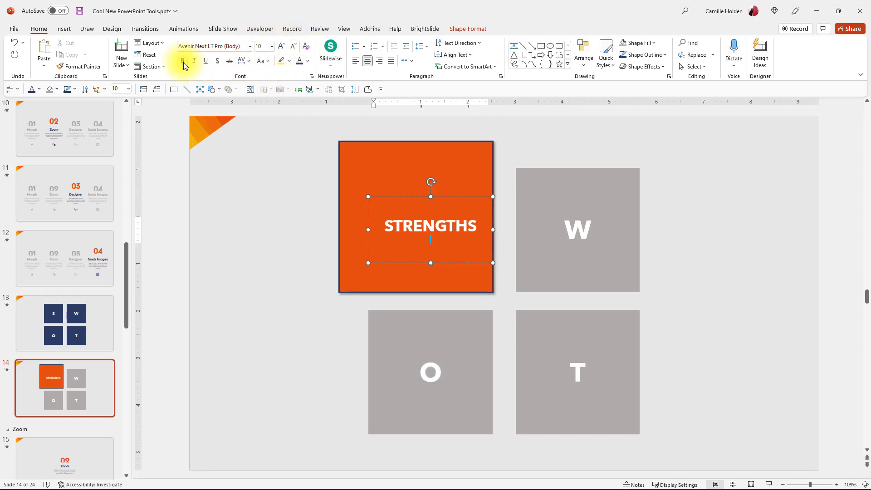
pyautogui.write('=lorem')
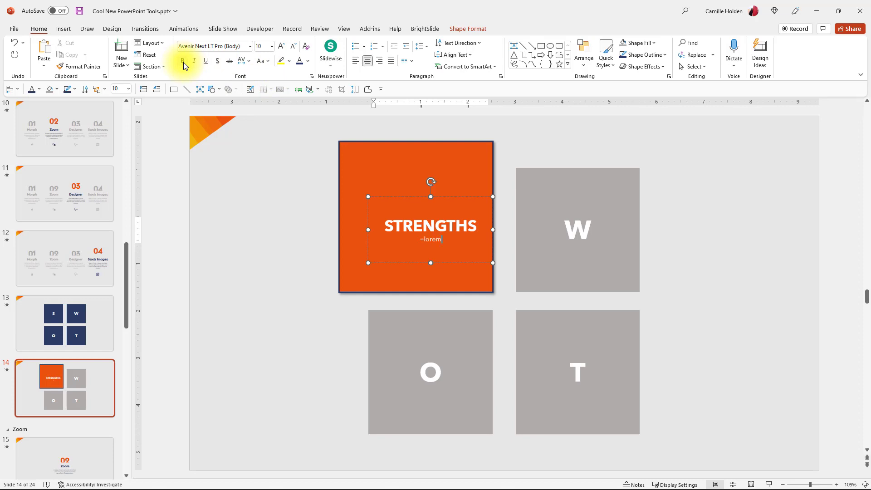
pyautogui.write('(')
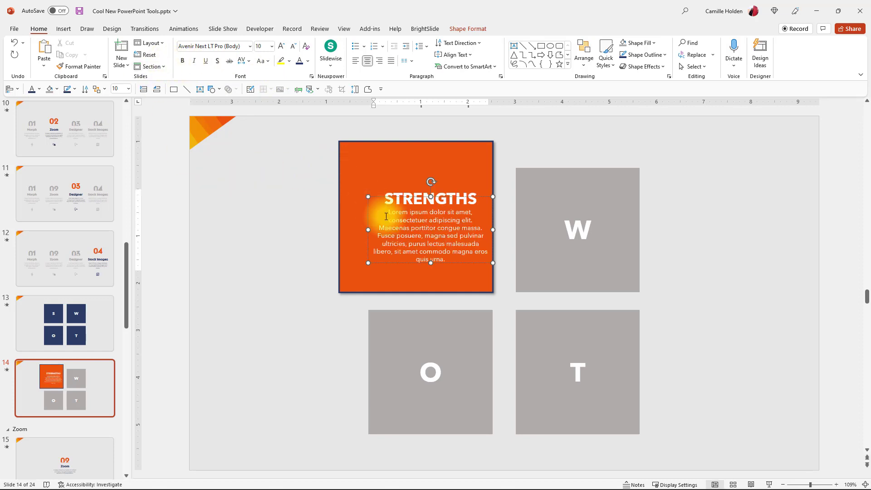
# Left-align and position the text, enlarge it twice, then return to slide 13
pyautogui.click(356, 61)
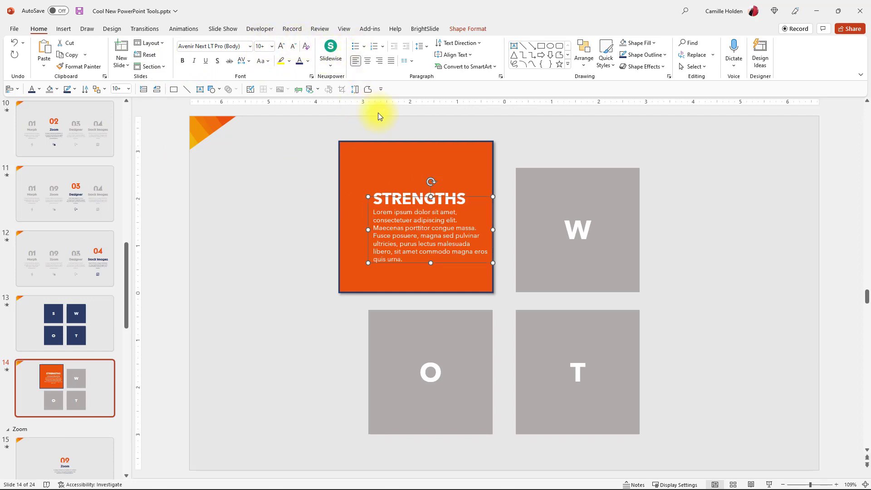
pyautogui.click(467, 221)
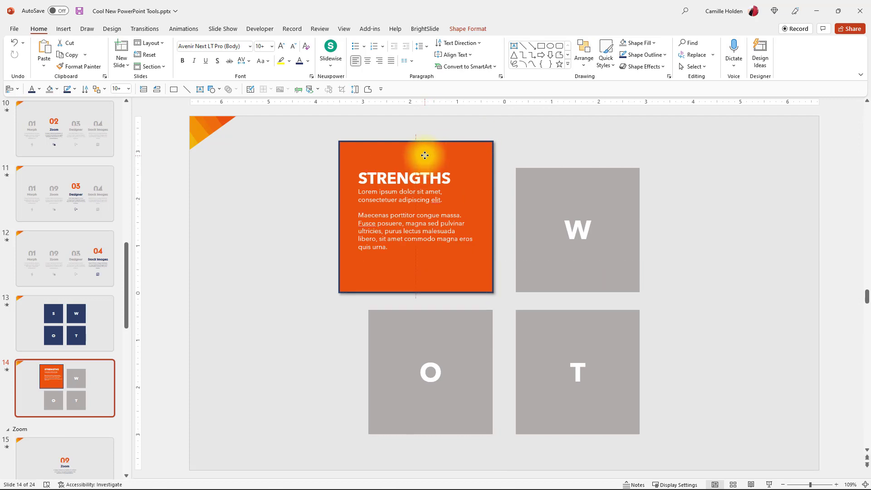
pyautogui.click(282, 46)
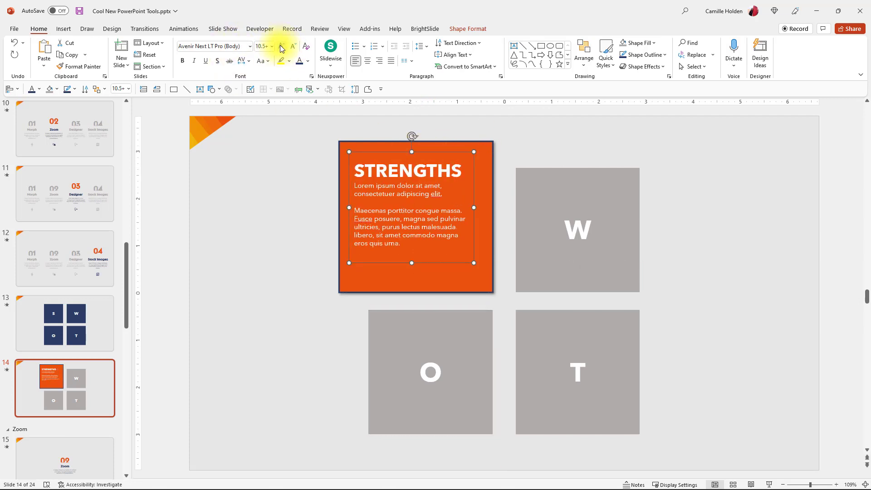
pyautogui.click(282, 46)
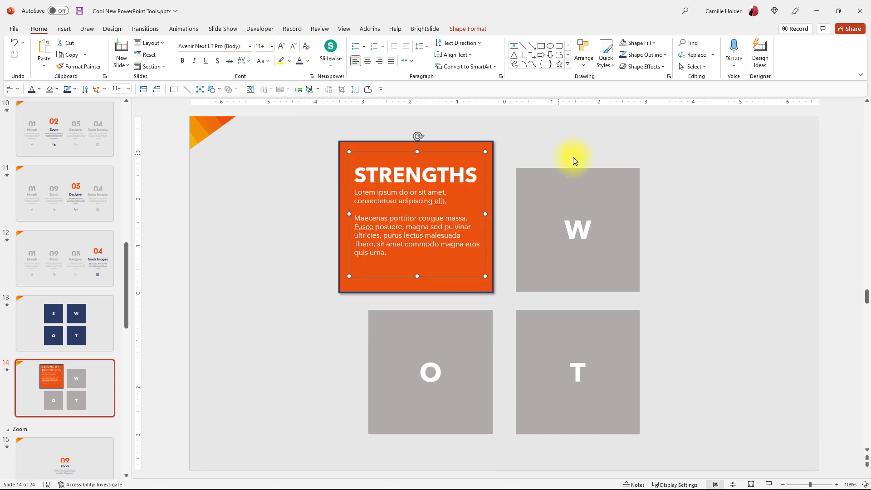
pyautogui.click(65, 323)
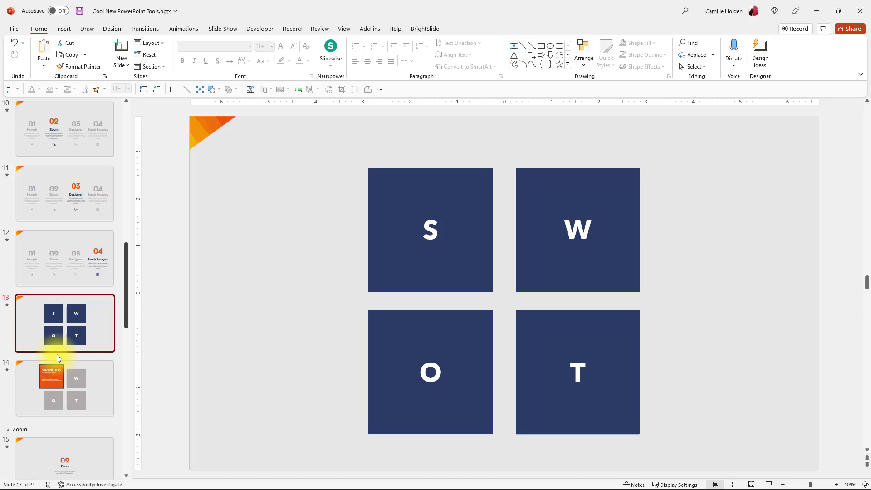
# Apply a Morph transition to slide 14 and review its Effect Options
pyautogui.click(64, 388)
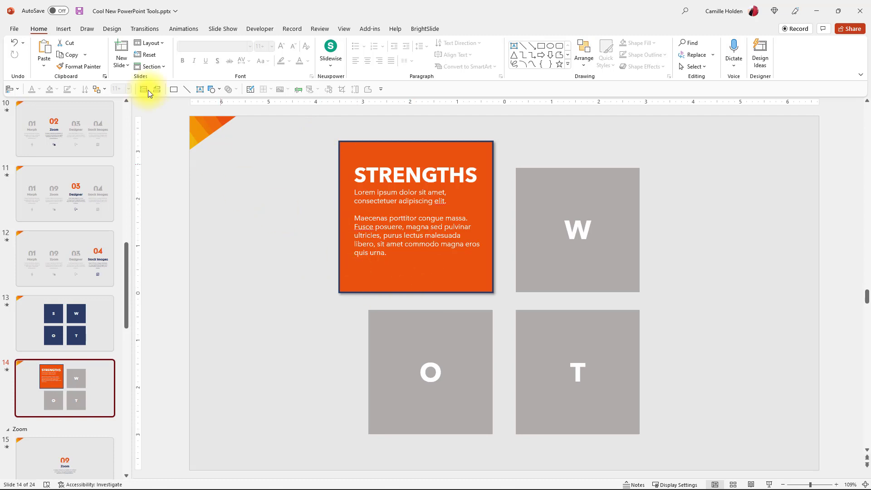
pyautogui.moveTo(69, 29)
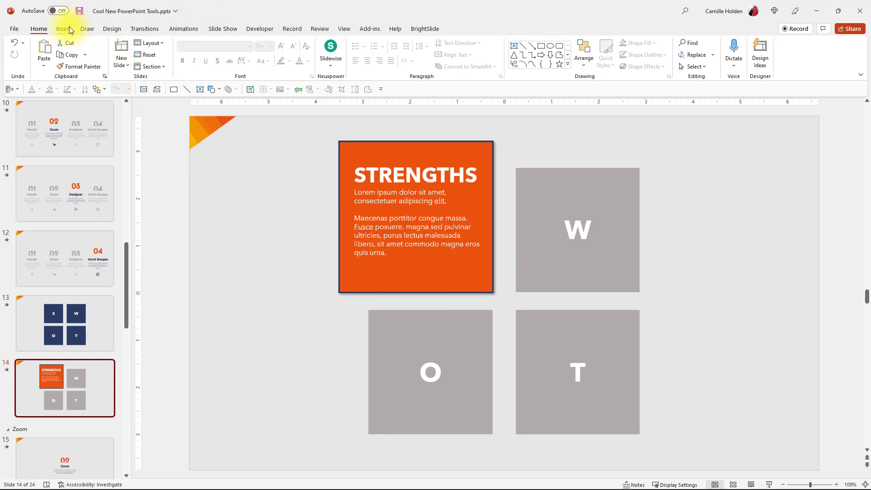
pyautogui.click(143, 28)
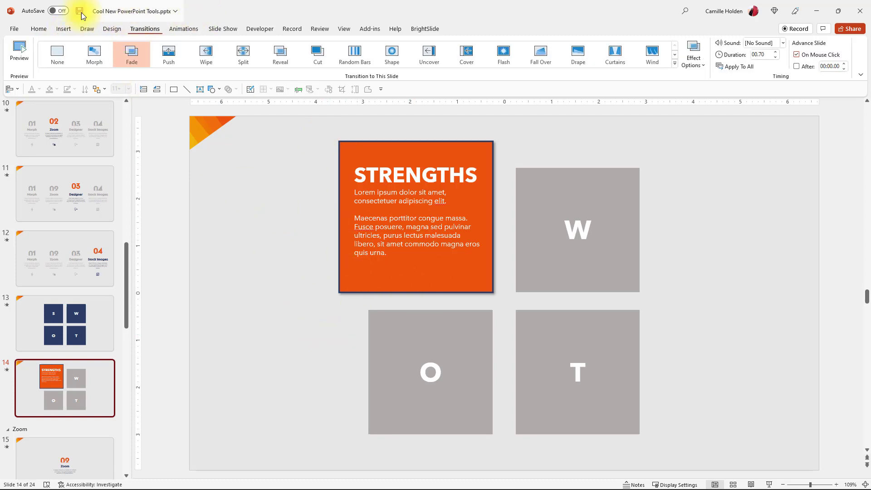
pyautogui.click(94, 54)
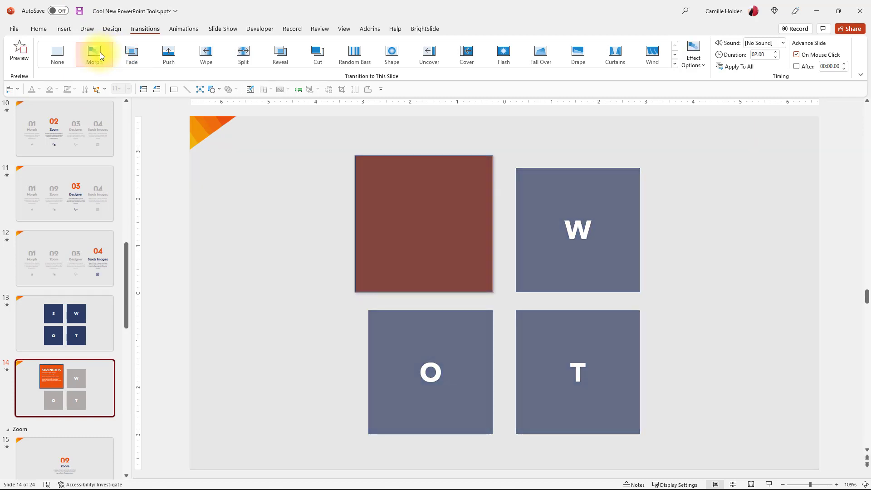
pyautogui.click(94, 54)
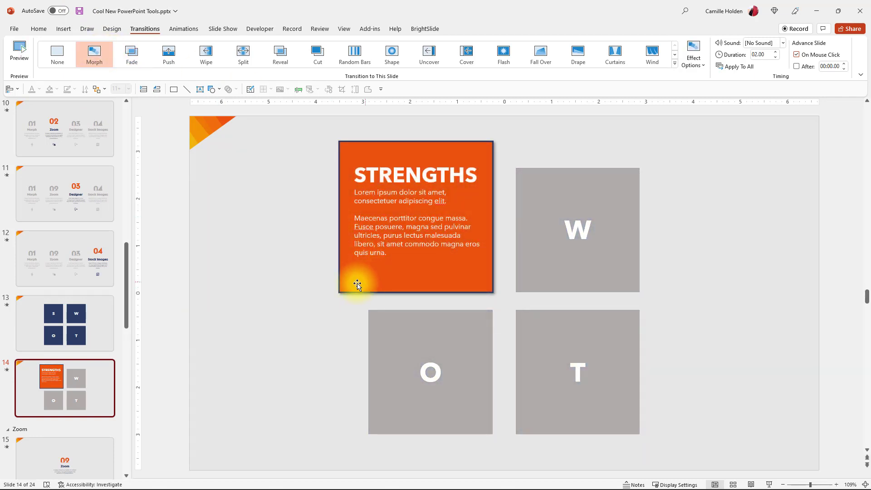
pyautogui.moveTo(219, 243)
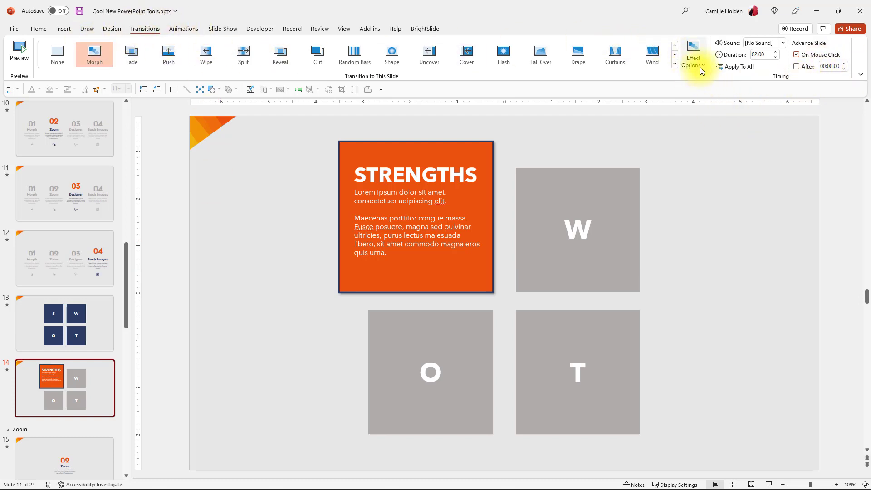
pyautogui.click(693, 54)
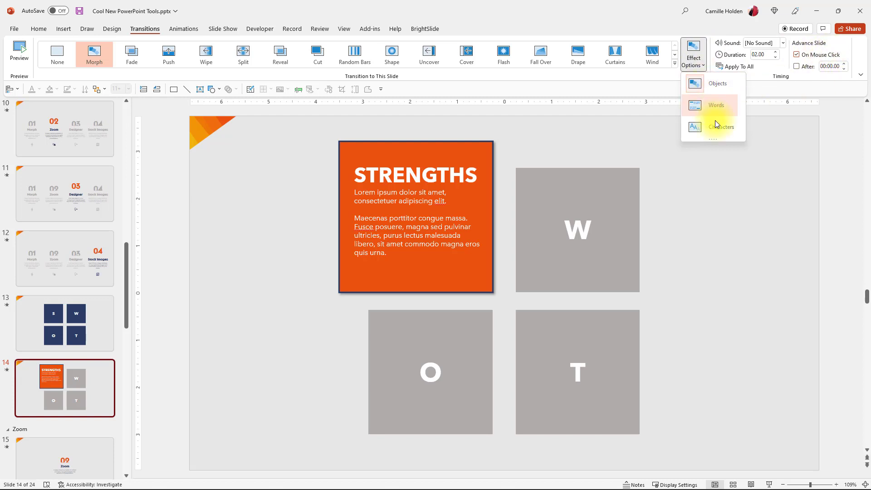
pyautogui.moveTo(749, 115)
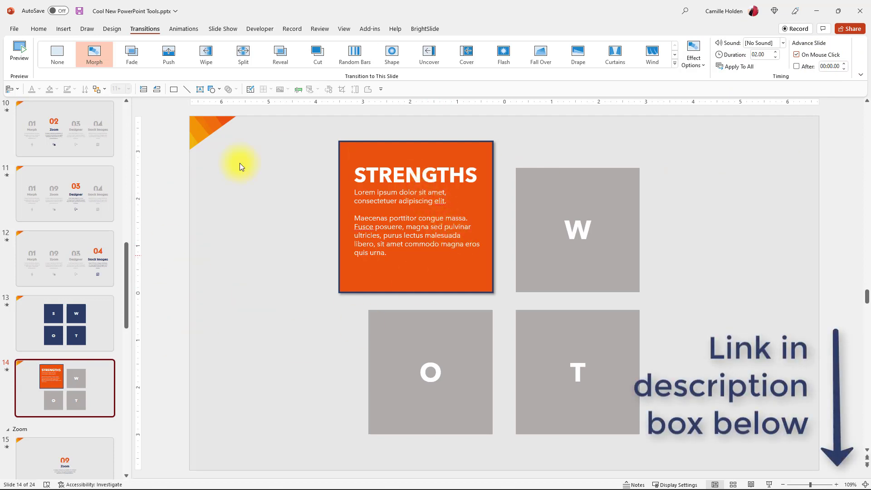
pyautogui.moveTo(282, 196)
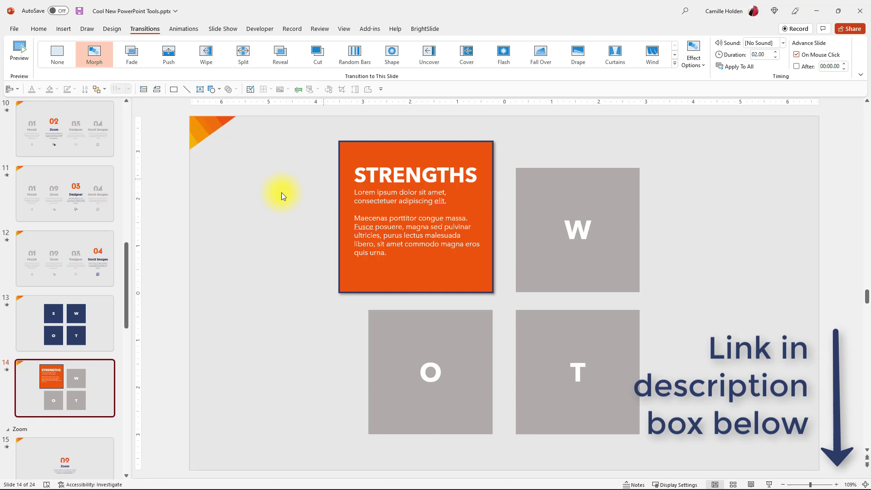
pyautogui.moveTo(186, 197)
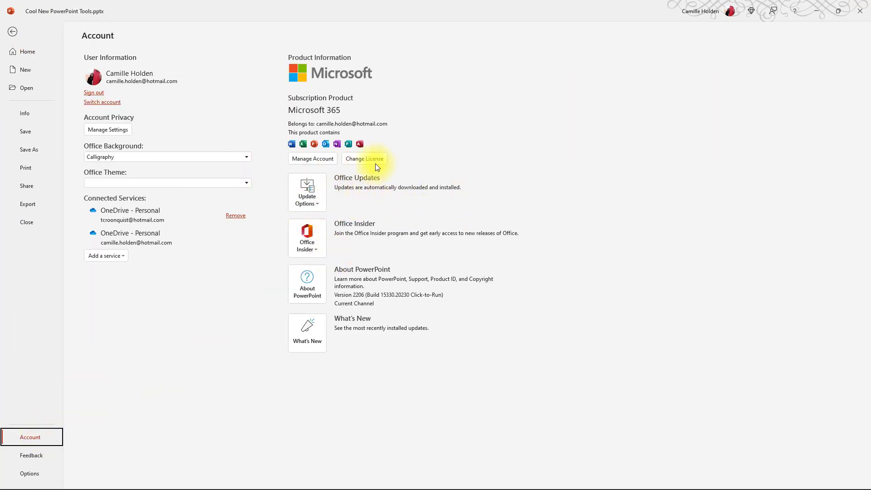
# Leave the Account backstage page and return to the presentation editor
pyautogui.click(13, 32)
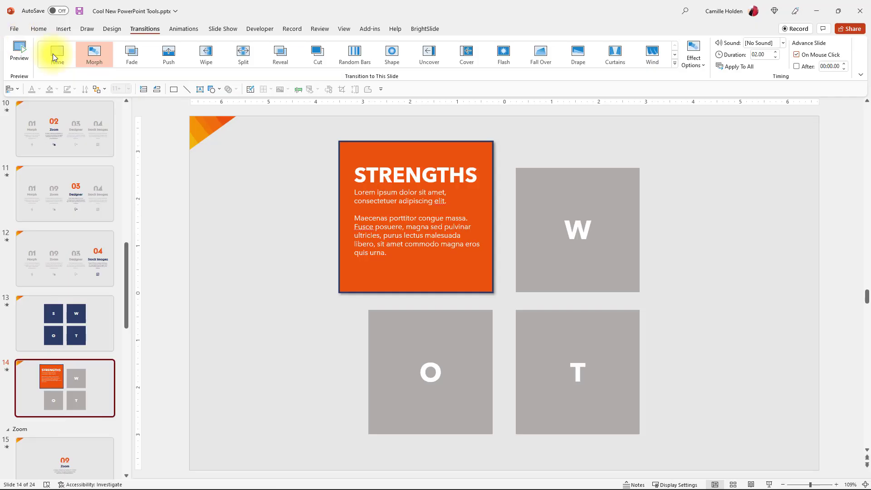
pyautogui.moveTo(62, 37)
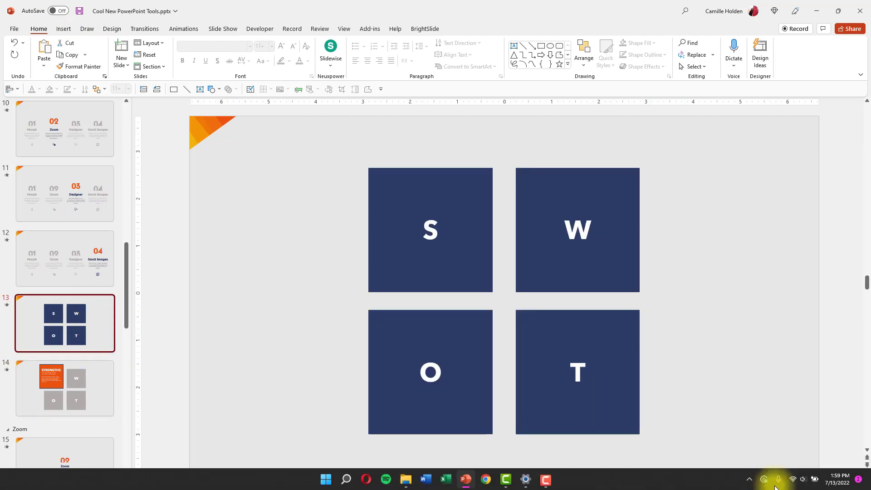
# Run the slide show to watch the SWOT grid morph into the Strengths slide
pyautogui.press('F5')
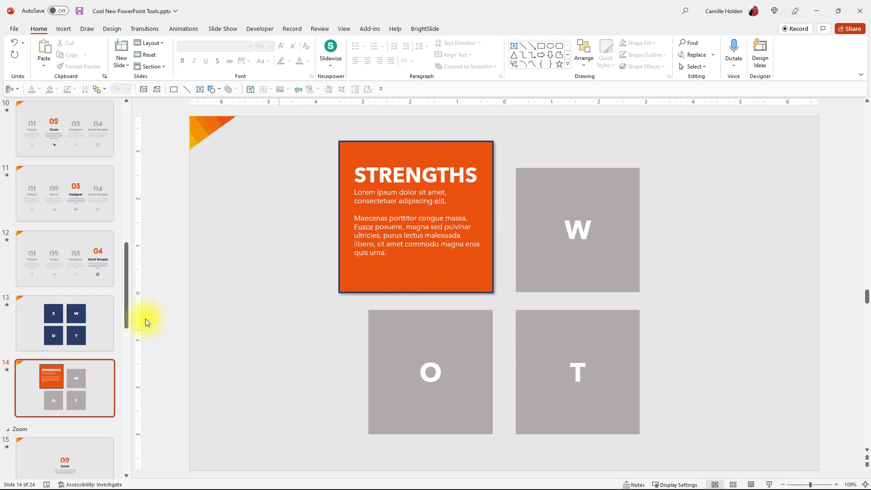
pyautogui.moveTo(118, 376)
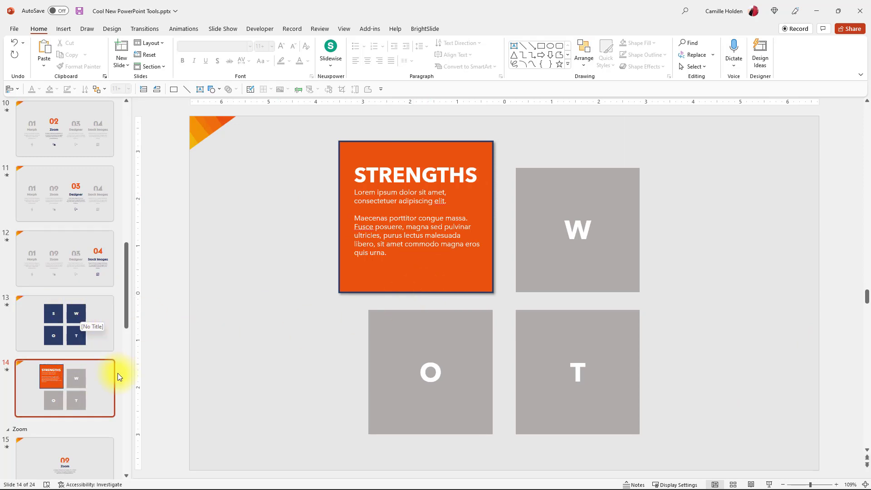
pyautogui.moveTo(107, 350)
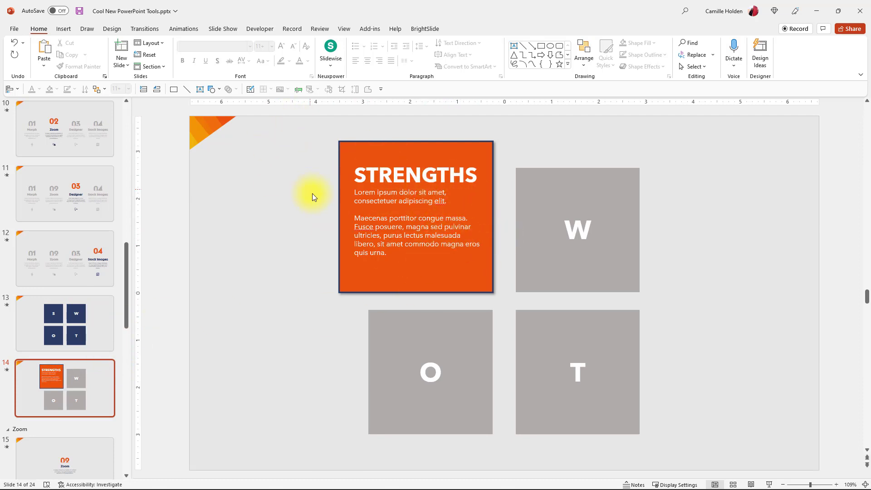
pyautogui.moveTo(101, 442)
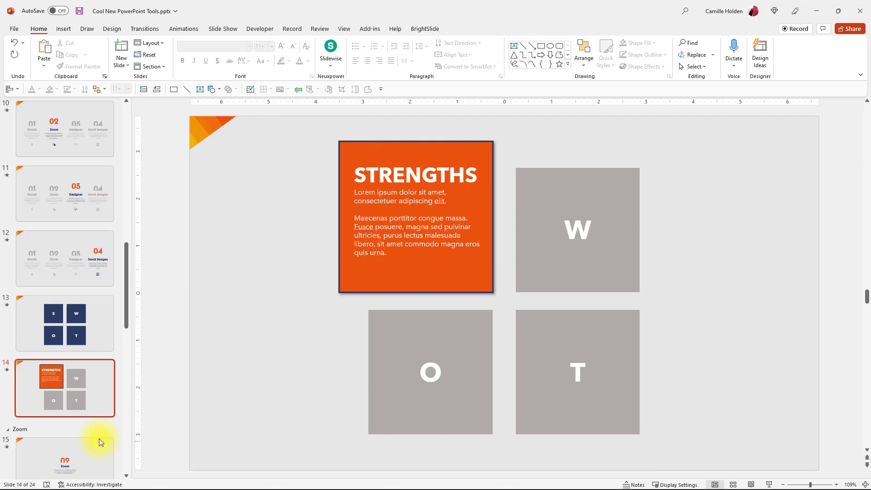
# Start presenting from the 02 Zoom section slide 15
pyautogui.click(64, 455)
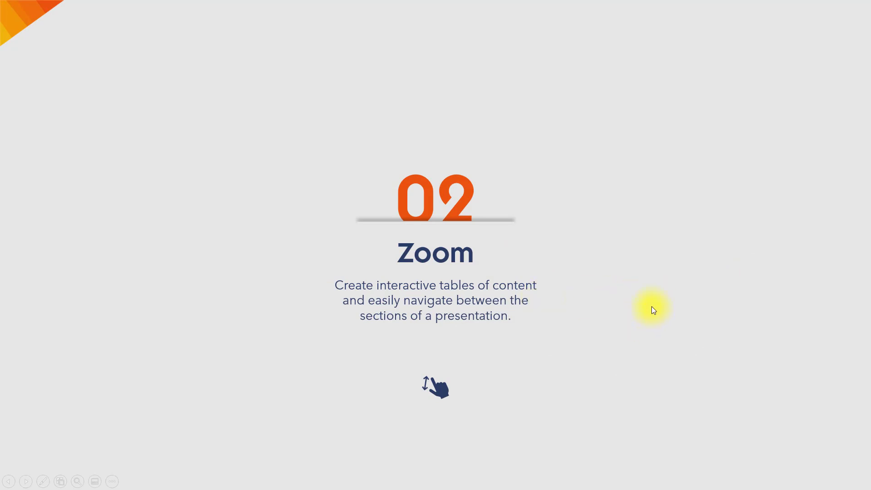
pyautogui.moveTo(305, 340)
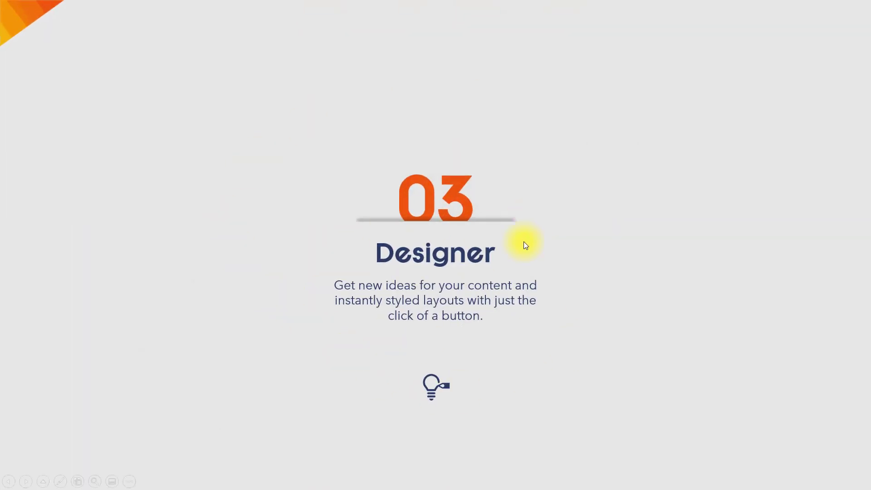
pyautogui.moveTo(456, 199)
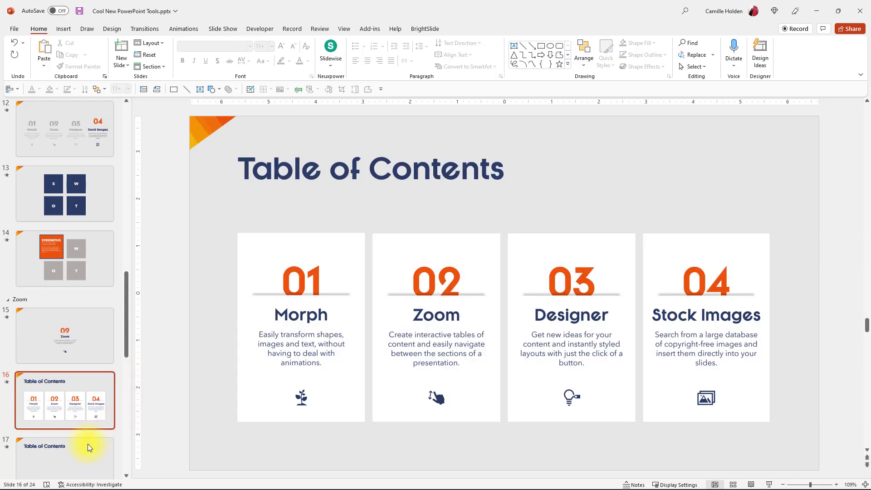
# Show the Summary, Section and Slide Zoom choices for the empty Table of Contents slide 17
pyautogui.click(64, 455)
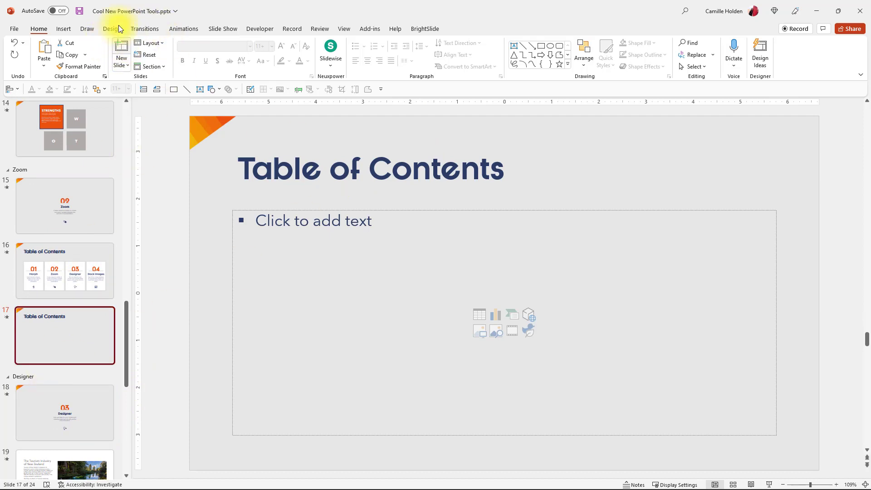
pyautogui.click(64, 29)
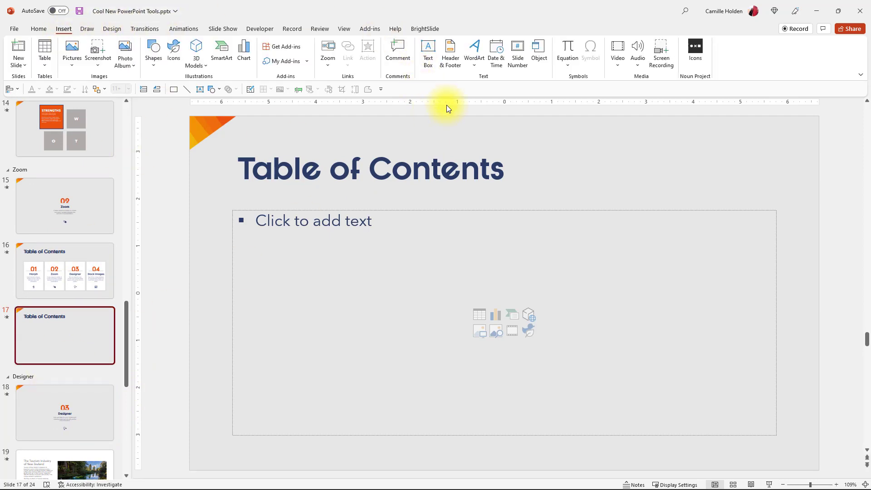
pyautogui.moveTo(327, 53)
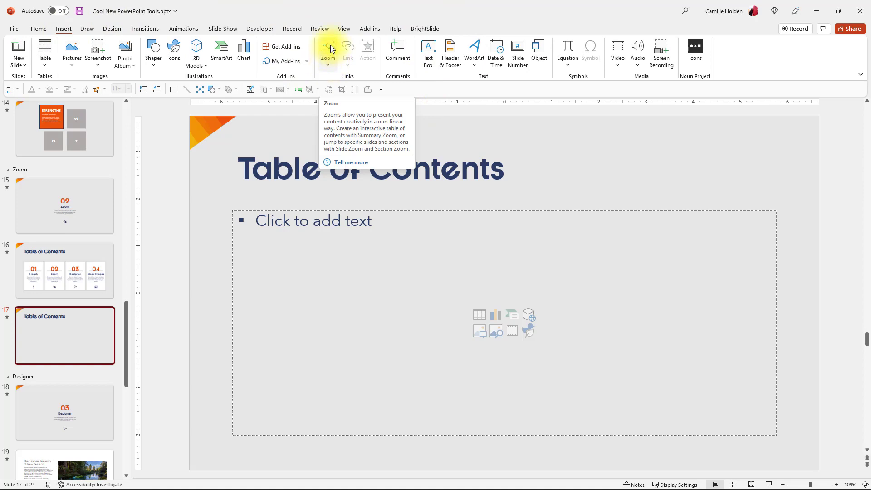
pyautogui.moveTo(329, 65)
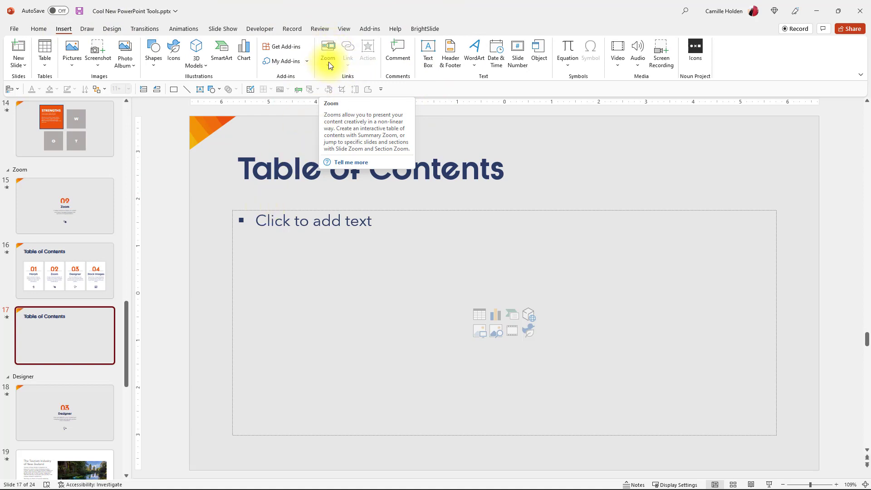
pyautogui.moveTo(326, 66)
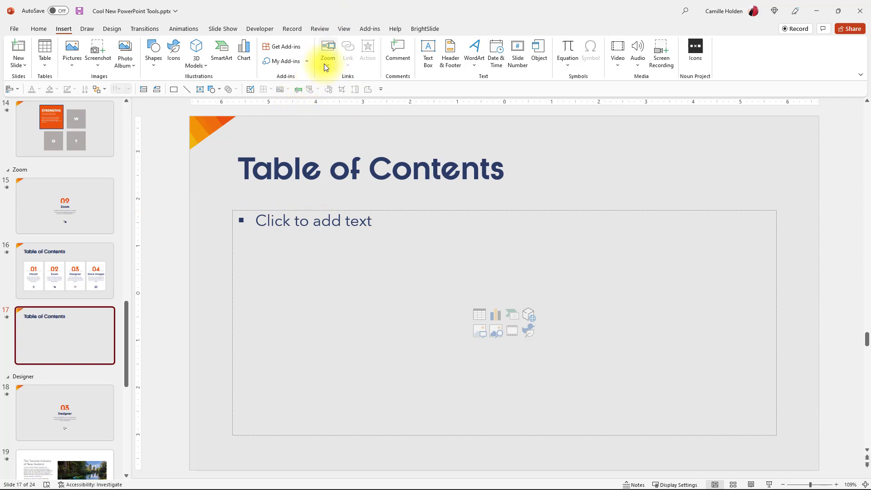
pyautogui.moveTo(136, 188)
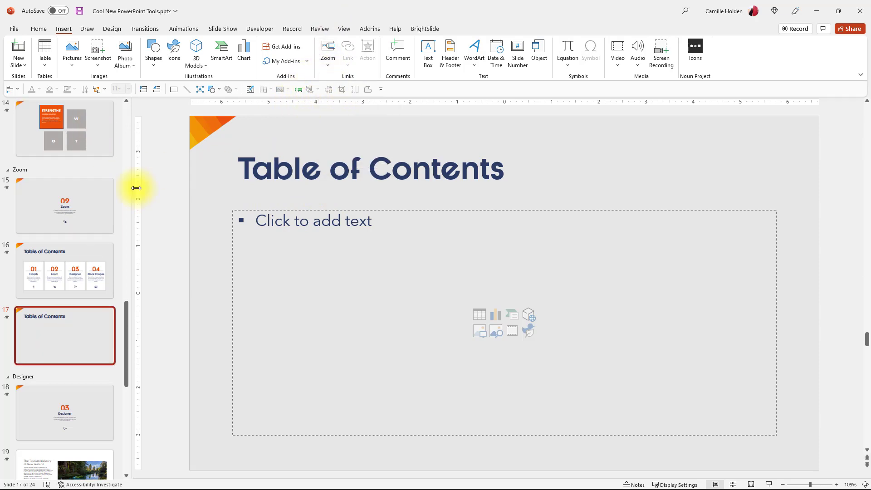
pyautogui.click(328, 53)
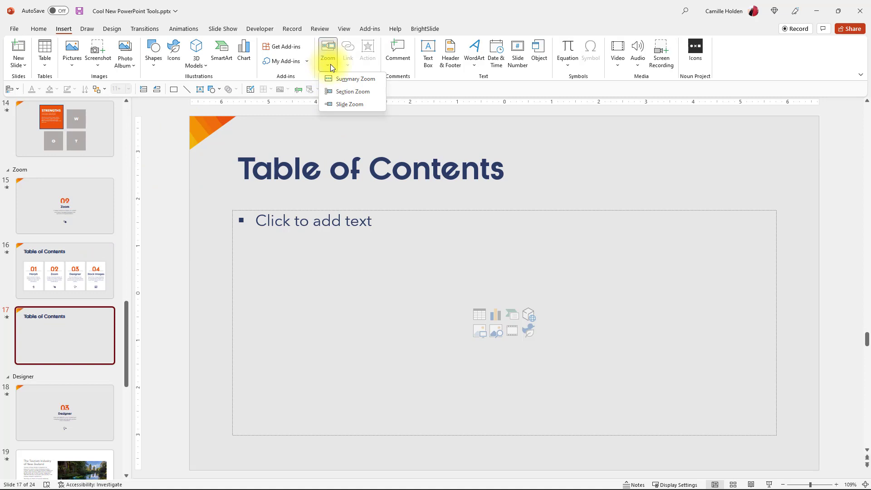
pyautogui.moveTo(353, 91)
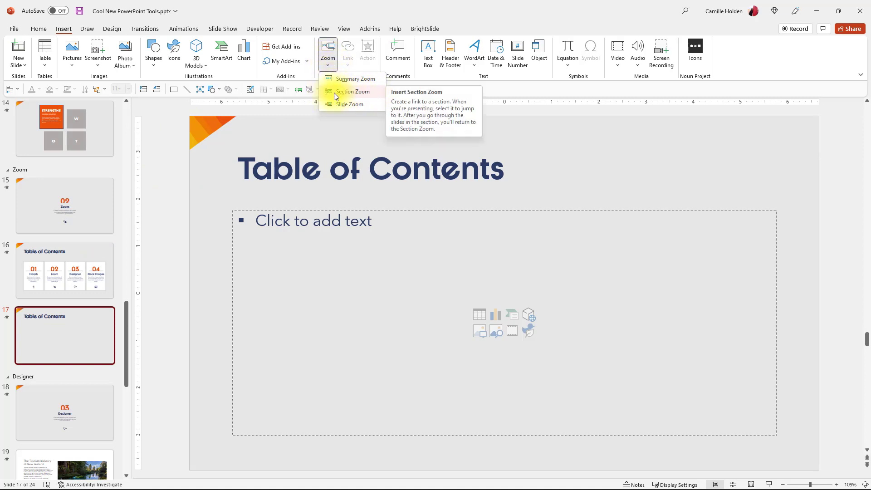
pyautogui.moveTo(353, 95)
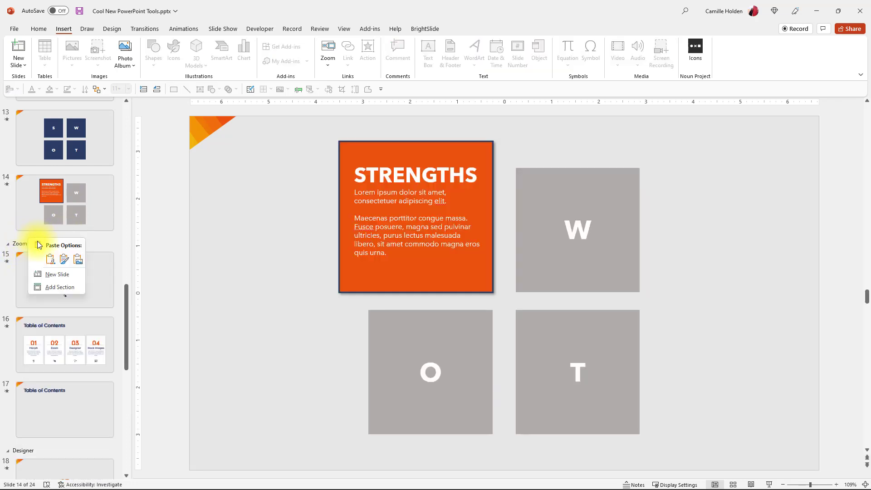
pyautogui.moveTo(162, 280)
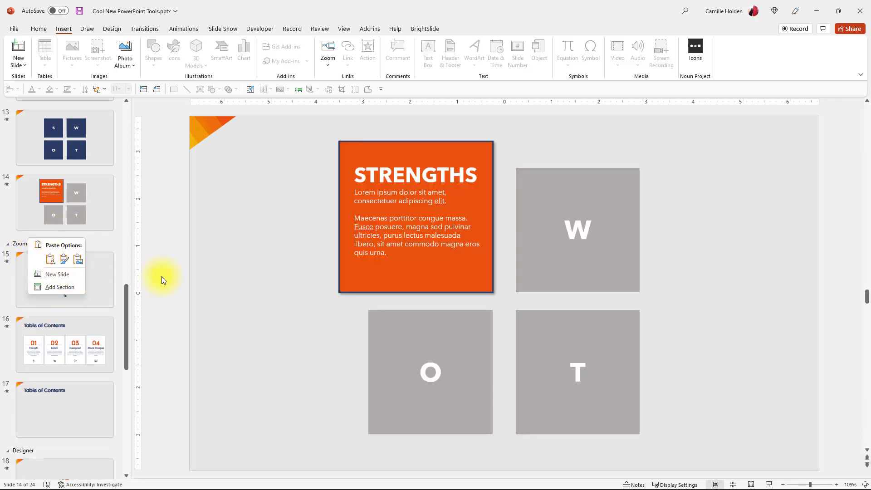
# Dismiss the section shortcut menu in the thumbnail pane
pyautogui.click(58, 274)
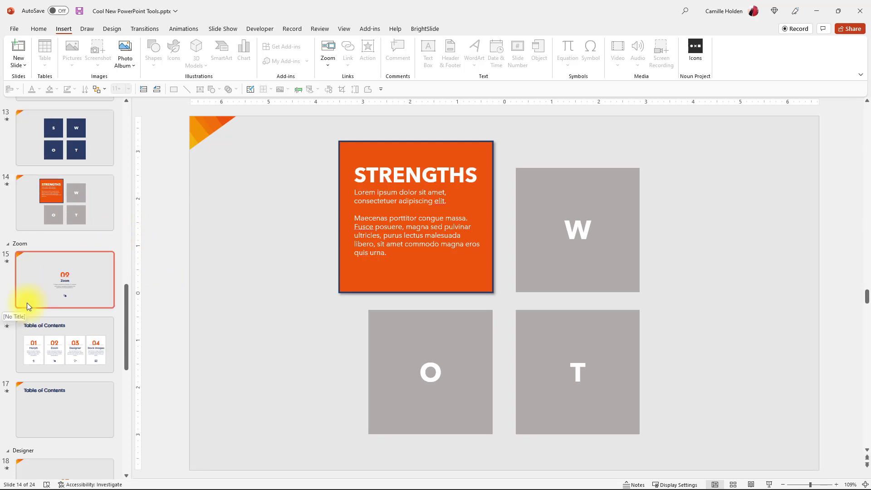
pyautogui.moveTo(52, 263)
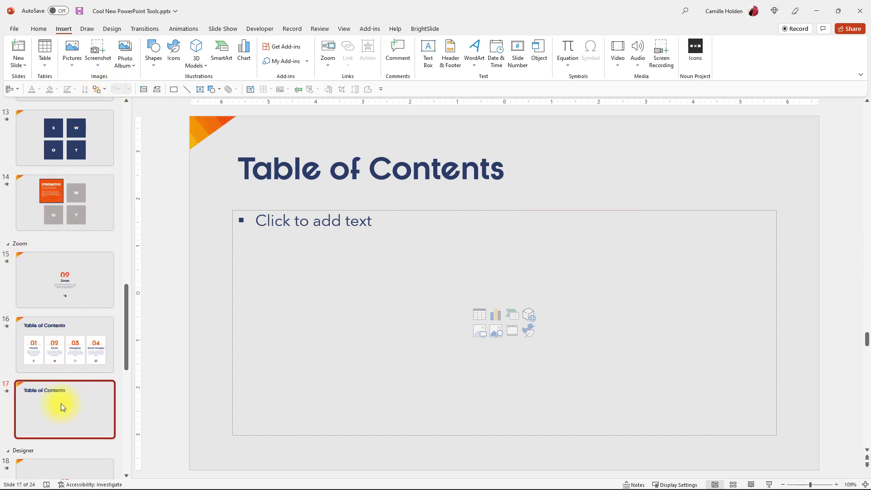
# Insert Section Zooms for the Morph, Zoom, Designer and Stock Images sections
pyautogui.click(328, 53)
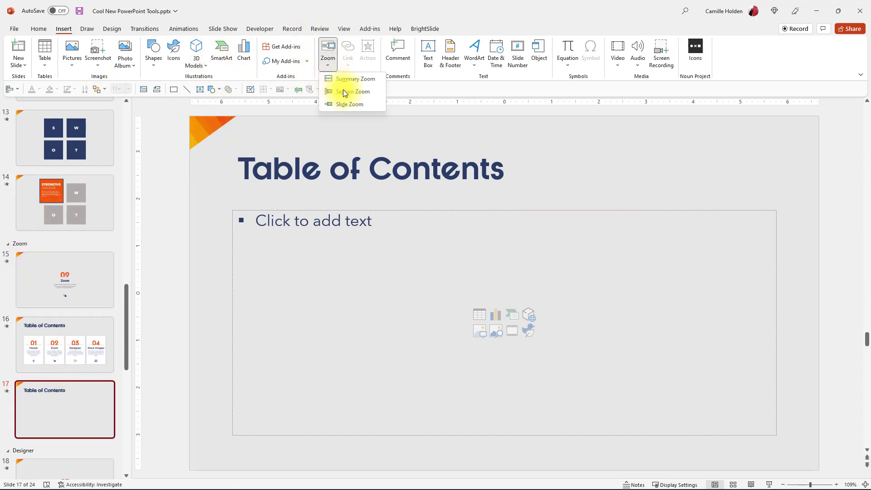
pyautogui.click(349, 92)
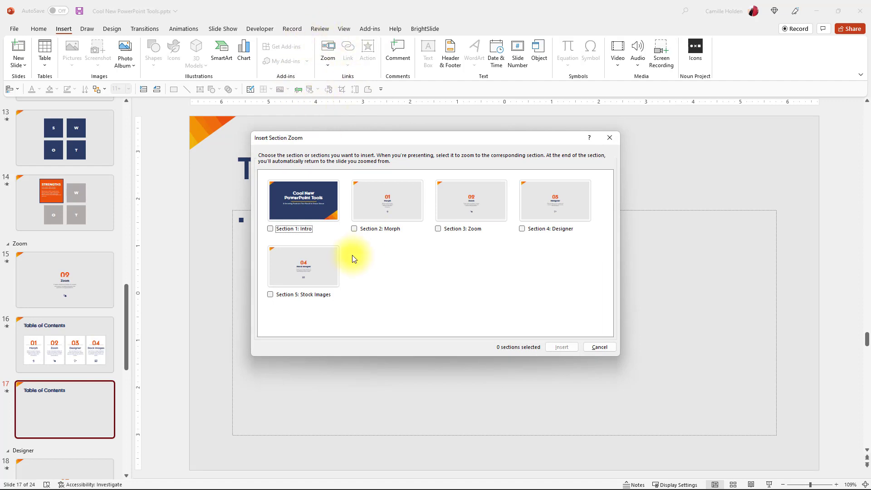
pyautogui.click(354, 228)
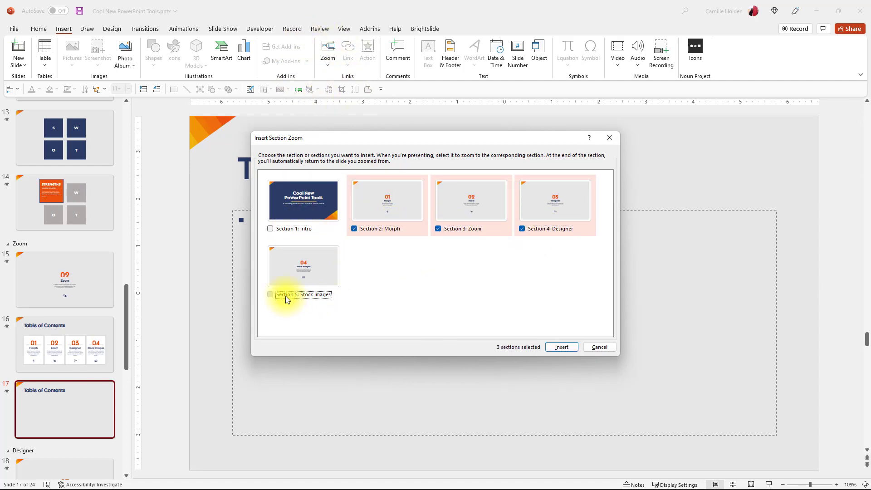
pyautogui.click(270, 294)
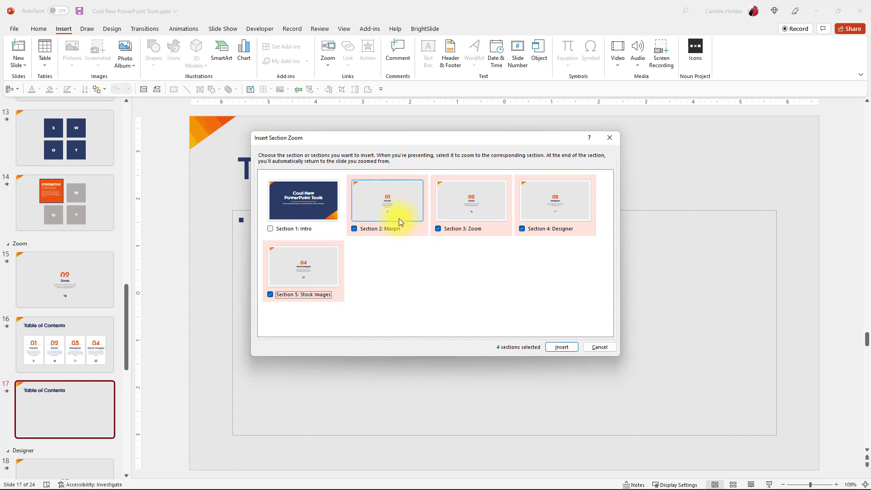
pyautogui.moveTo(468, 273)
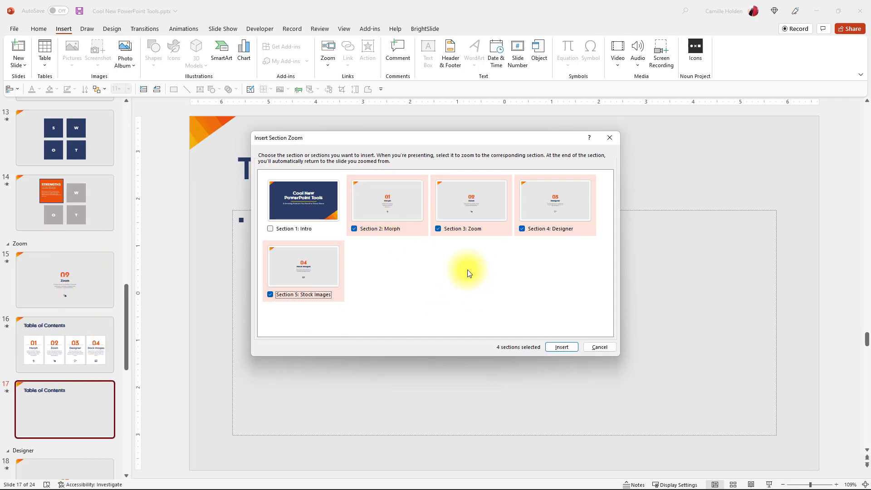
pyautogui.moveTo(323, 236)
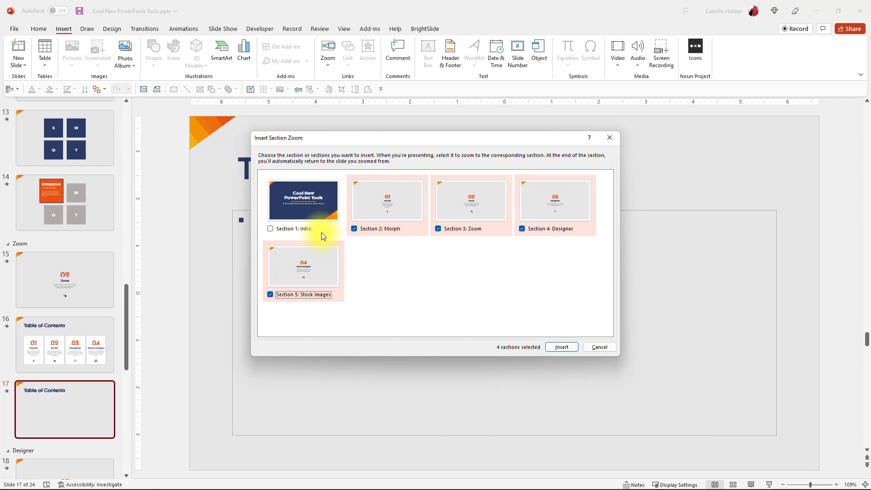
pyautogui.click(561, 347)
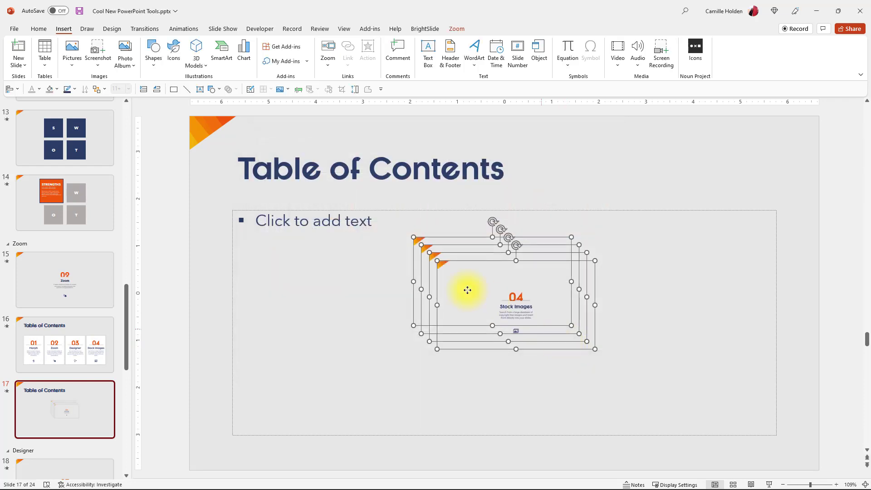
pyautogui.moveTo(476, 50)
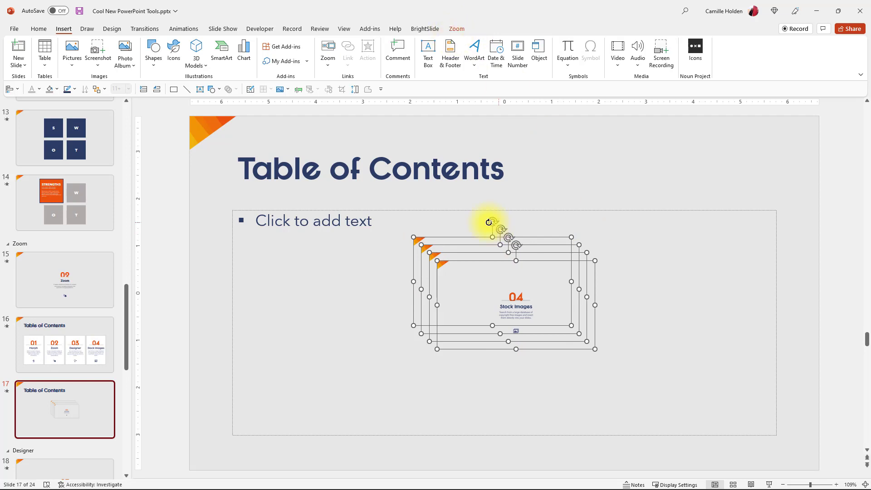
# Drag the top section zoom into place in the two-by-two grid below the title
pyautogui.click(339, 213)
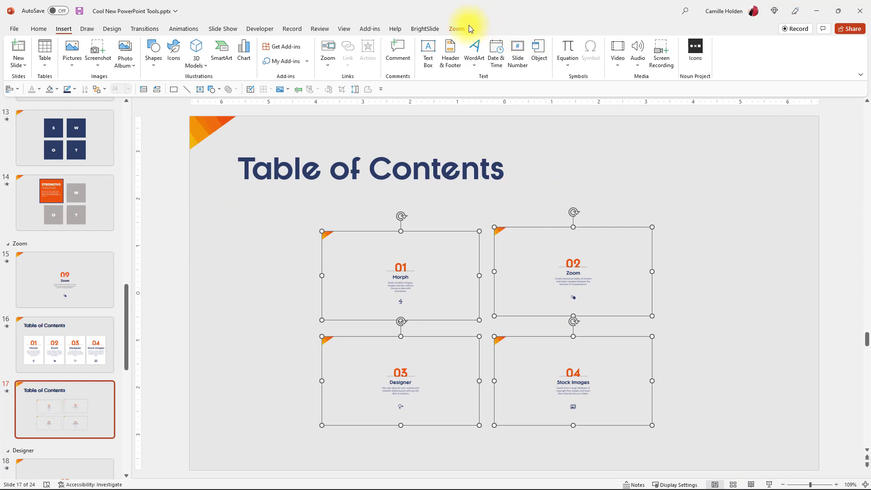
# Apply a Zoom Border colour to the section zoom tiles, then deselect them
pyautogui.click(593, 43)
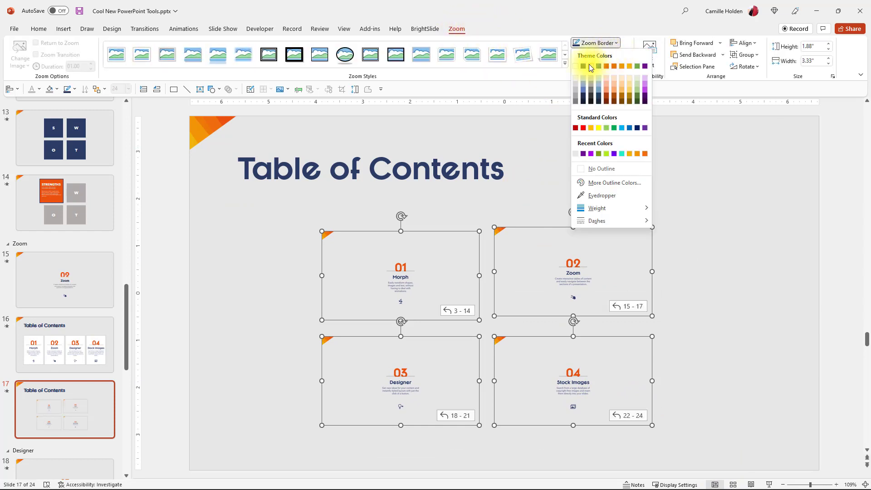
pyautogui.click(595, 54)
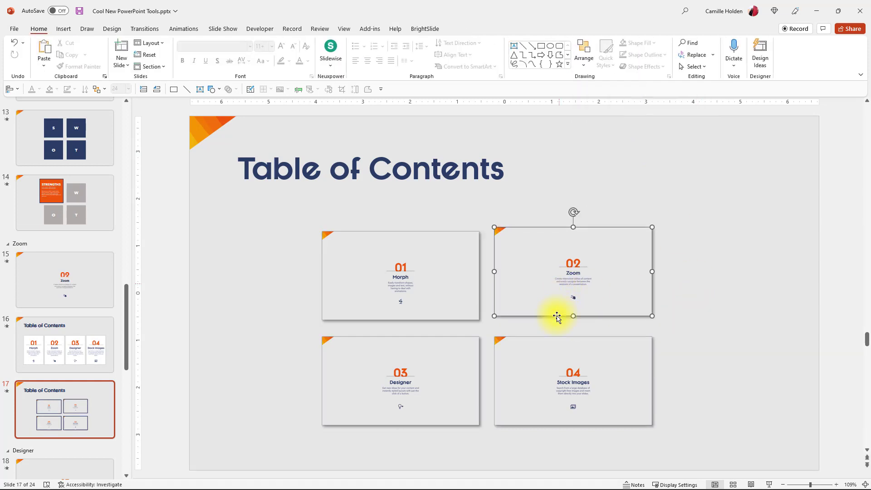
pyautogui.click(572, 272)
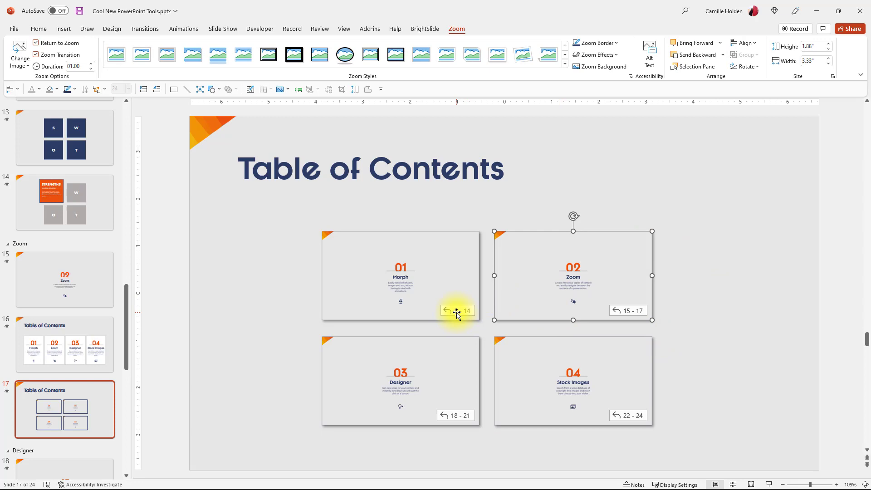
pyautogui.click(573, 305)
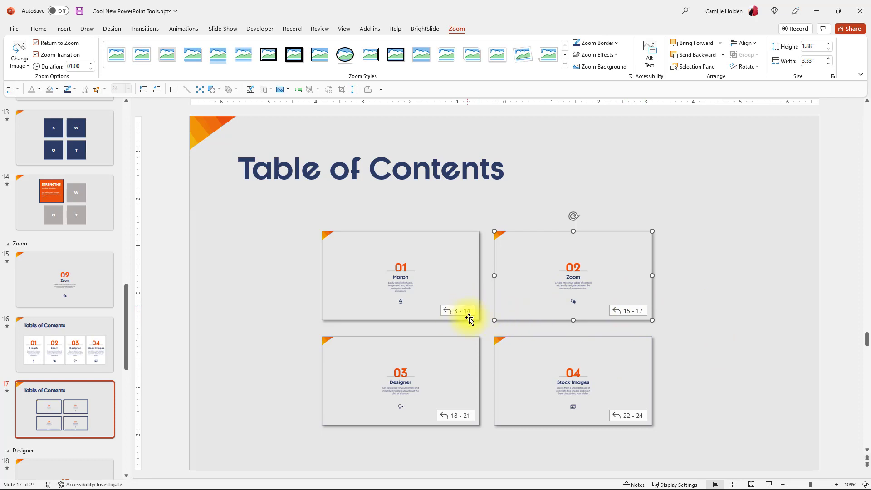
pyautogui.moveTo(554, 338)
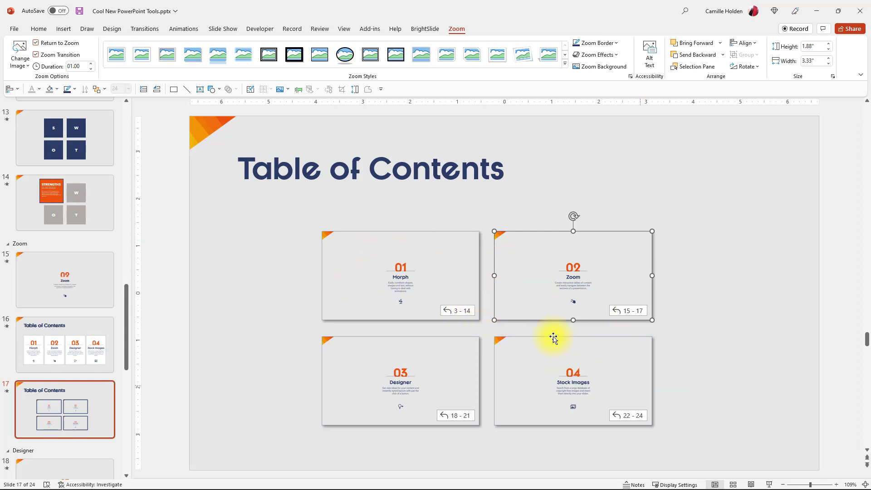
pyautogui.click(347, 297)
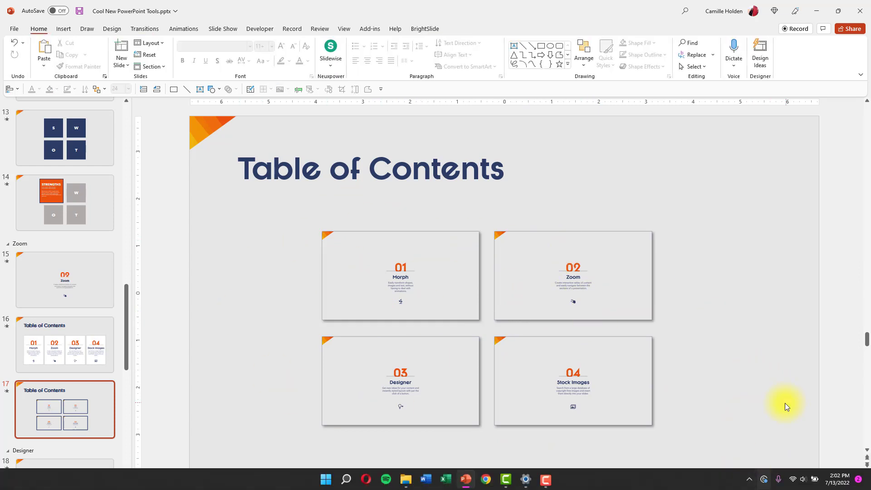
pyautogui.click(64, 358)
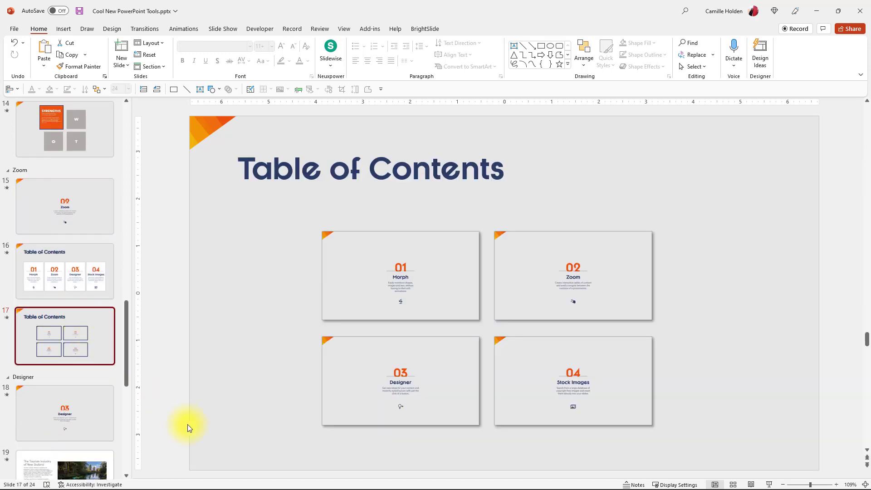
pyautogui.moveTo(165, 91)
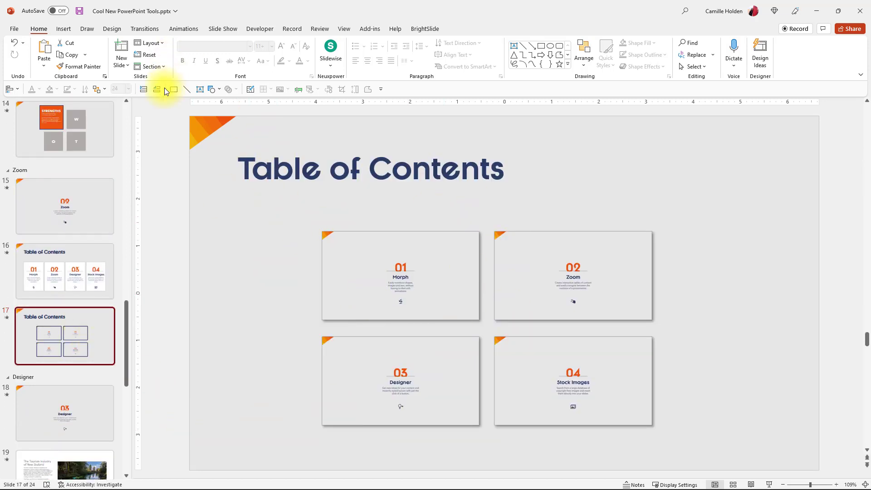
# Insert a Summary Zoom of slides 1, 3, 15, 18 and 22 as a new opening slide
pyautogui.click(63, 28)
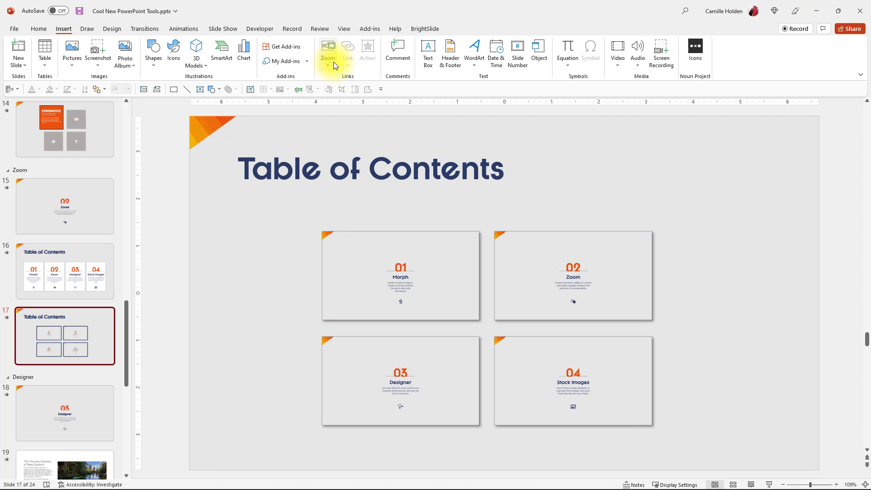
pyautogui.click(64, 272)
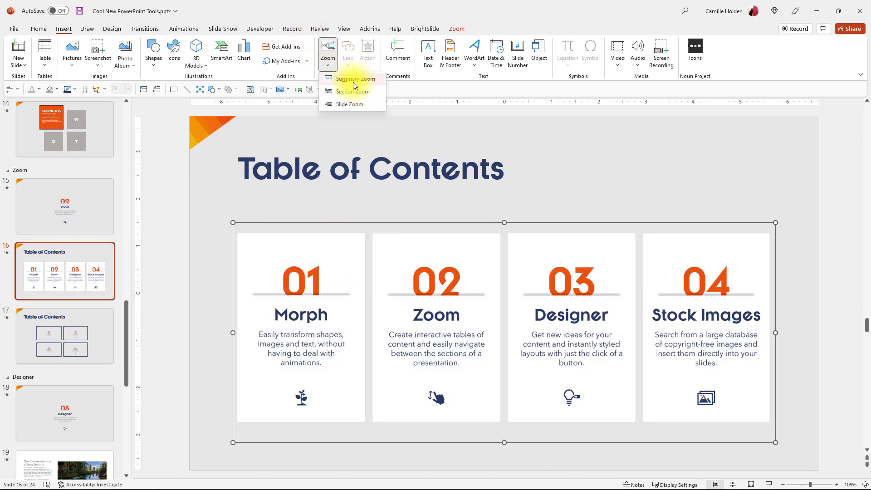
pyautogui.moveTo(354, 78)
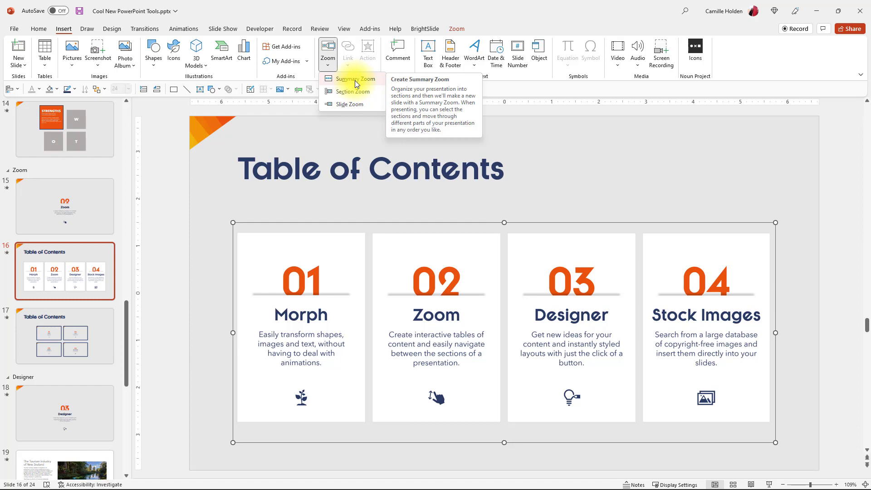
pyautogui.click(349, 91)
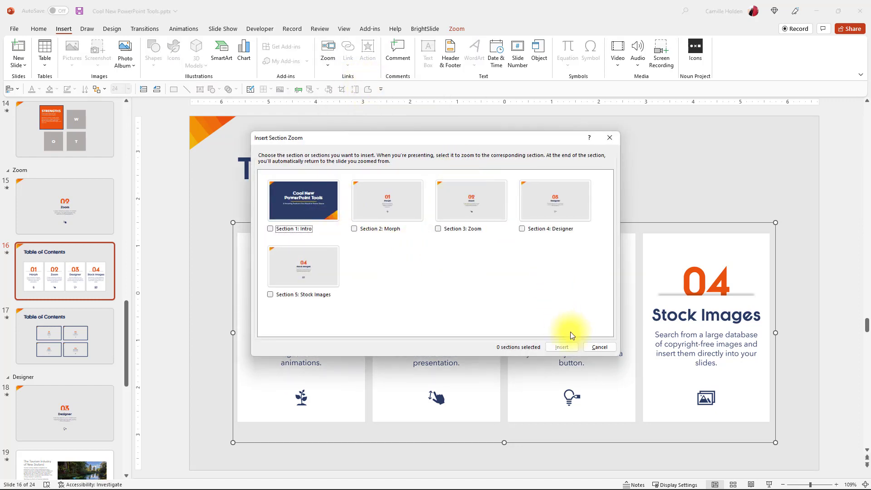
pyautogui.click(598, 347)
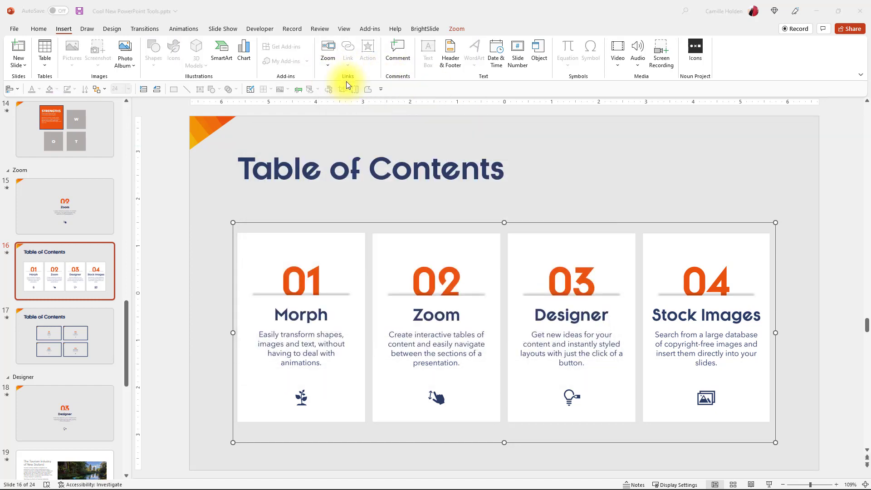
pyautogui.click(327, 49)
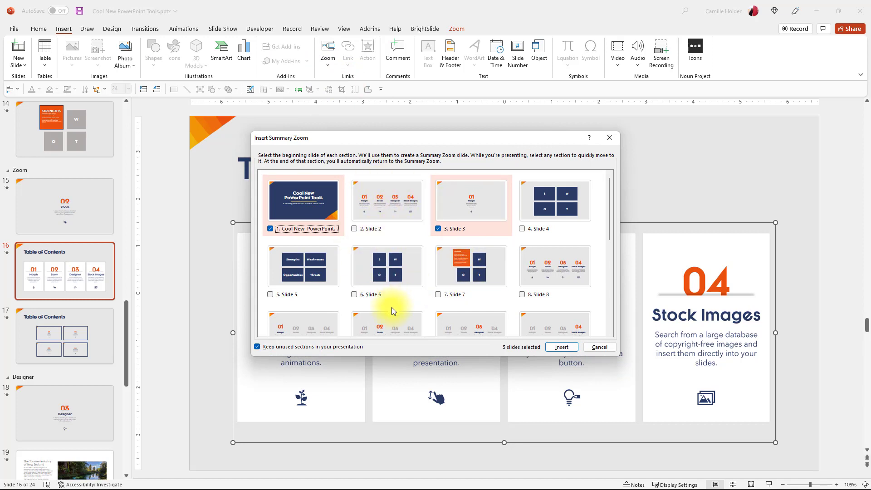
pyautogui.moveTo(526, 233)
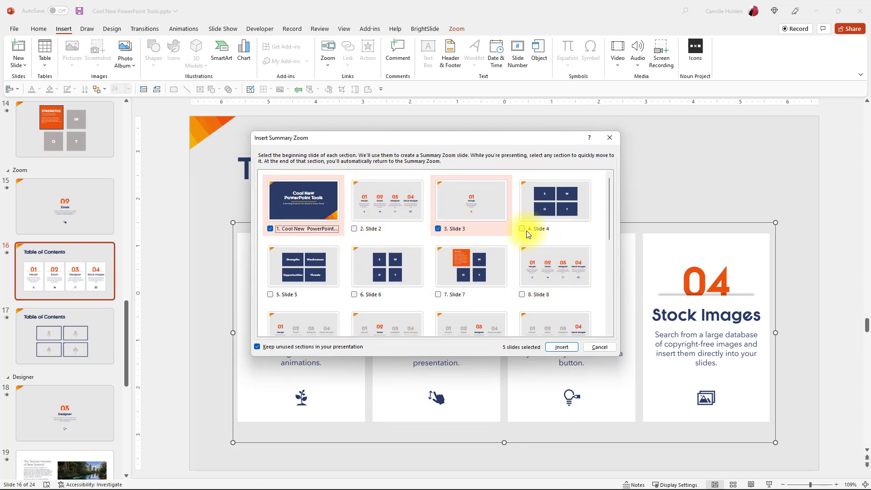
pyautogui.scroll(-3)
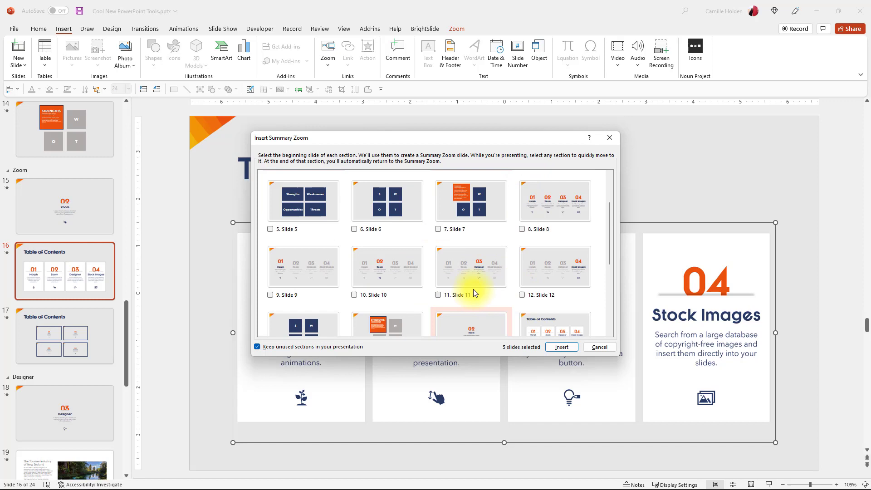
pyautogui.scroll(-3)
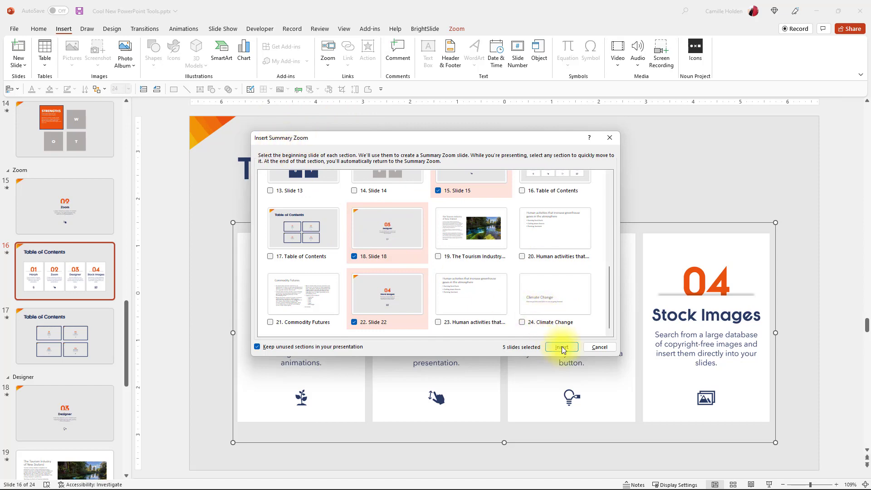
pyautogui.click(562, 346)
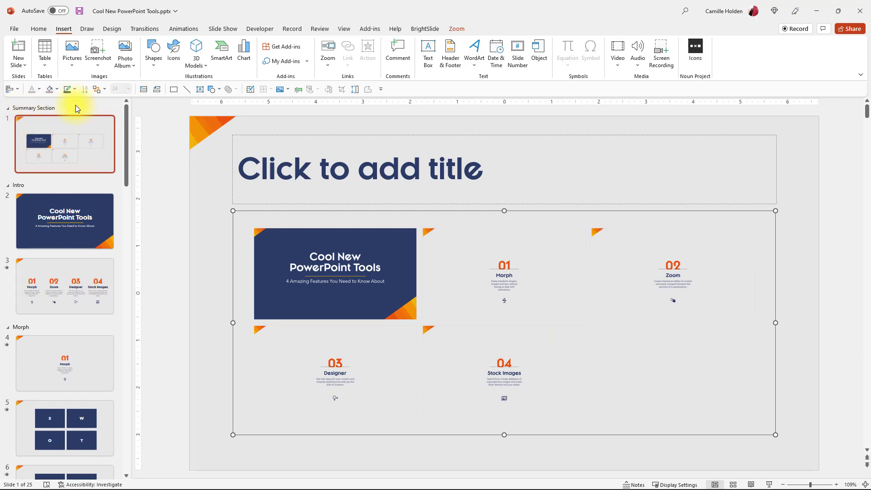
pyautogui.moveTo(99, 132)
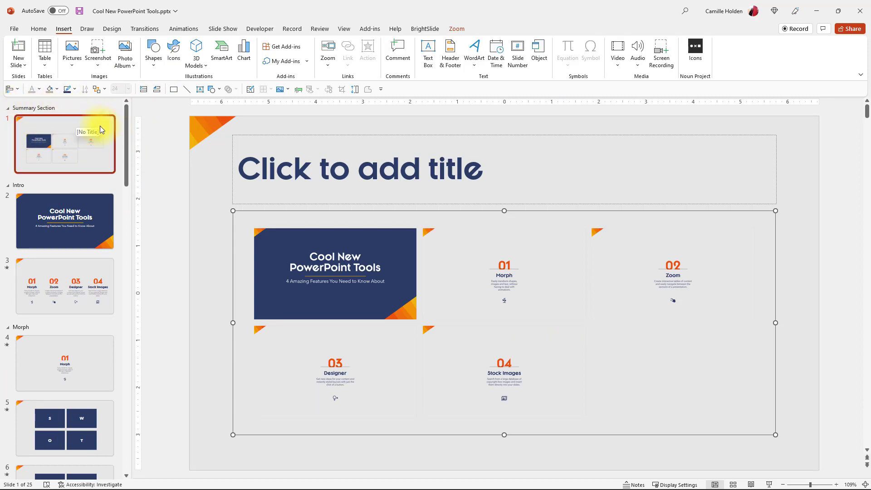
pyautogui.moveTo(138, 156)
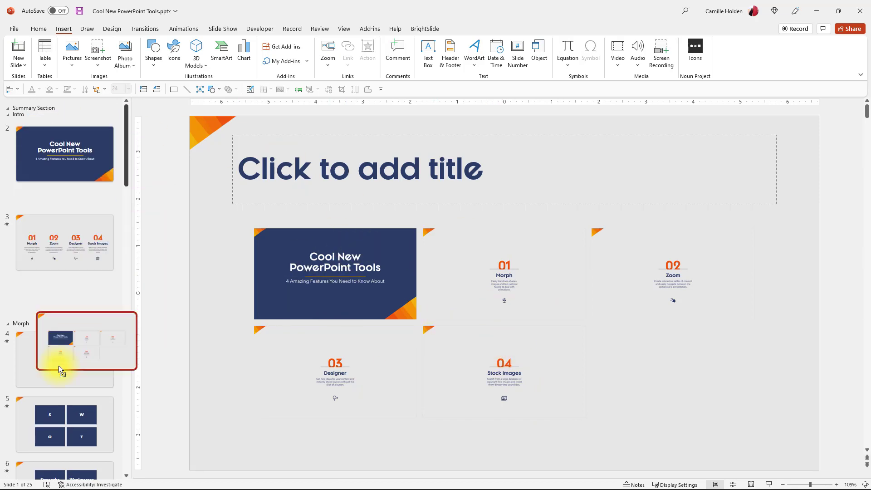
pyautogui.scroll(3)
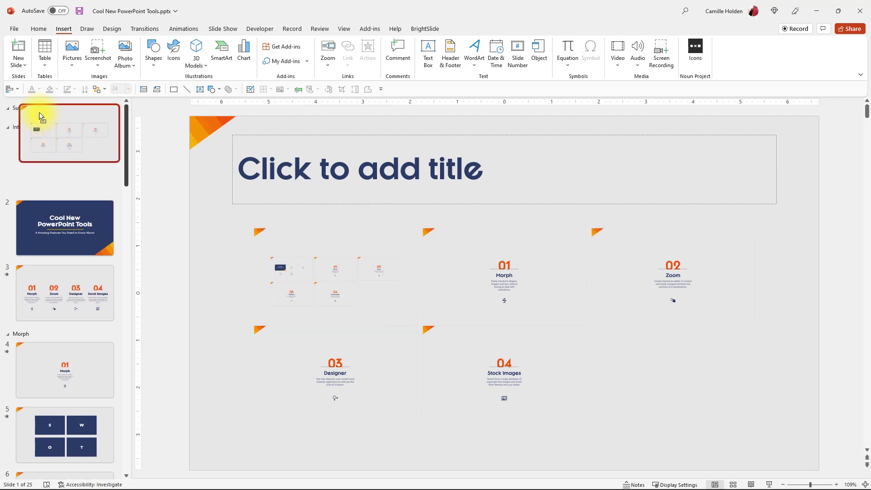
pyautogui.click(64, 144)
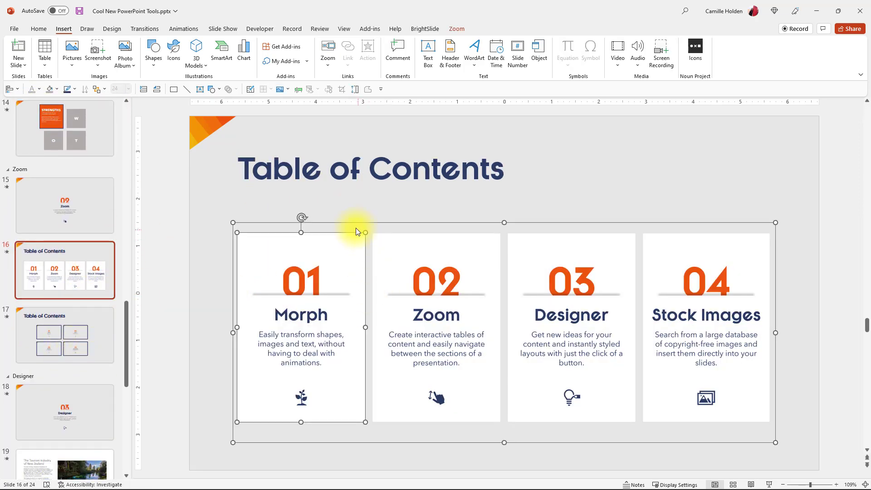
pyautogui.moveTo(327, 337)
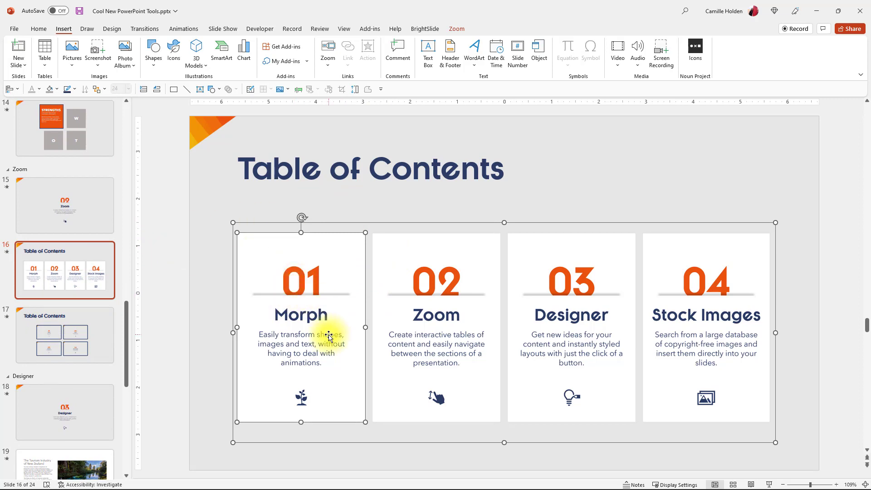
# Jump from the summary to slide 17's Table of Contents and the Designer section slide
pyautogui.click(64, 335)
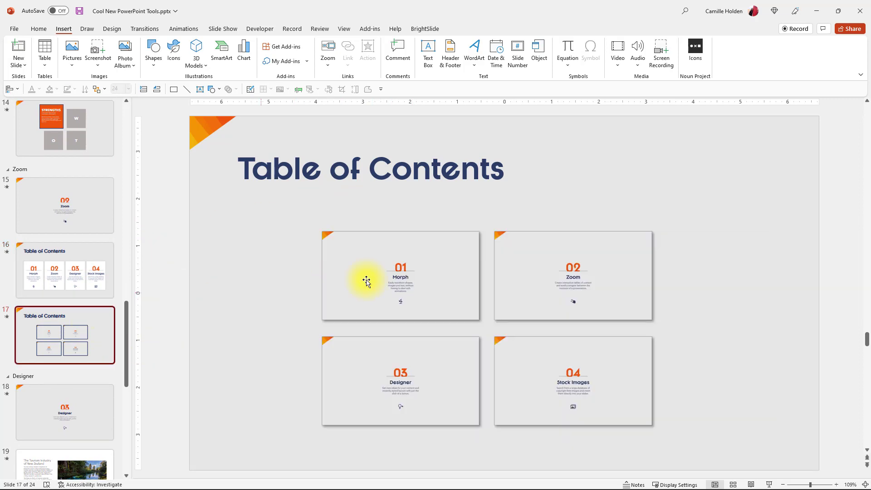
pyautogui.moveTo(425, 289)
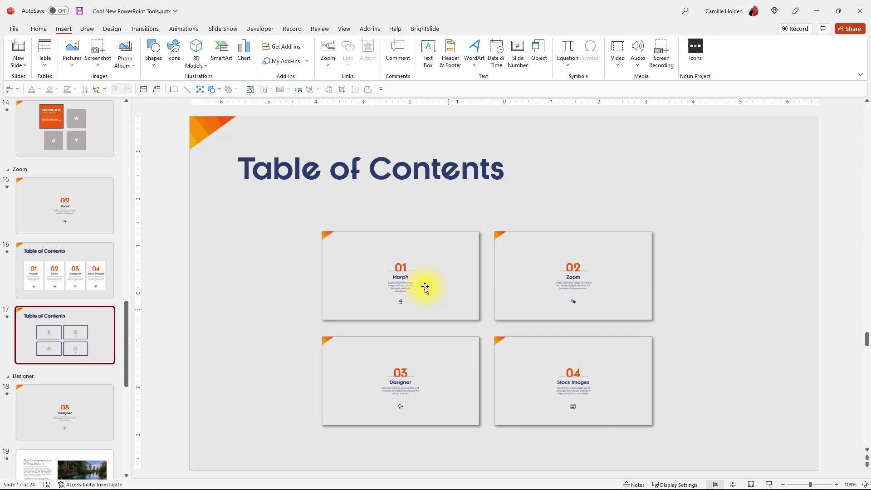
pyautogui.moveTo(184, 379)
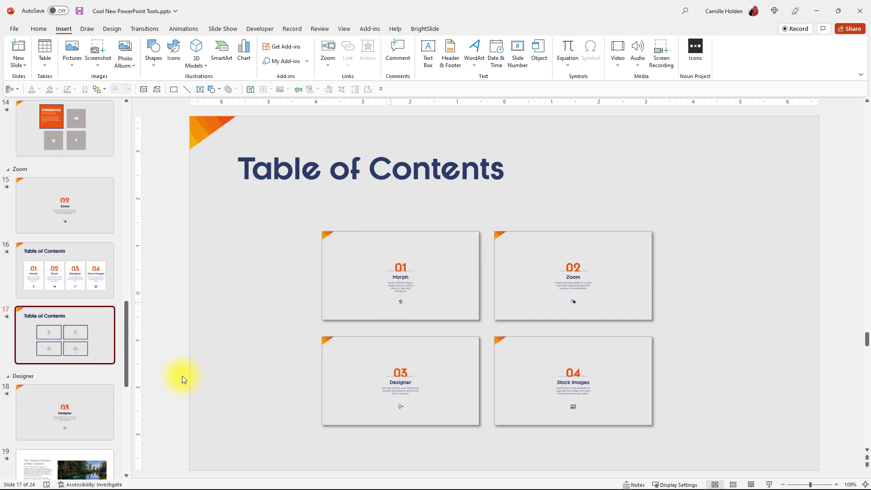
pyautogui.click(64, 412)
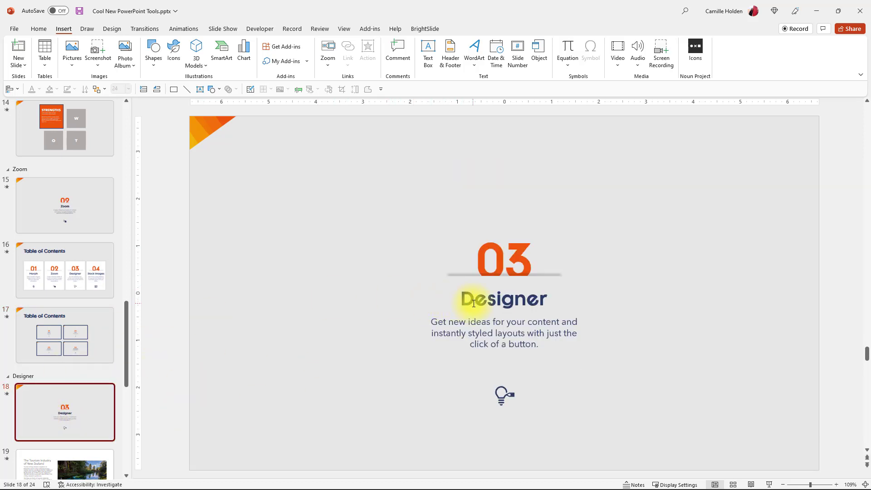
pyautogui.click(41, 89)
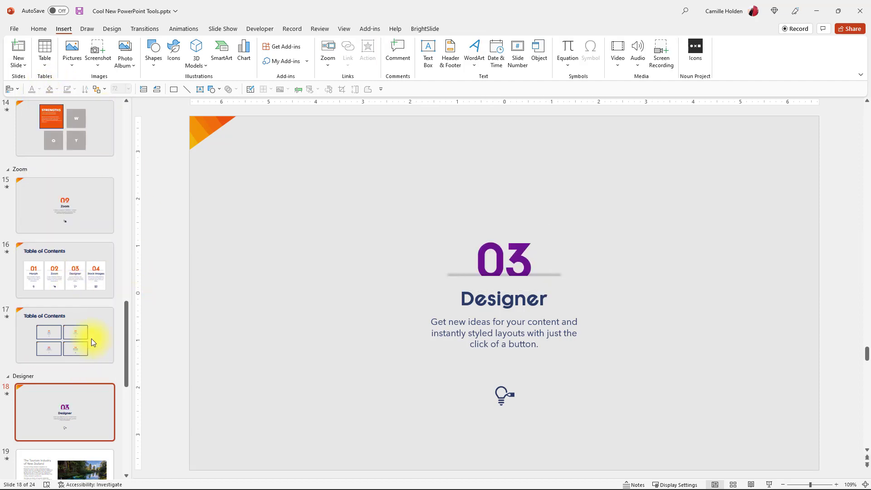
pyautogui.click(65, 334)
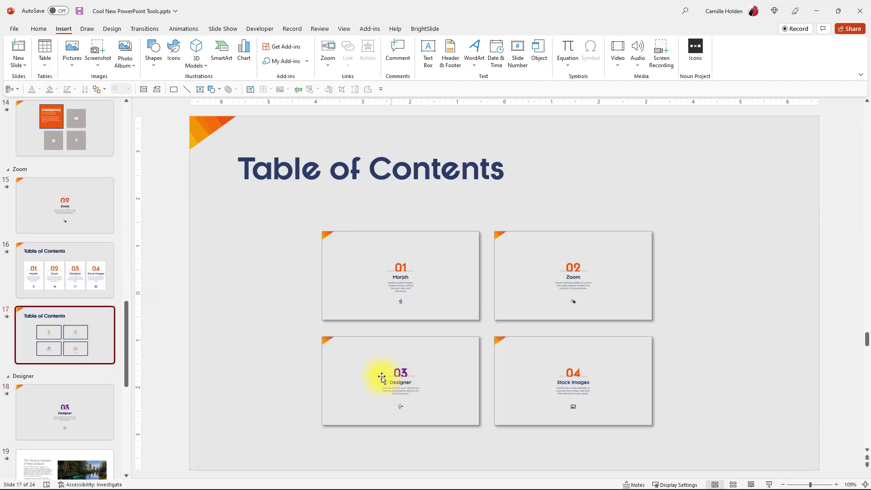
pyautogui.moveTo(378, 412)
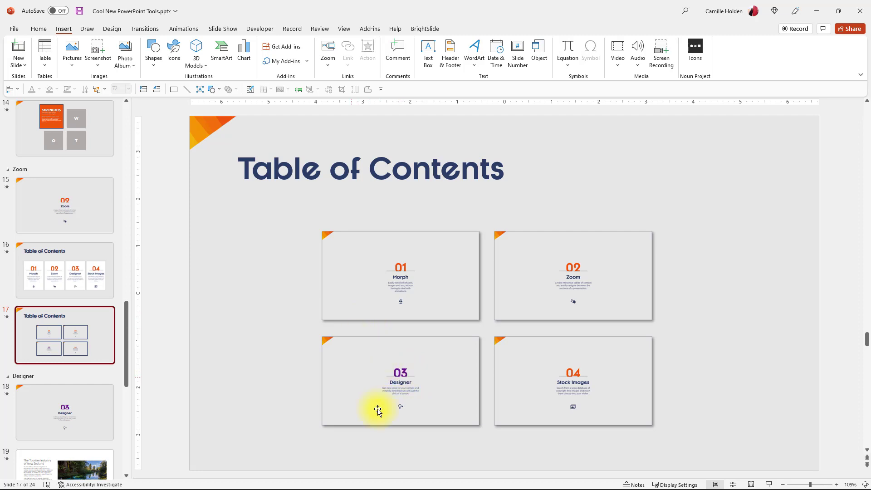
pyautogui.moveTo(385, 399)
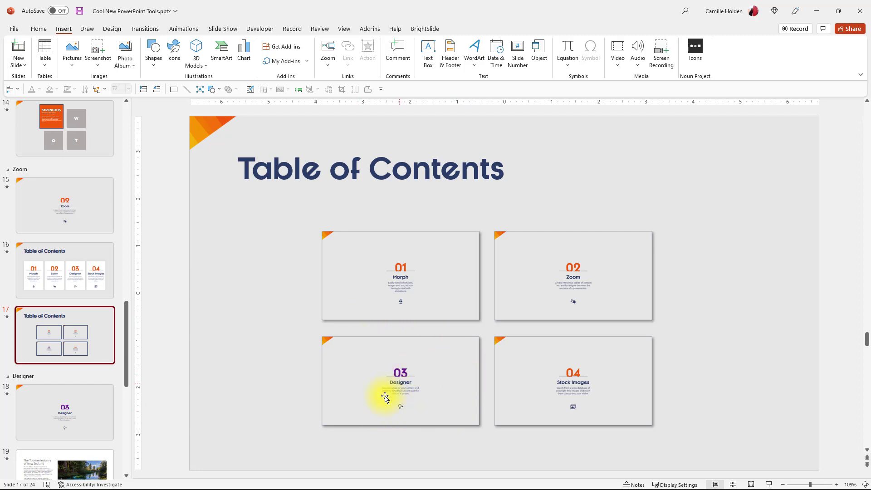
# Select the Designer slide's 03 number, then return via slide 16 to slide 17's tiled previews
pyautogui.click(65, 412)
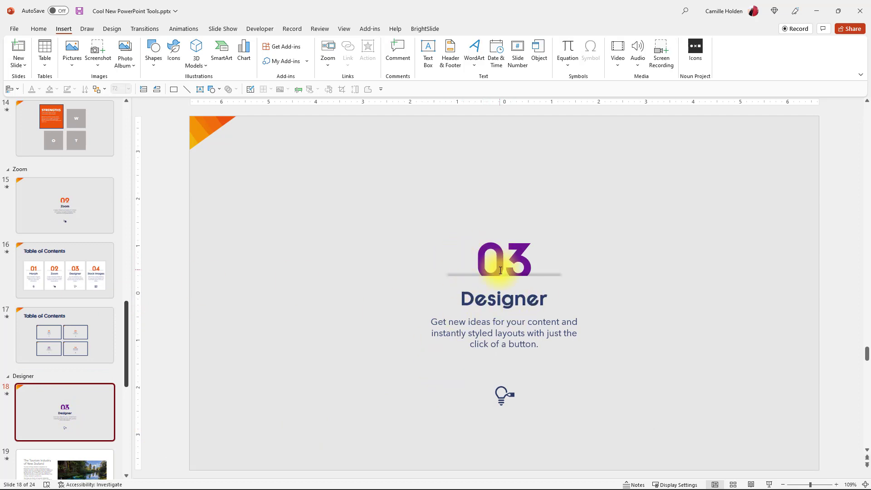
pyautogui.click(503, 259)
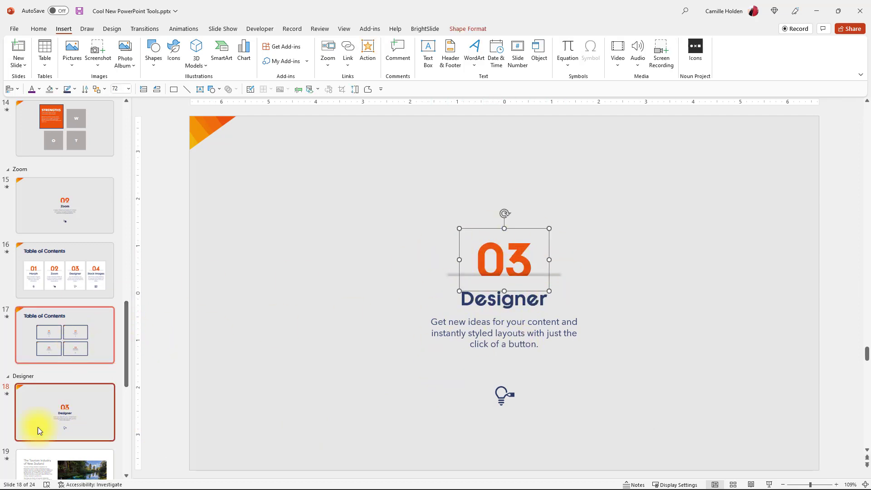
pyautogui.click(64, 335)
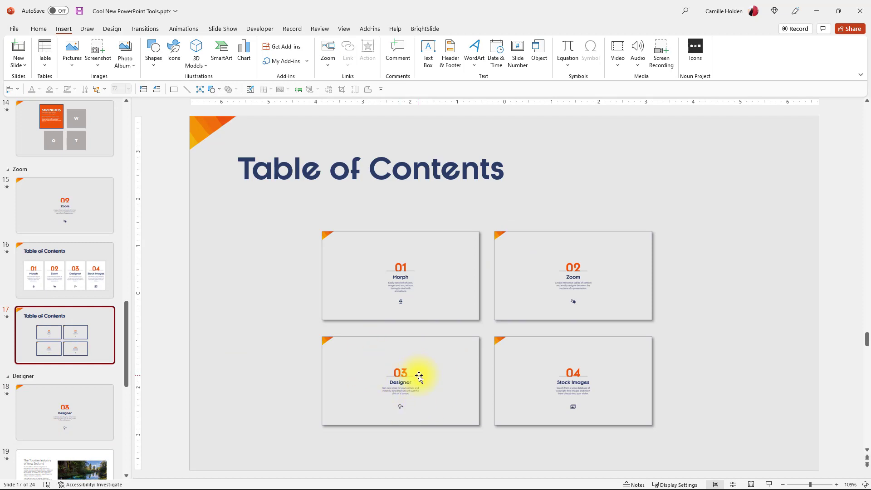
pyautogui.moveTo(448, 323)
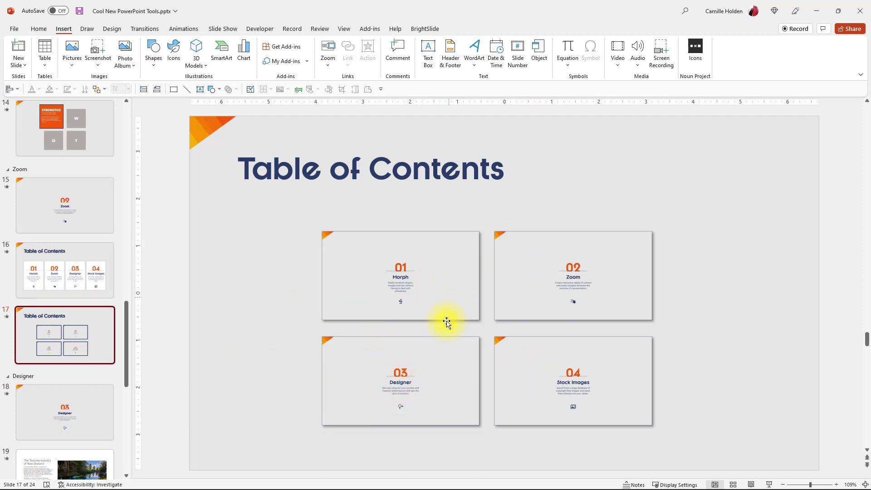
pyautogui.moveTo(517, 311)
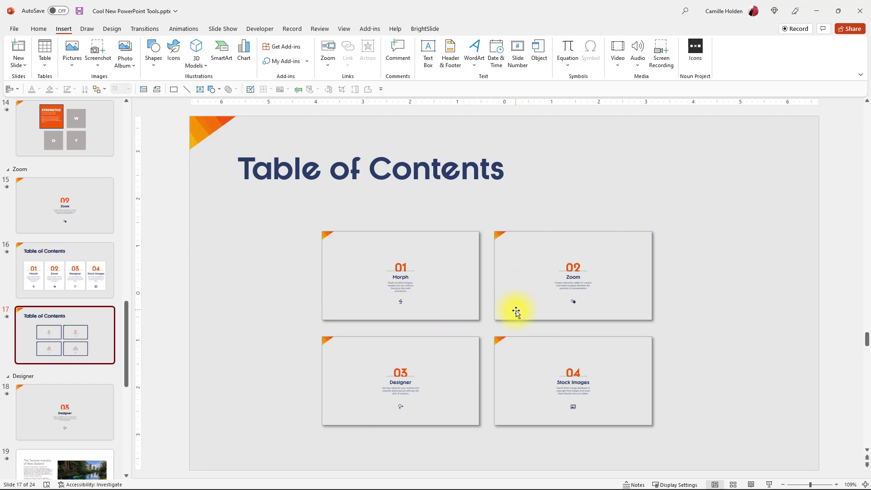
pyautogui.click(65, 270)
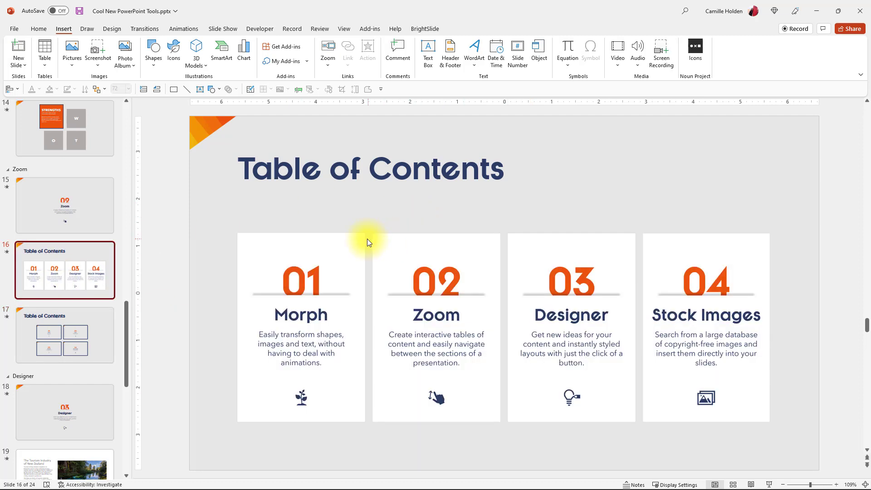
pyautogui.click(64, 334)
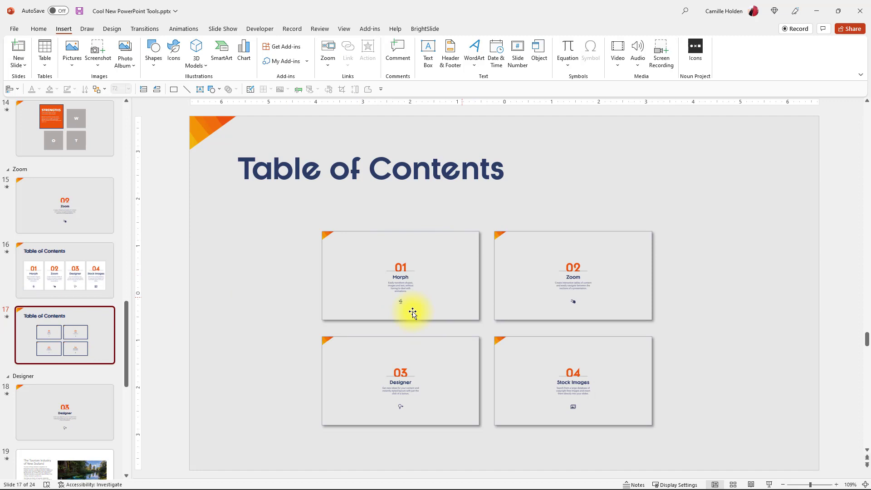
pyautogui.moveTo(416, 240)
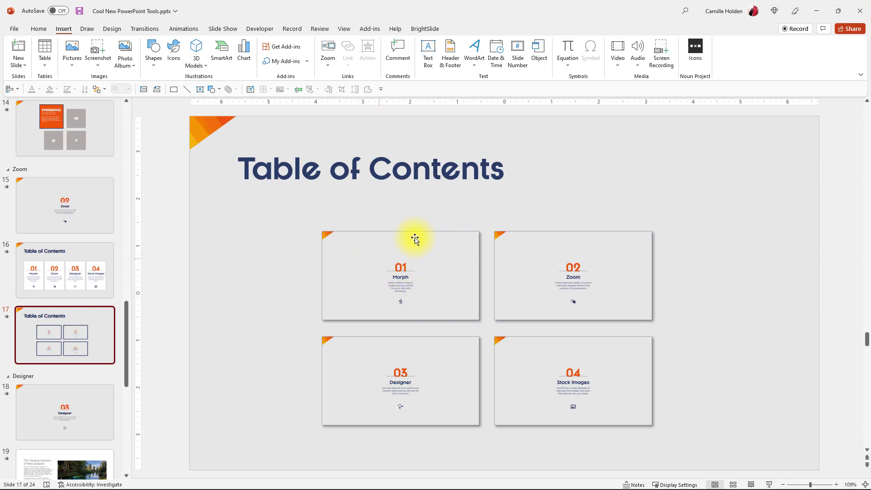
pyautogui.moveTo(428, 236)
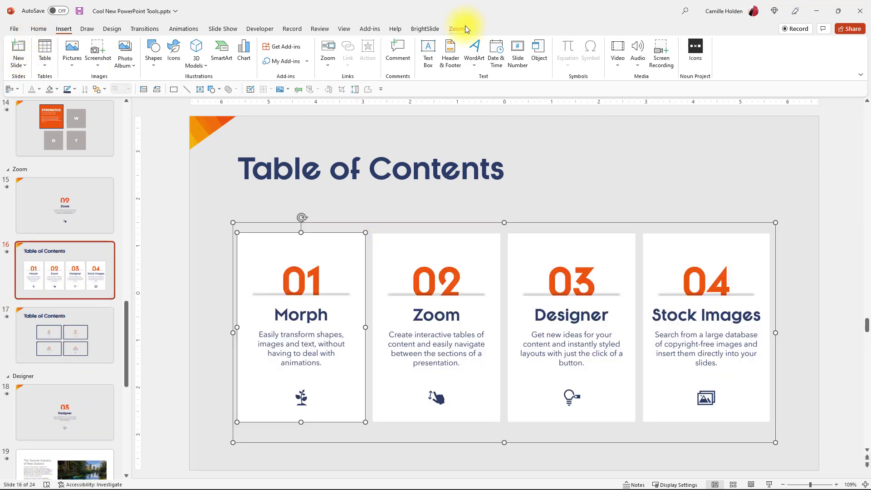
pyautogui.click(456, 29)
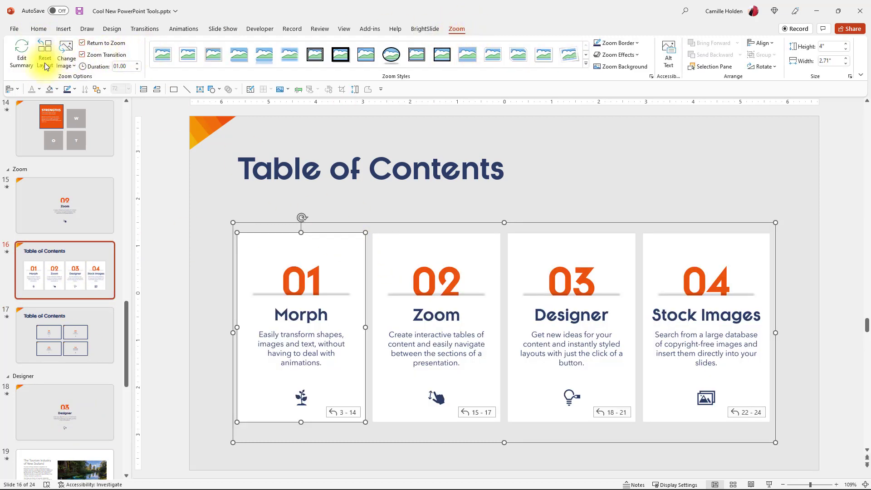
pyautogui.click(65, 53)
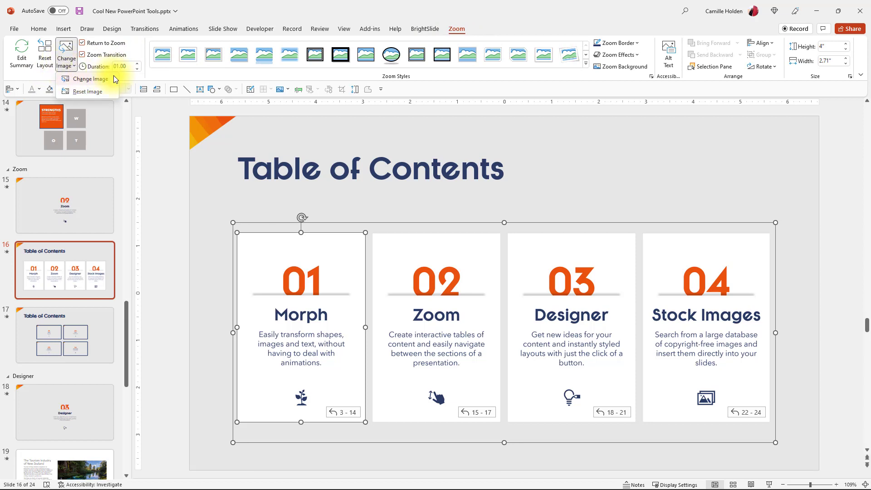
pyautogui.click(87, 78)
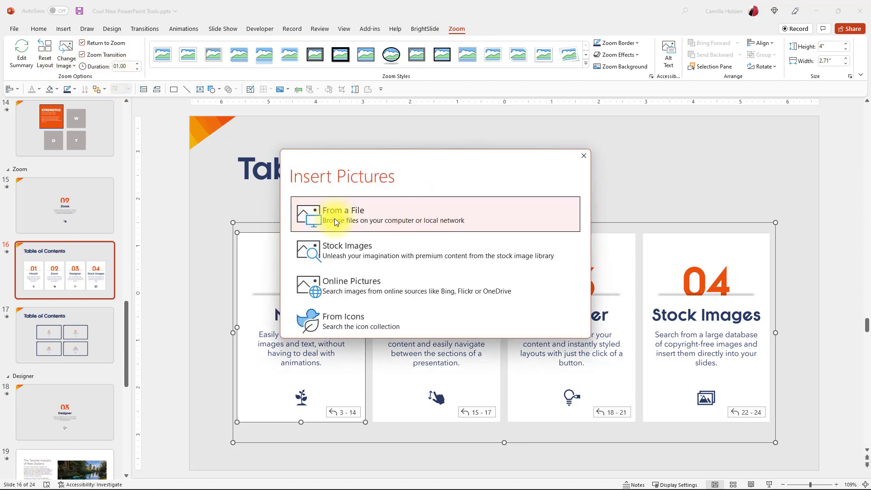
pyautogui.click(342, 215)
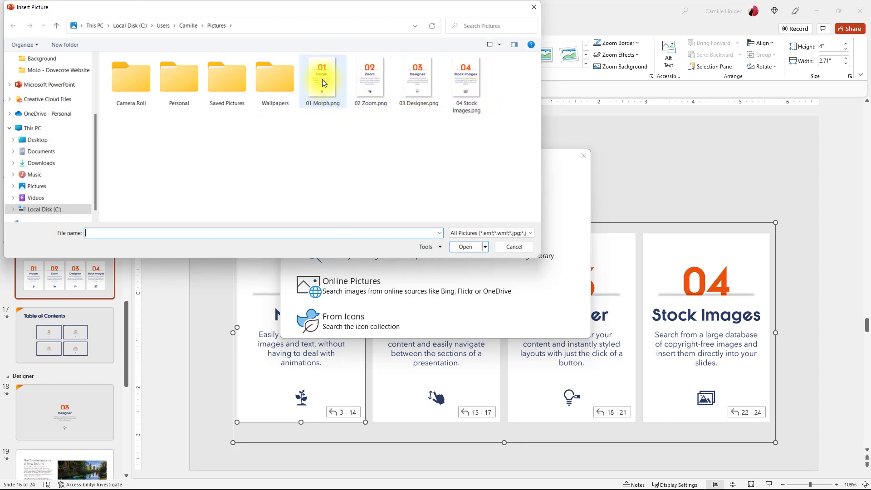
pyautogui.click(313, 130)
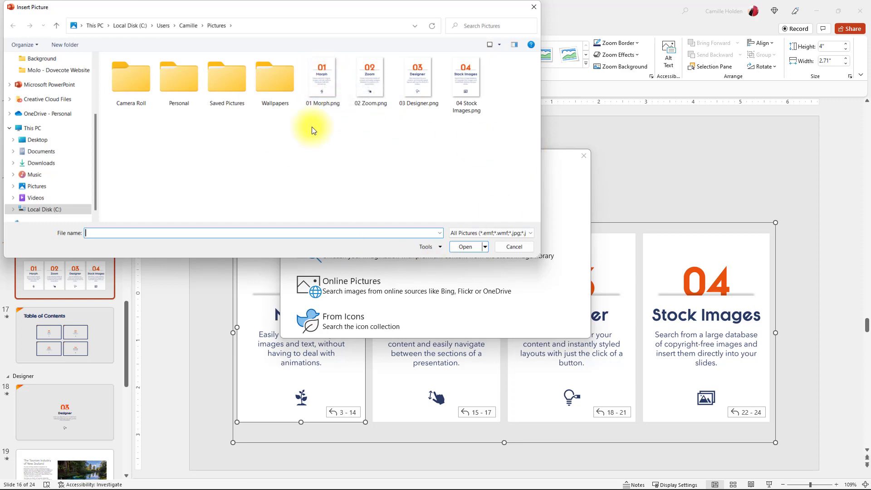
pyautogui.moveTo(508, 223)
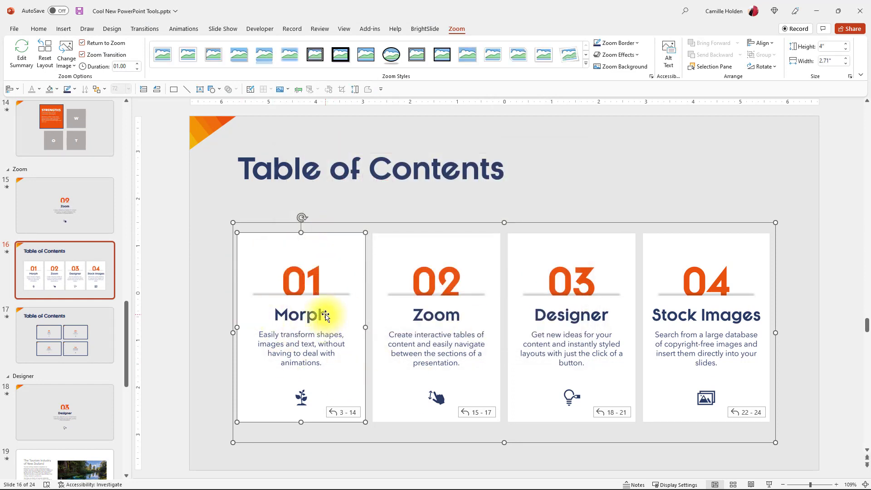
pyautogui.moveTo(194, 239)
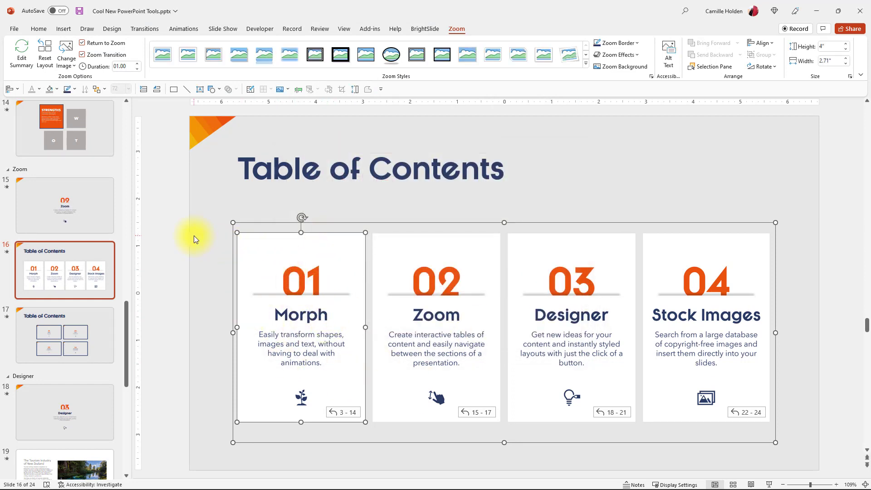
pyautogui.moveTo(217, 246)
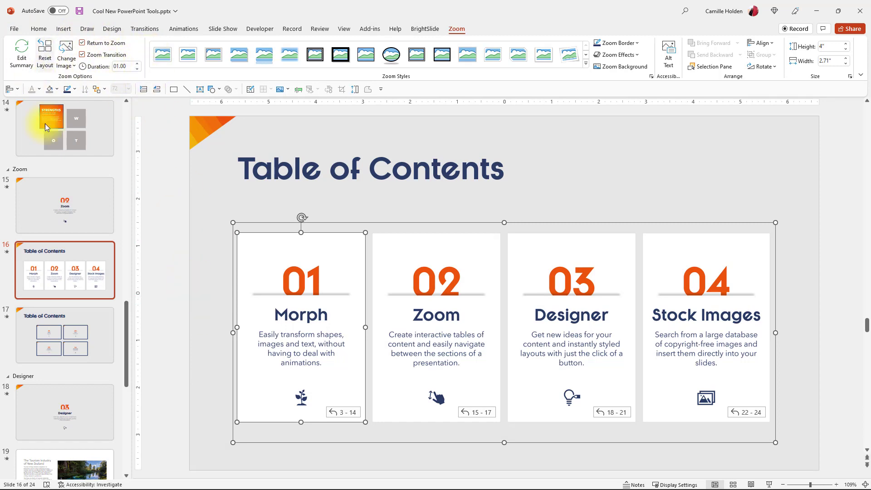
pyautogui.moveTo(197, 331)
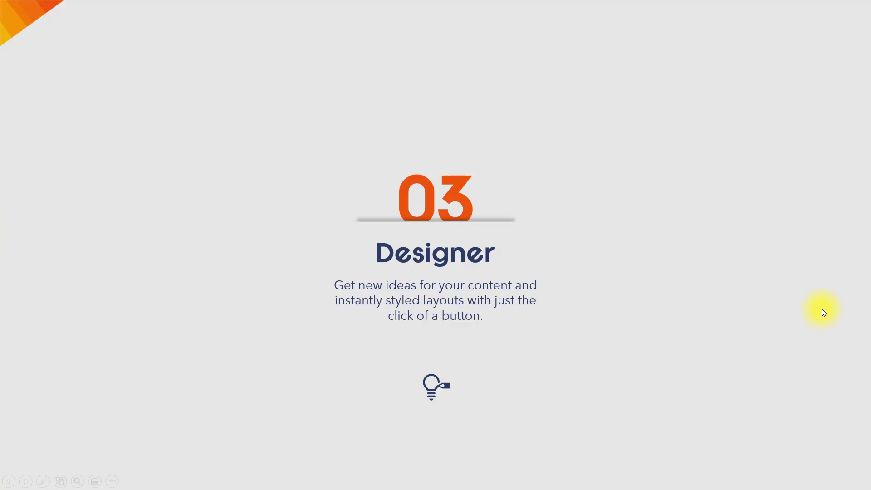
pyautogui.moveTo(638, 166)
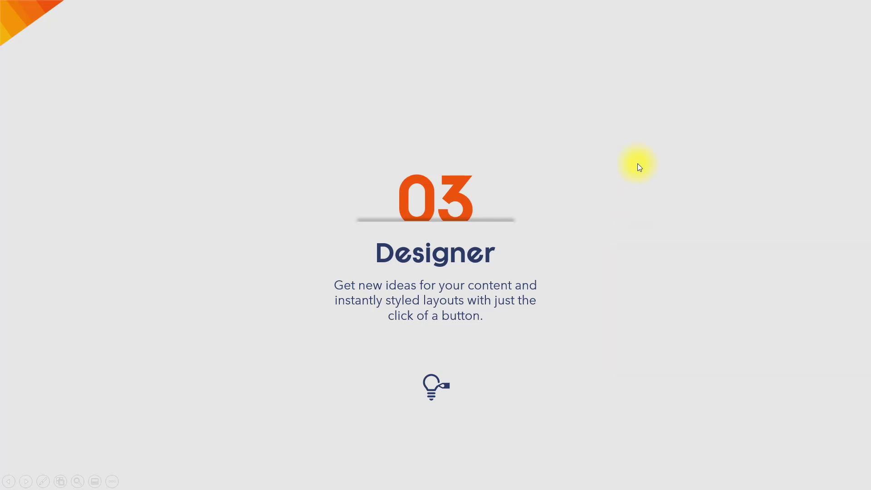
pyautogui.moveTo(630, 294)
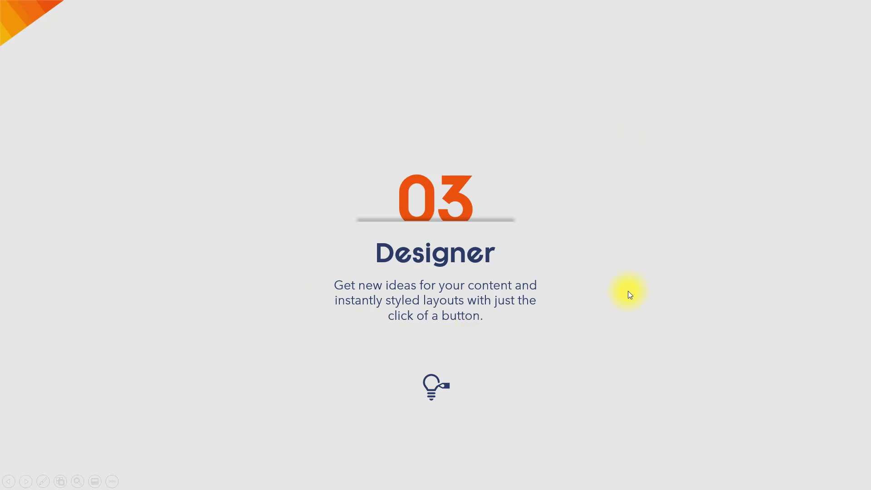
pyautogui.moveTo(375, 299)
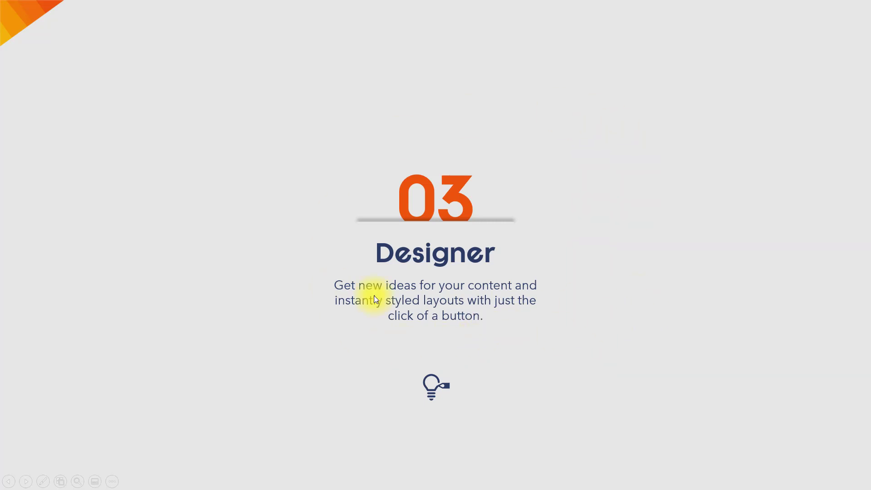
pyautogui.moveTo(526, 201)
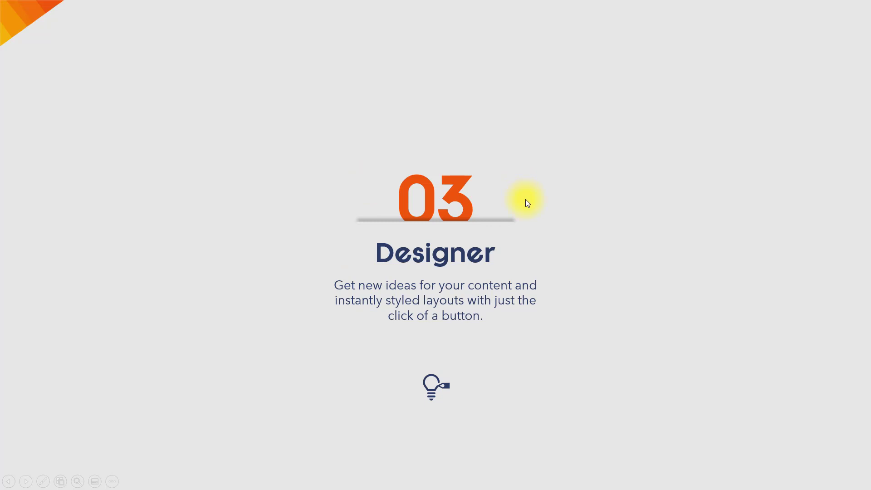
pyautogui.moveTo(763, 228)
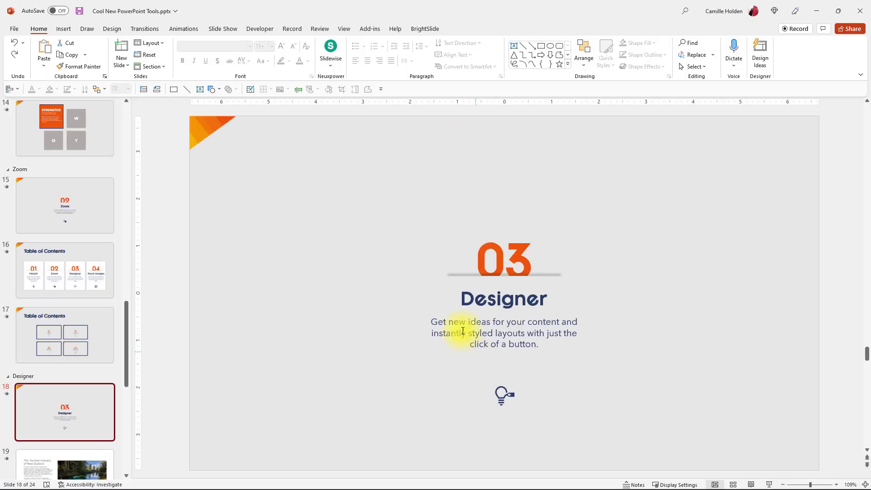
# Select slide 19, The Tourism Industry of New Zealand, and browse its Design Ideas
pyautogui.scroll(-3)
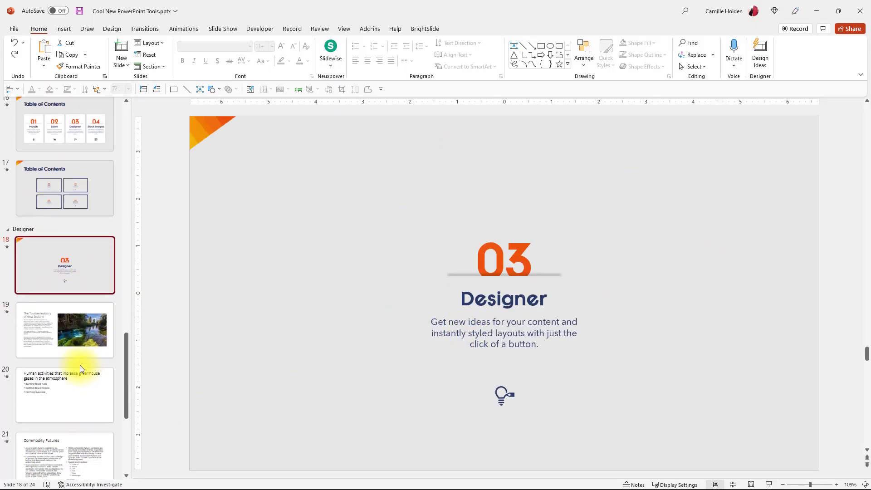
pyautogui.click(81, 329)
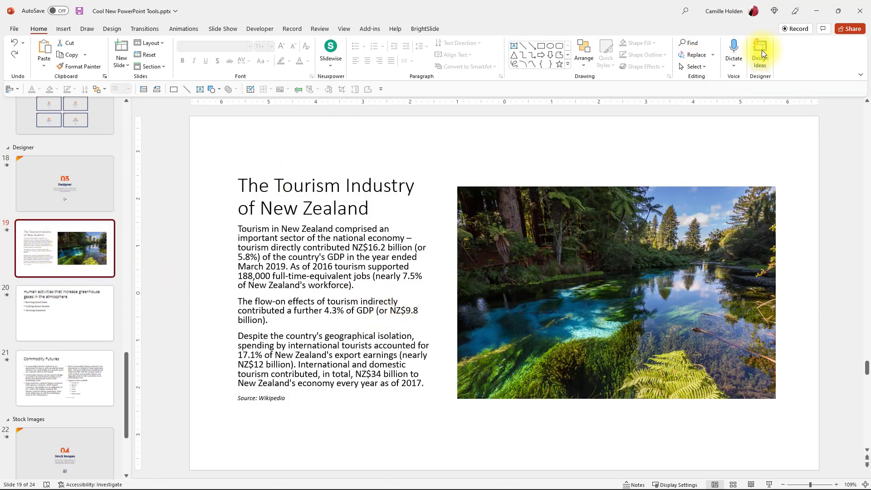
pyautogui.click(759, 52)
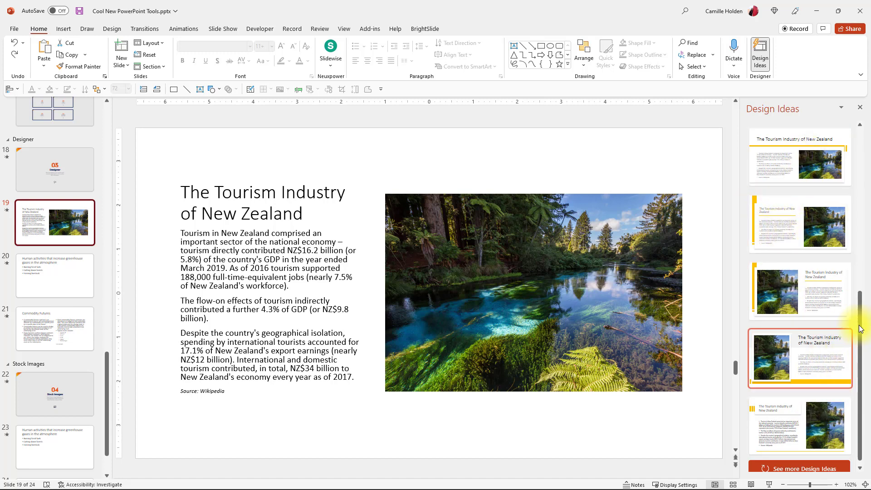
pyautogui.scroll(3)
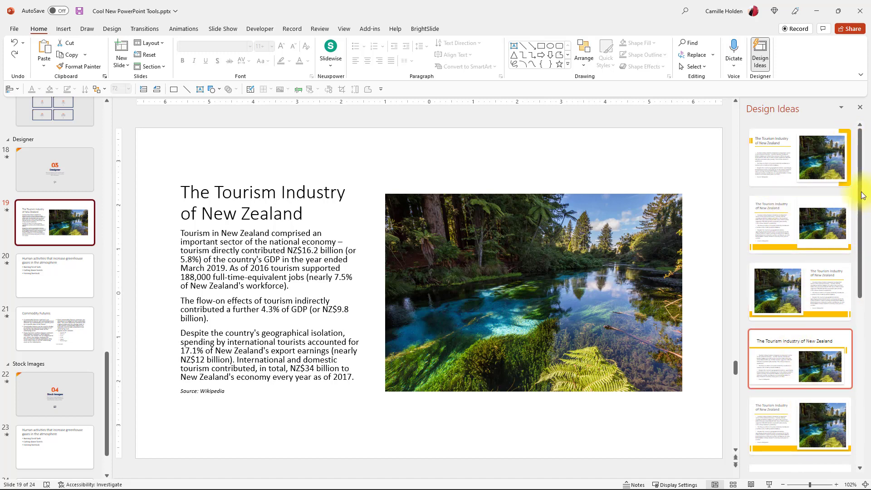
pyautogui.scroll(-3)
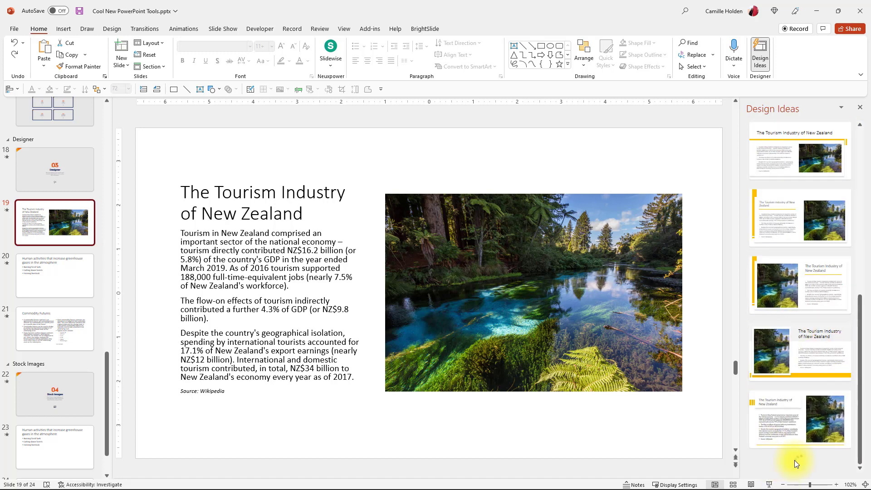
pyautogui.scroll(-3)
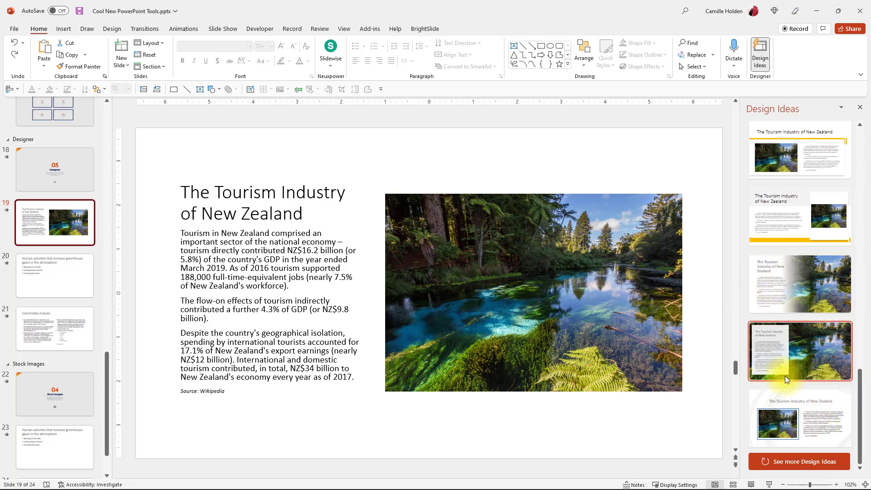
# Give slide 19 the full-bleed river photo design with text panel, then open slide 20
pyautogui.click(799, 283)
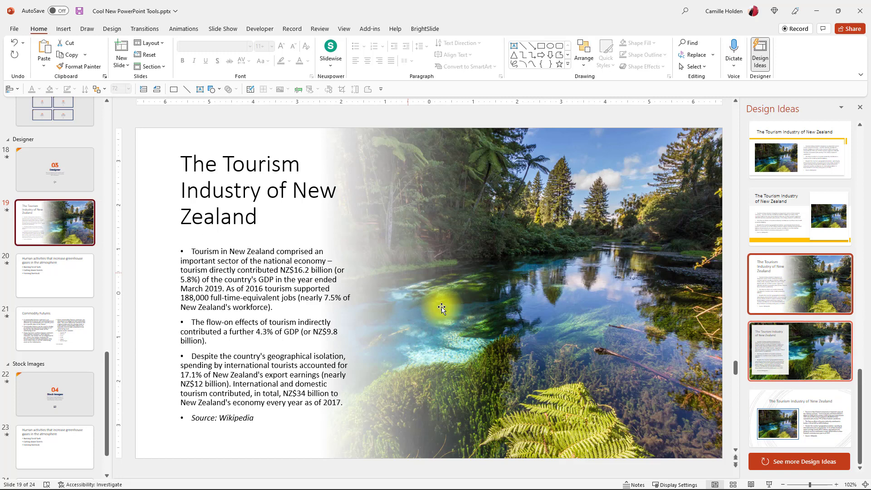
pyautogui.moveTo(803, 355)
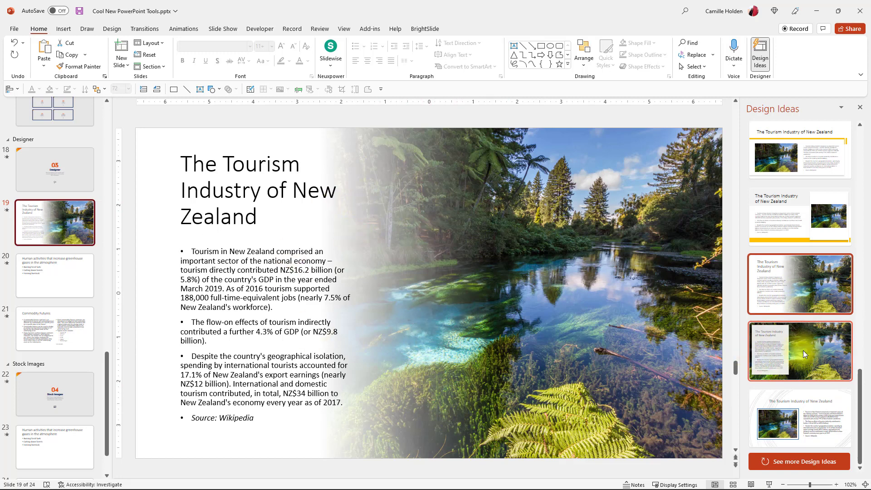
pyautogui.click(800, 351)
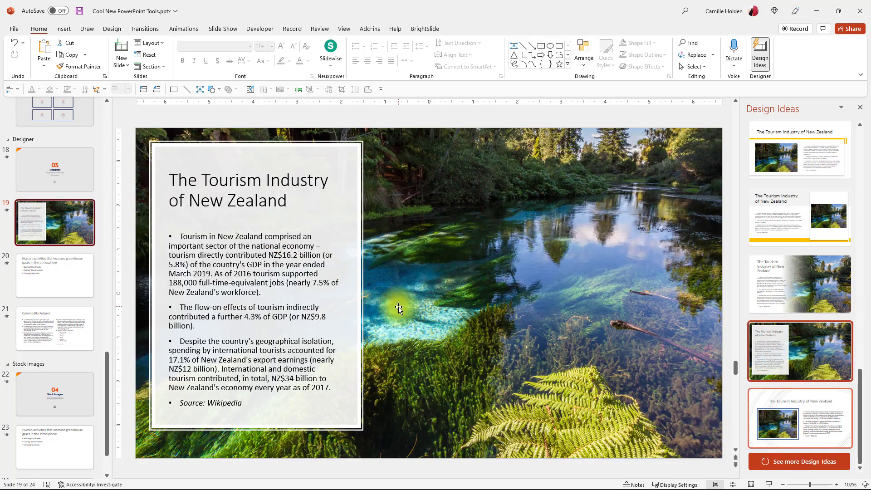
pyautogui.moveTo(359, 151)
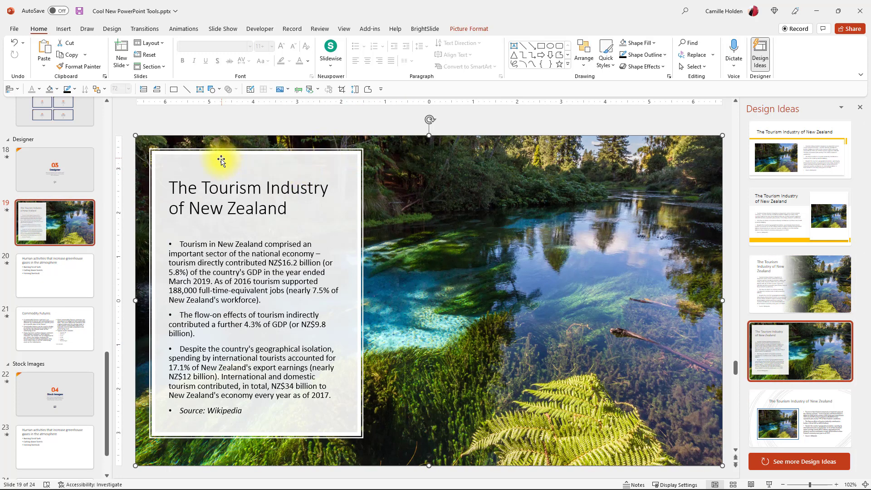
pyautogui.moveTo(139, 192)
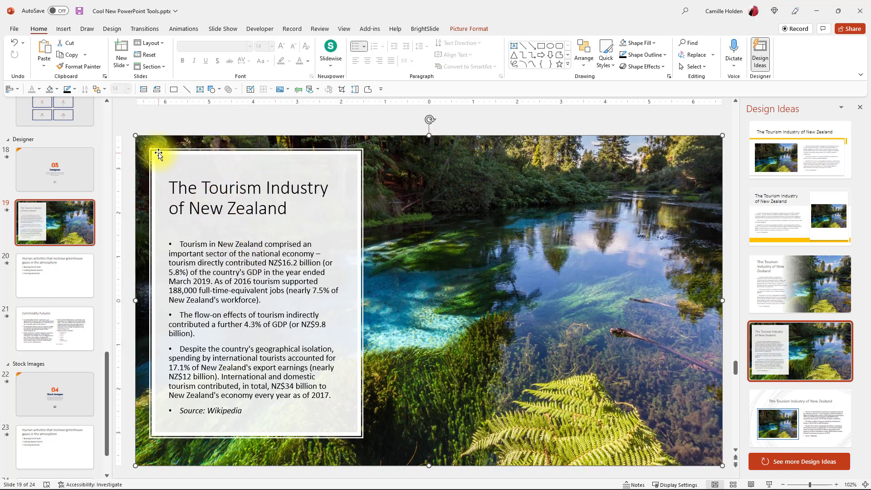
pyautogui.moveTo(827, 264)
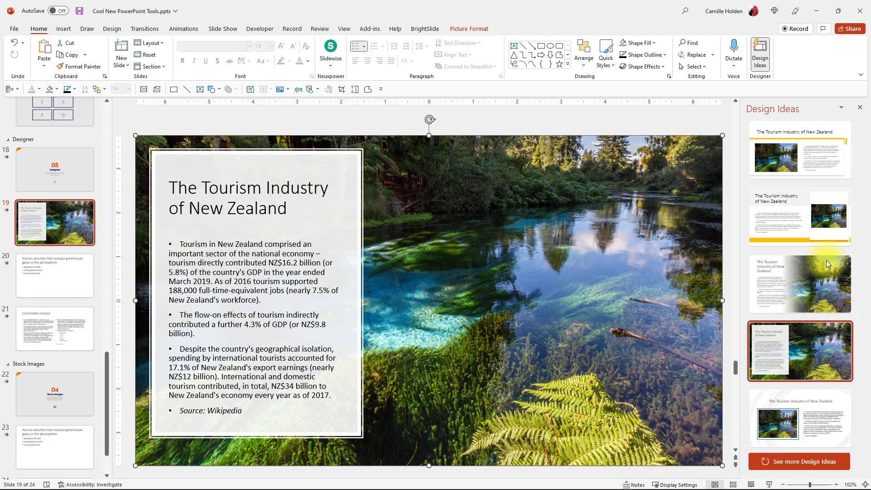
pyautogui.click(799, 217)
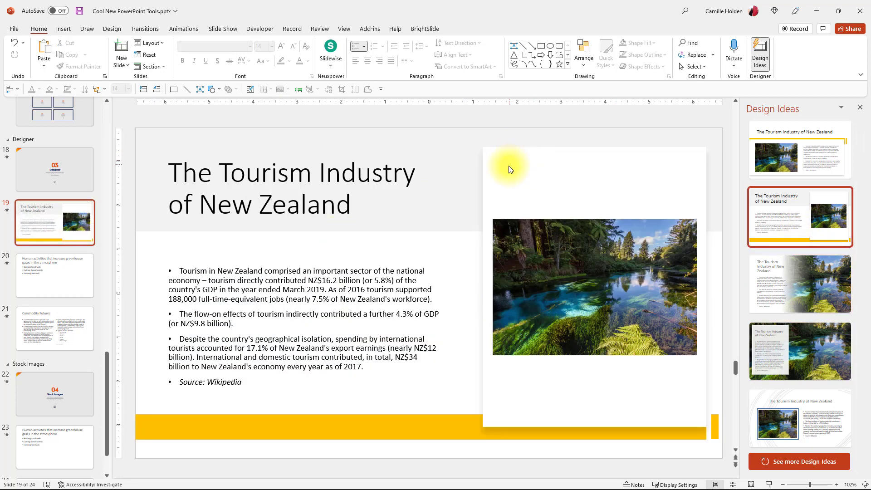
pyautogui.moveTo(450, 426)
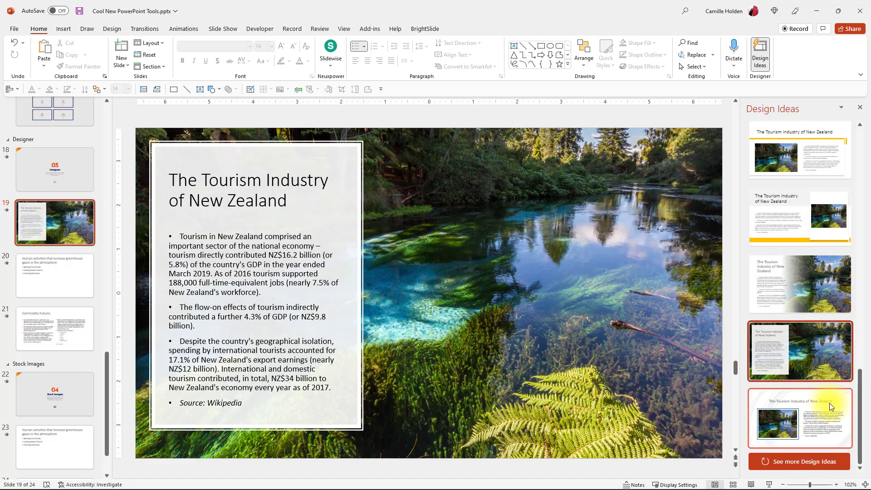
pyautogui.scroll(-3)
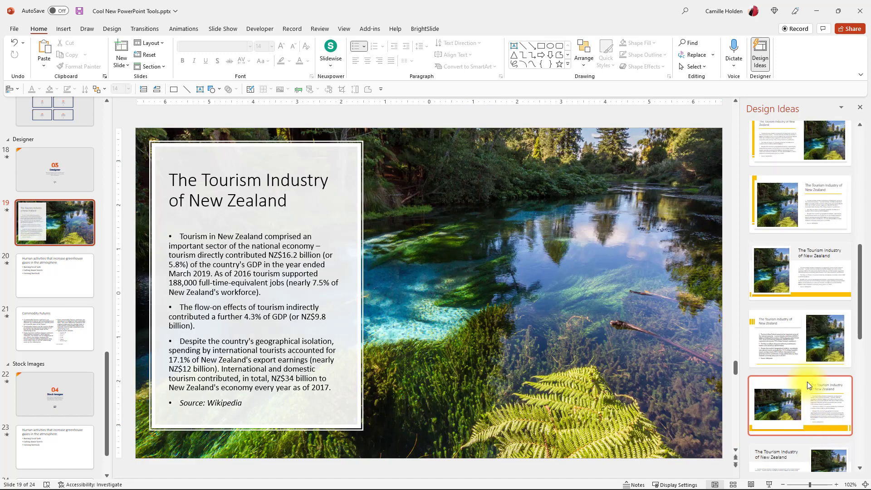
pyautogui.scroll(-3)
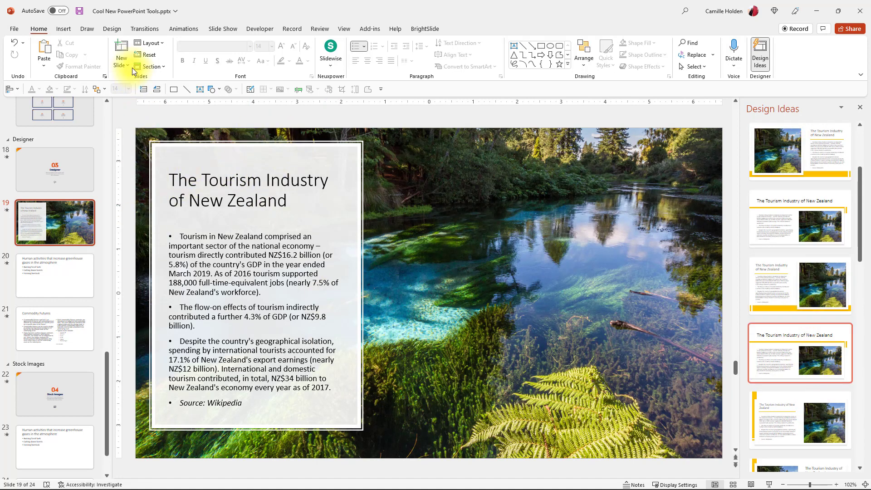
pyautogui.moveTo(520, 220)
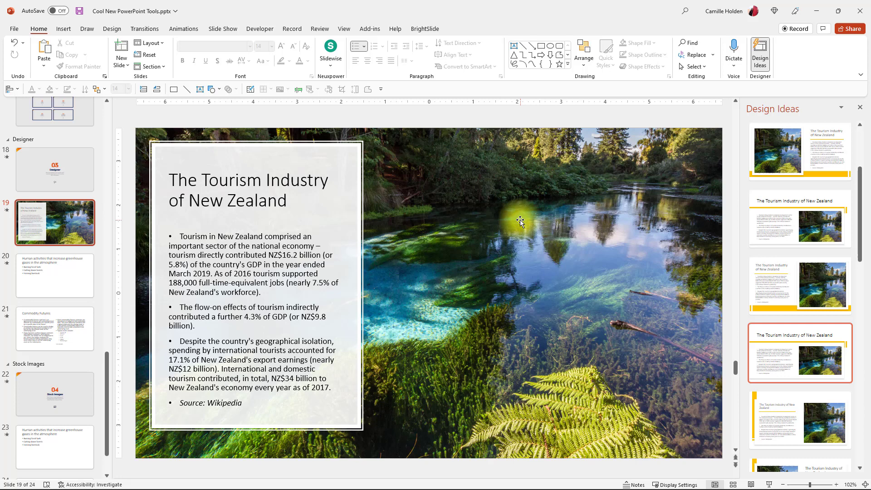
pyautogui.click(149, 43)
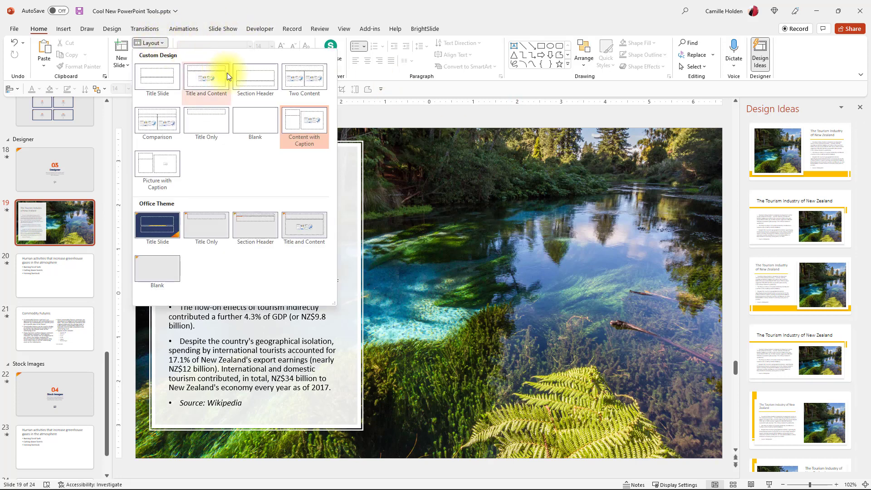
pyautogui.moveTo(305, 123)
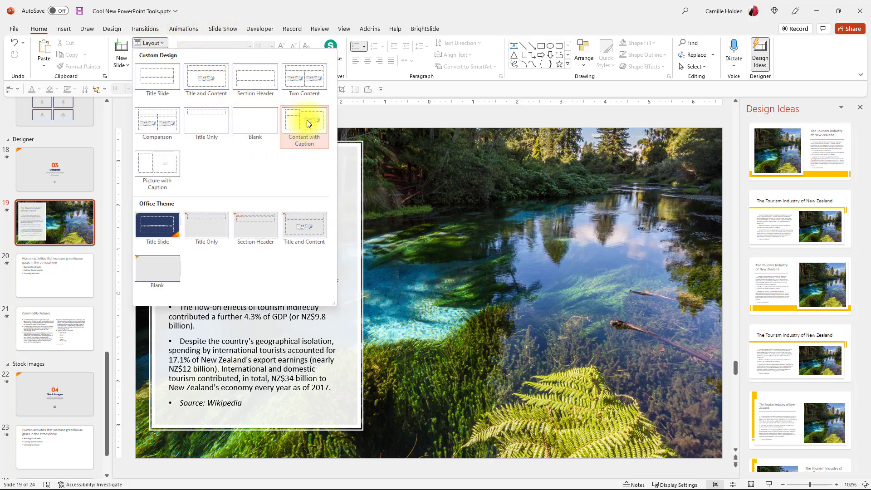
pyautogui.moveTo(327, 142)
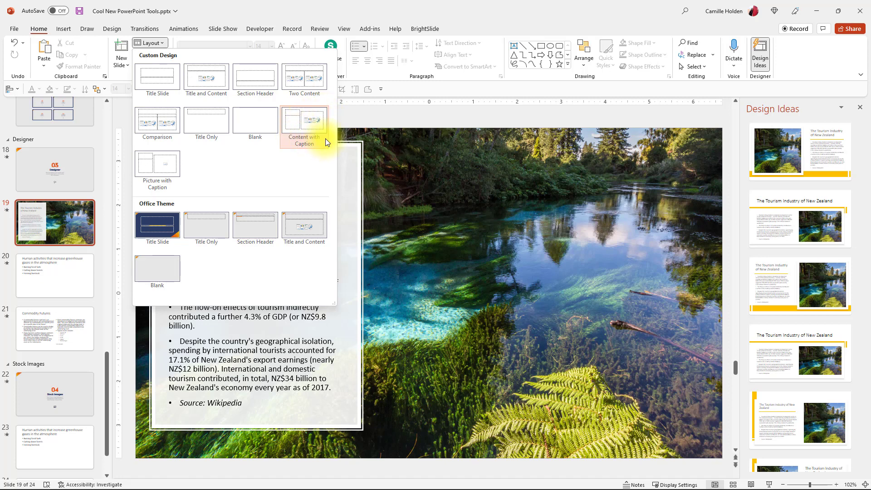
pyautogui.moveTo(410, 113)
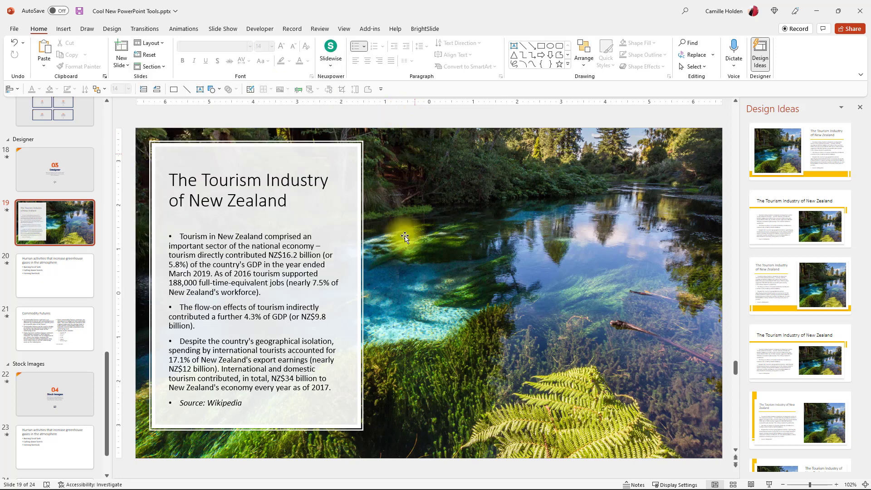
pyautogui.click(55, 276)
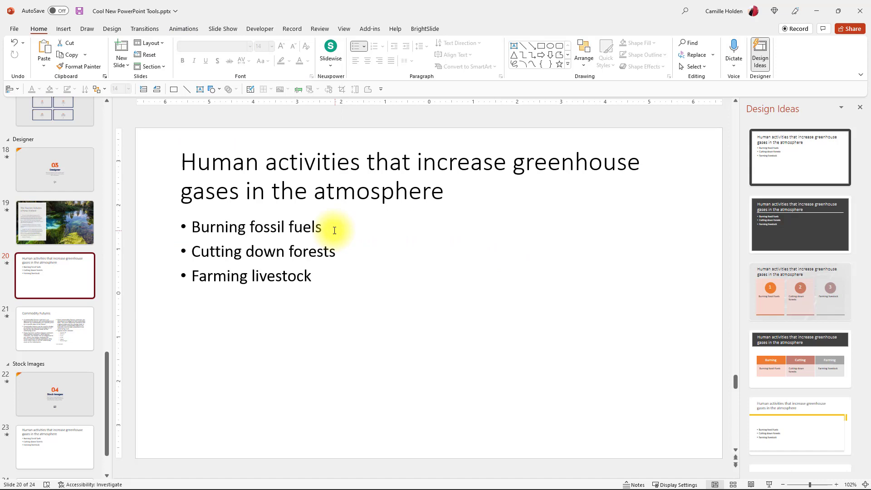
# Select slide 20's bullet list and try the orange table and numbered circles designs
pyautogui.click(369, 275)
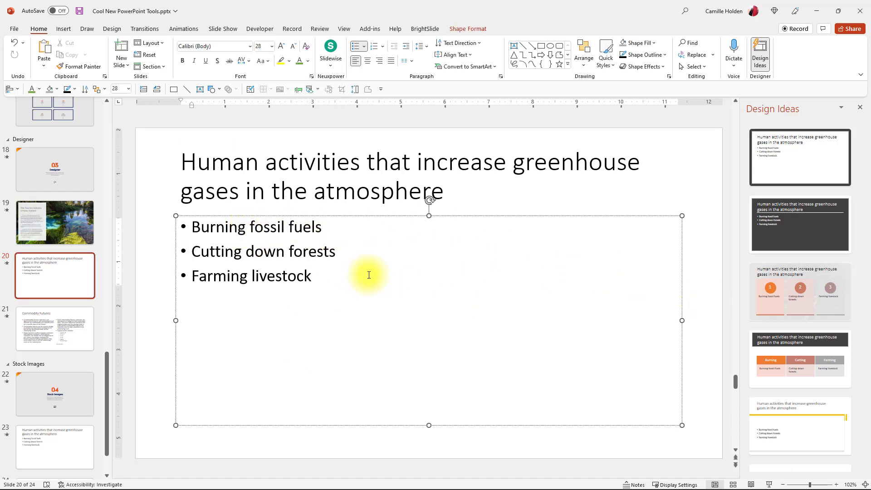
pyautogui.moveTo(161, 304)
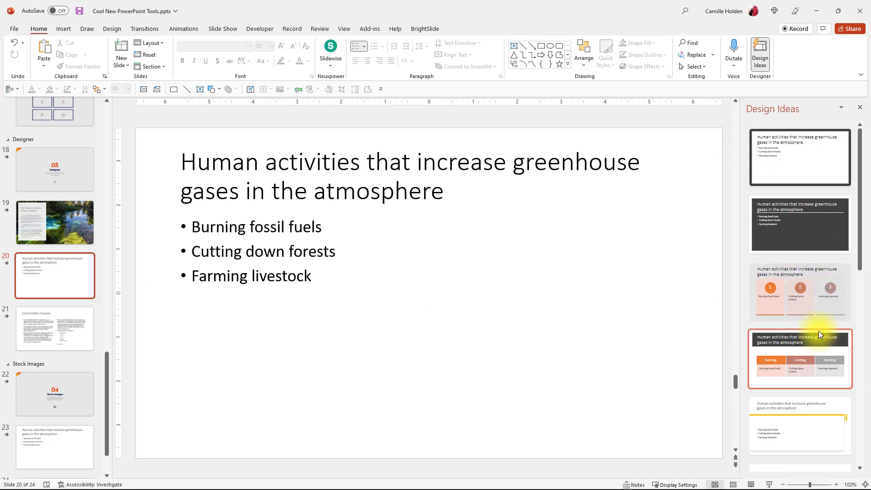
pyautogui.scroll(-3)
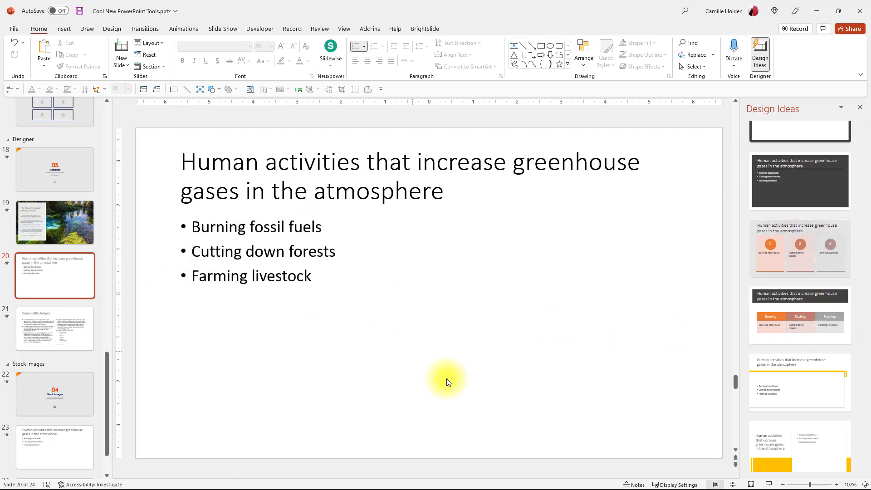
pyautogui.click(799, 314)
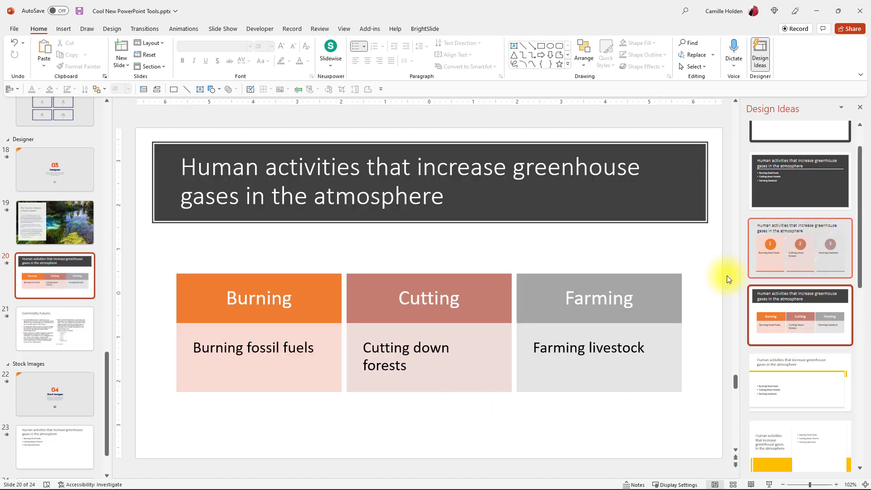
pyautogui.moveTo(798, 257)
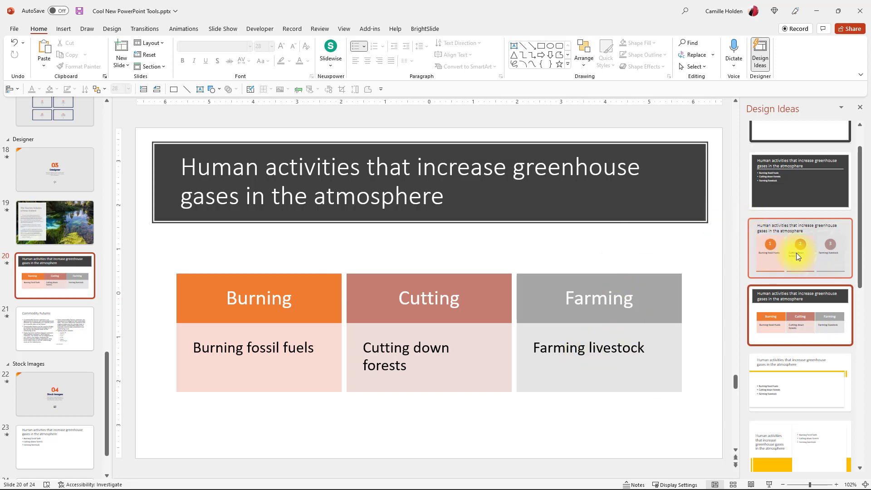
pyautogui.click(799, 248)
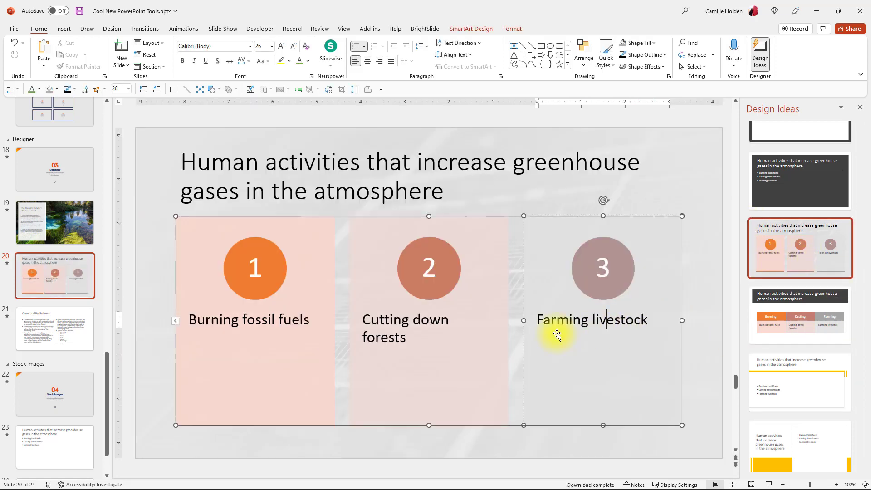
pyautogui.click(799, 316)
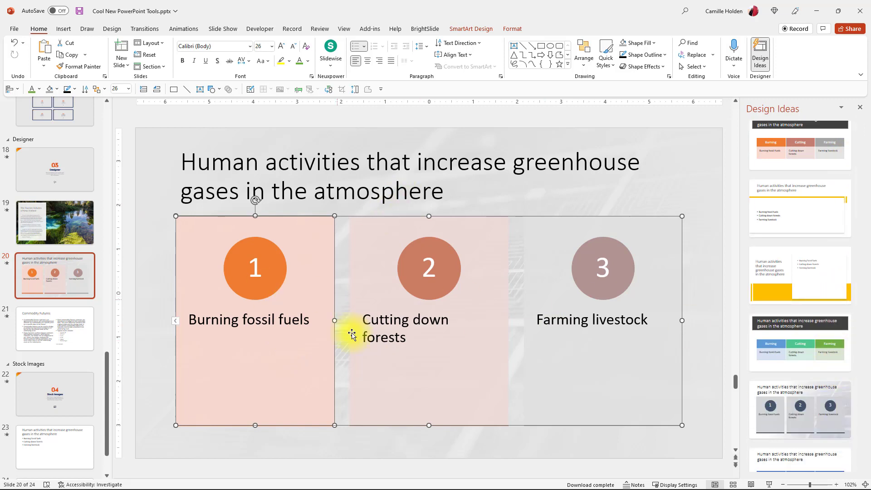
# Compare the blue-green table and grey numbered photo designs, then open slide 21
pyautogui.click(799, 342)
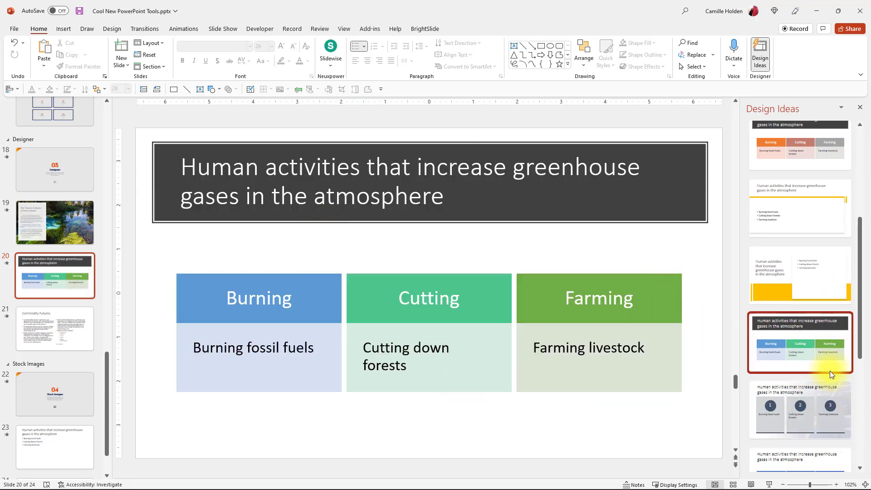
pyautogui.scroll(-3)
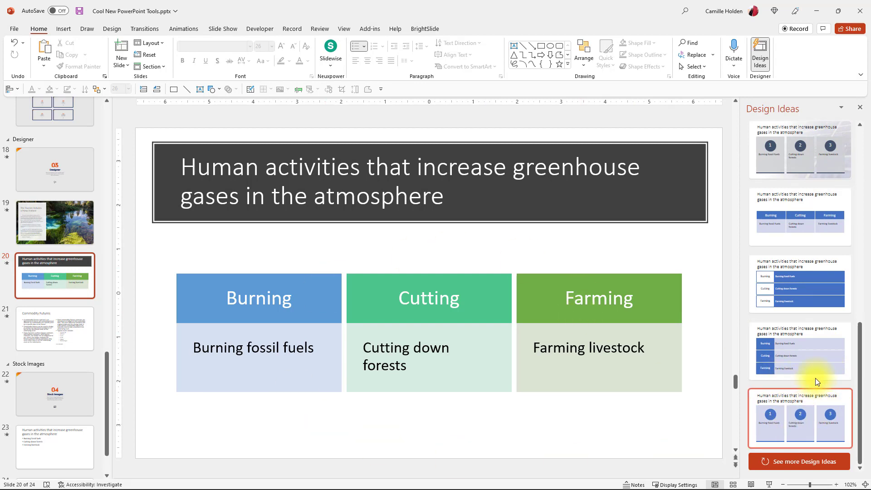
pyautogui.click(798, 418)
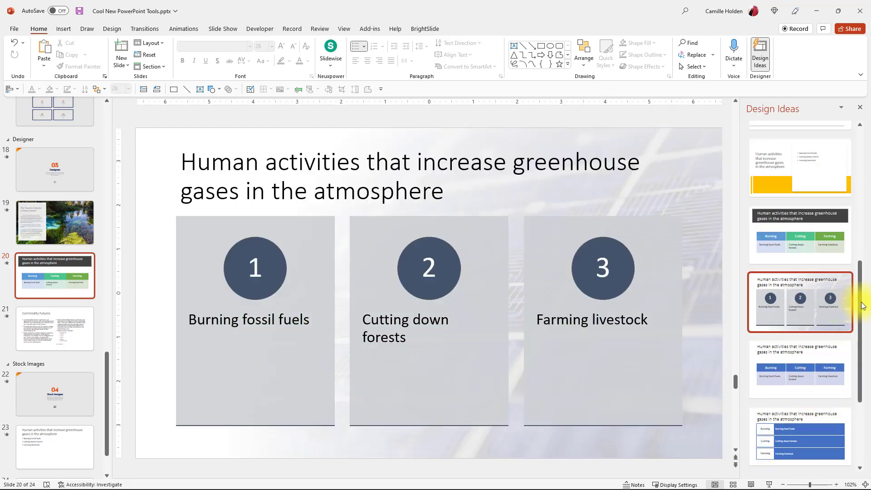
pyautogui.scroll(3)
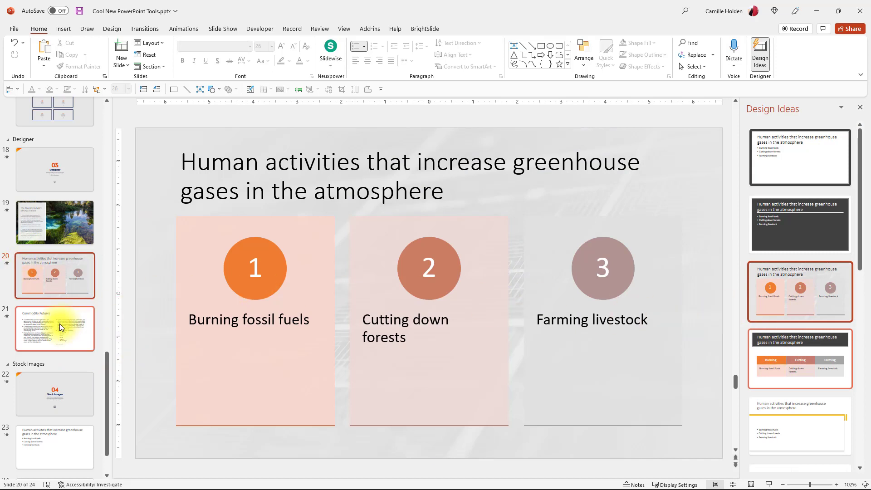
pyautogui.click(54, 328)
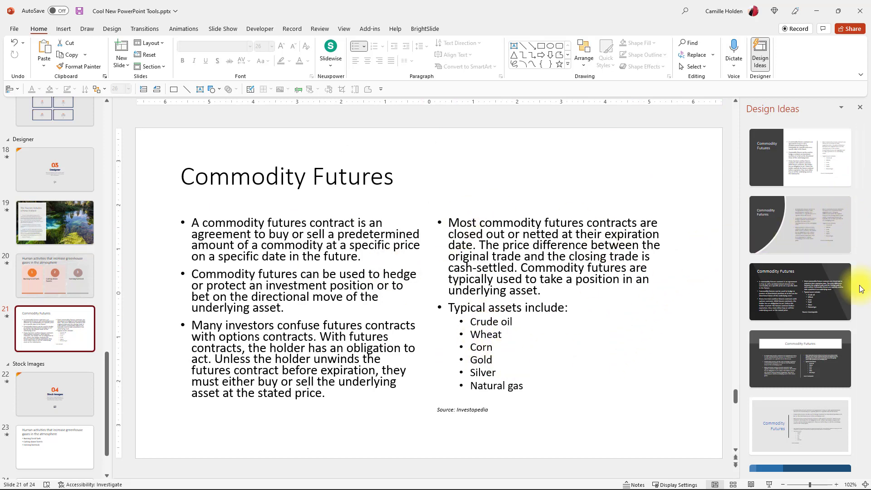
pyautogui.moveTo(401, 413)
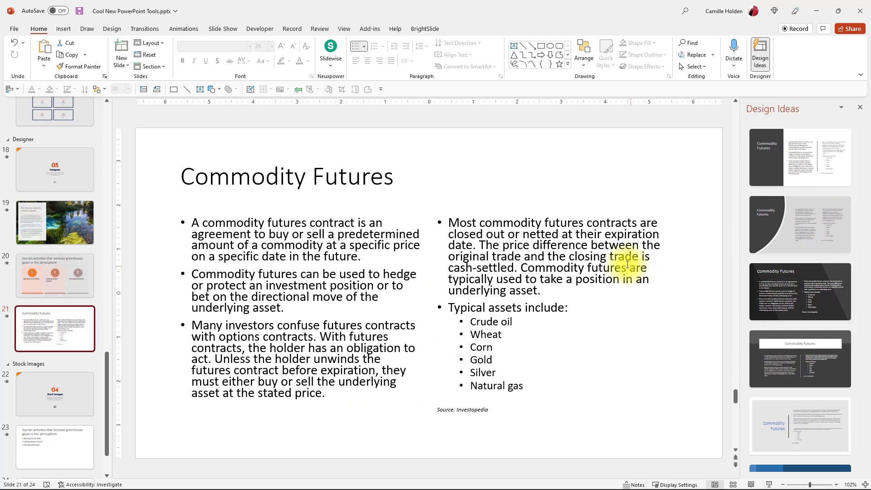
# Apply the icon-list design with dollar, euro and document icons to slide 21, then open slide 22
pyautogui.scroll(-3)
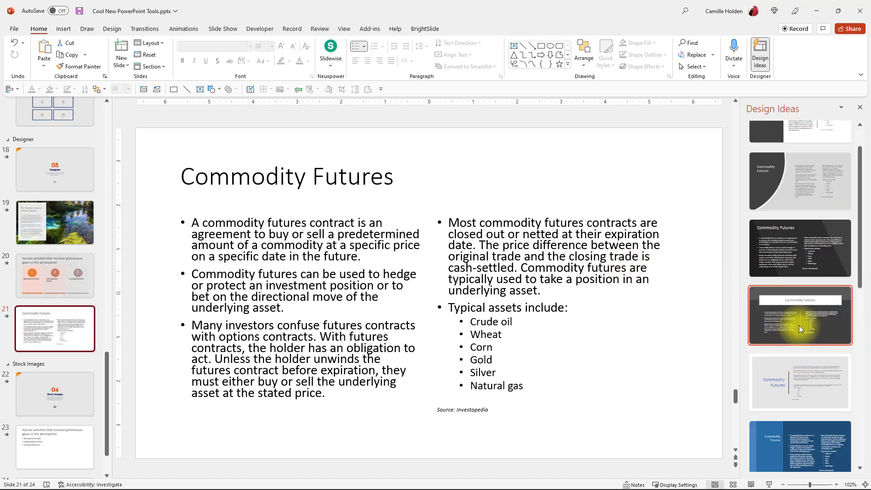
pyautogui.click(799, 314)
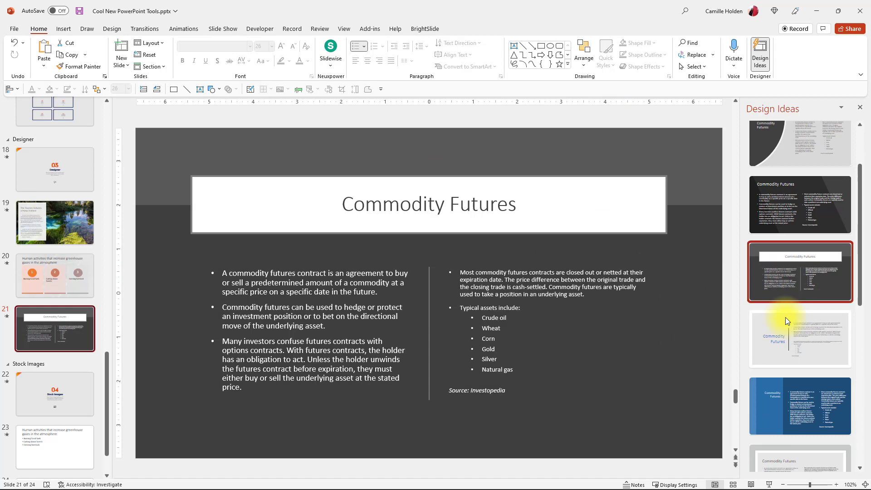
pyautogui.click(800, 364)
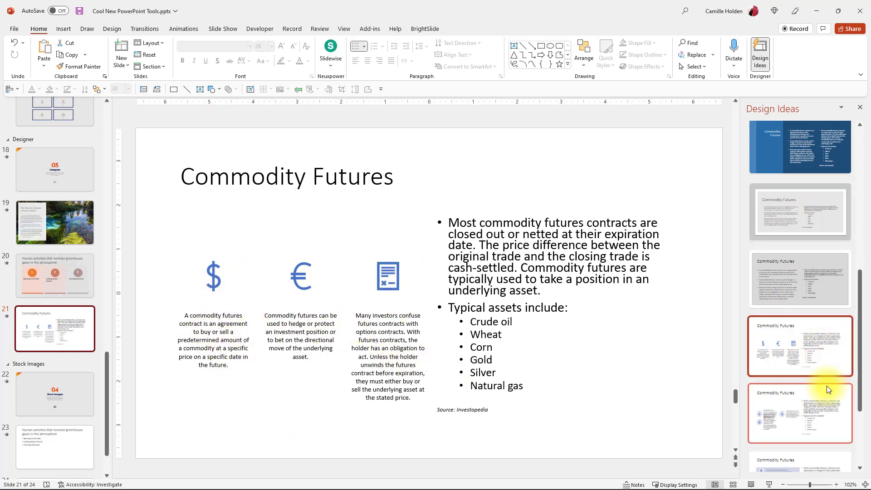
pyautogui.click(799, 413)
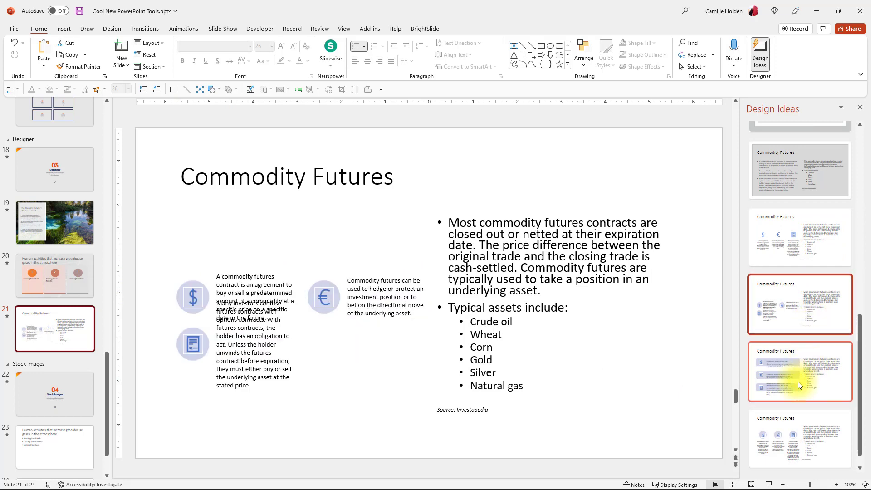
pyautogui.scroll(-3)
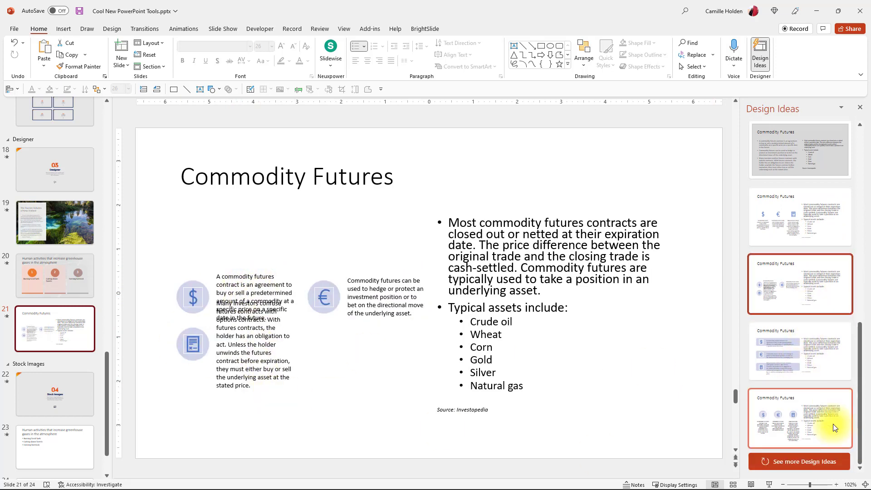
pyautogui.scroll(-3)
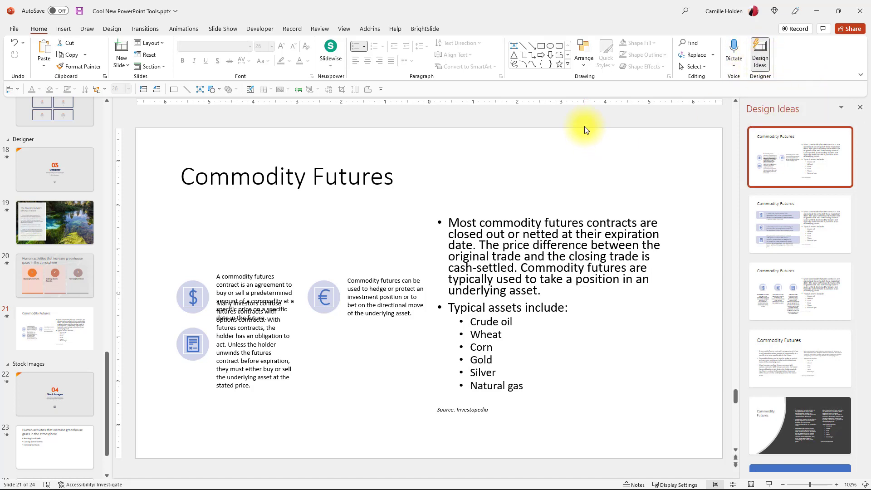
pyautogui.click(148, 43)
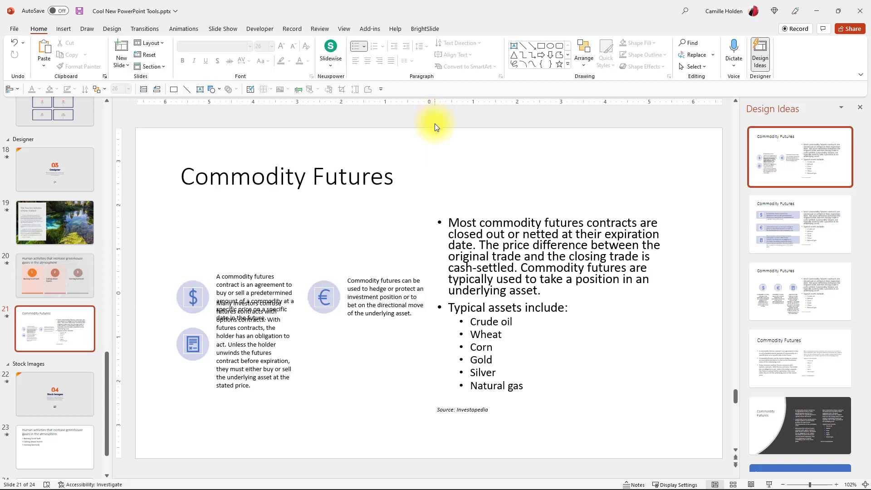
pyautogui.moveTo(448, 130)
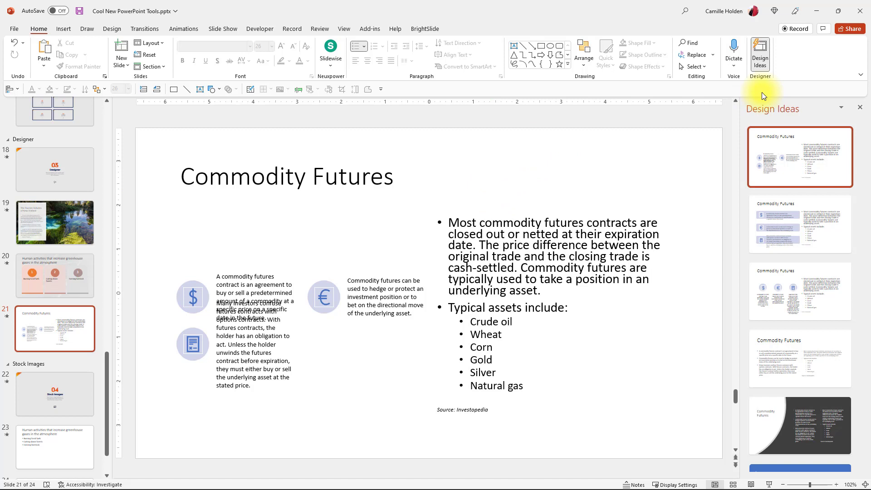
pyautogui.moveTo(760, 53)
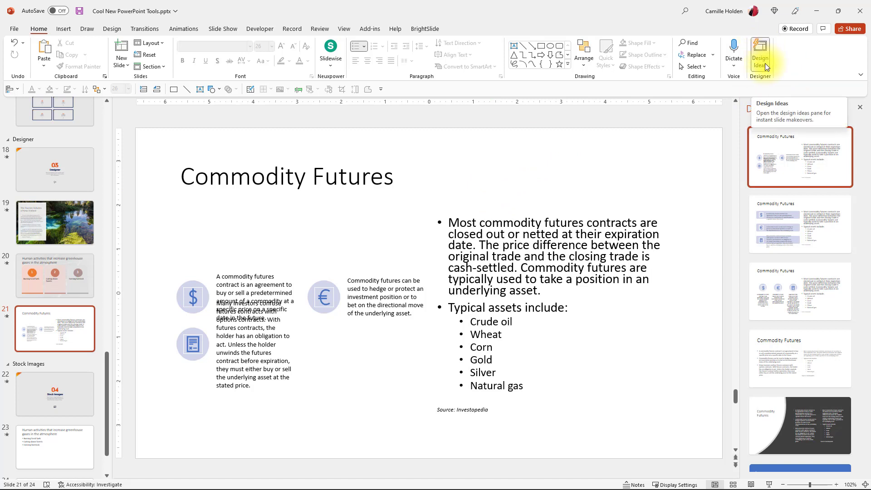
pyautogui.moveTo(757, 121)
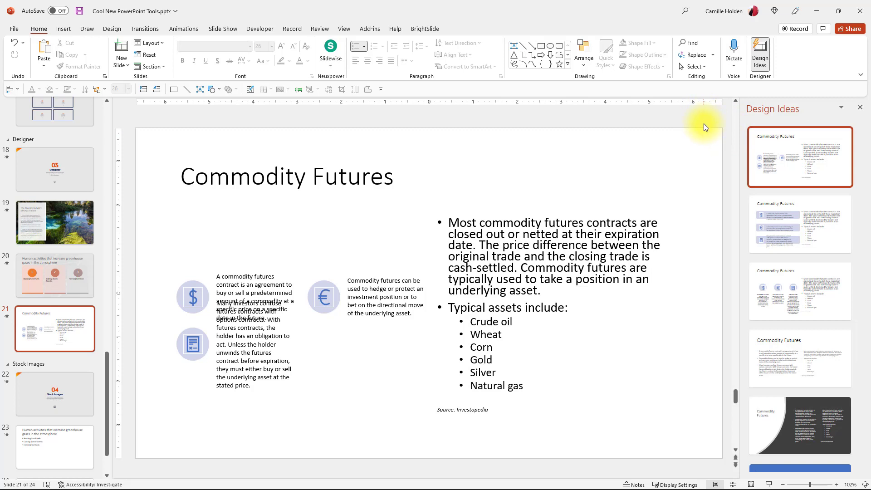
pyautogui.moveTo(37, 407)
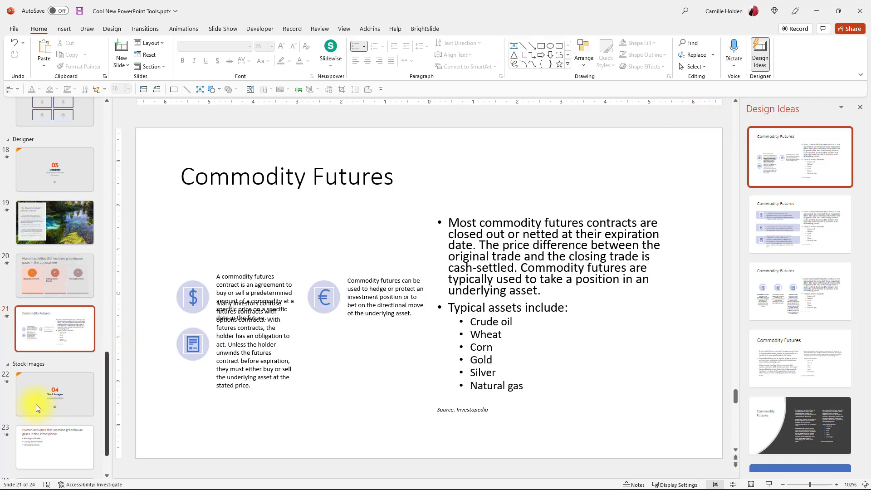
pyautogui.click(54, 394)
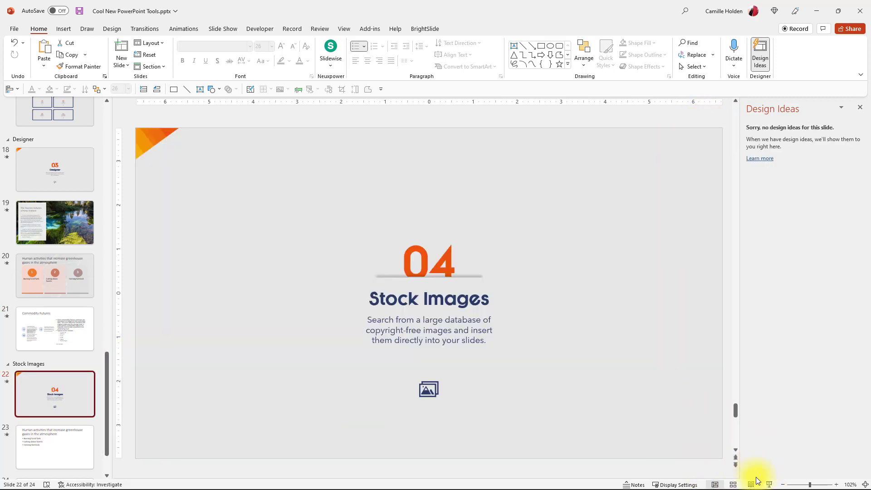
# Toggle the Design Ideas pane and layout choices on slide 22, then open slide 23
pyautogui.click(860, 107)
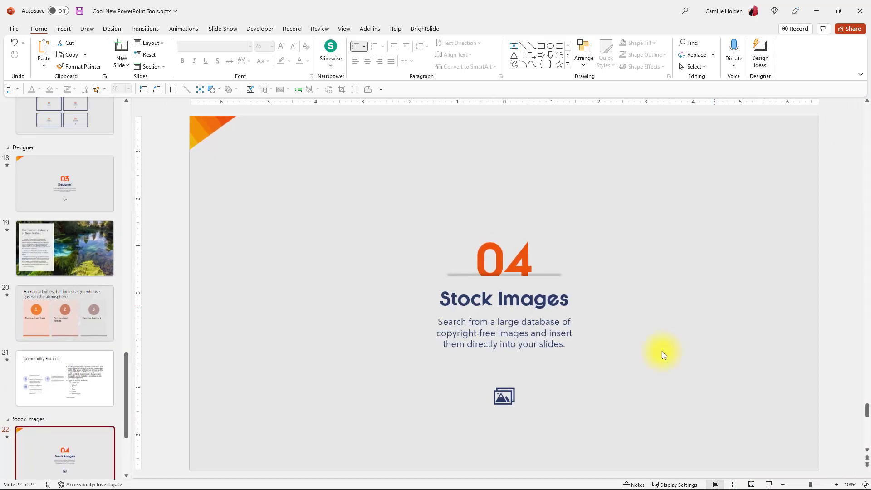
pyautogui.moveTo(760, 55)
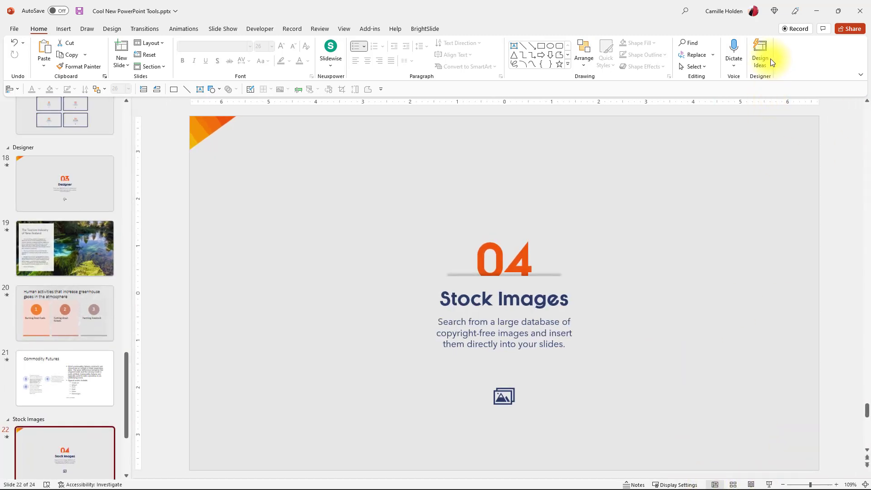
pyautogui.click(760, 54)
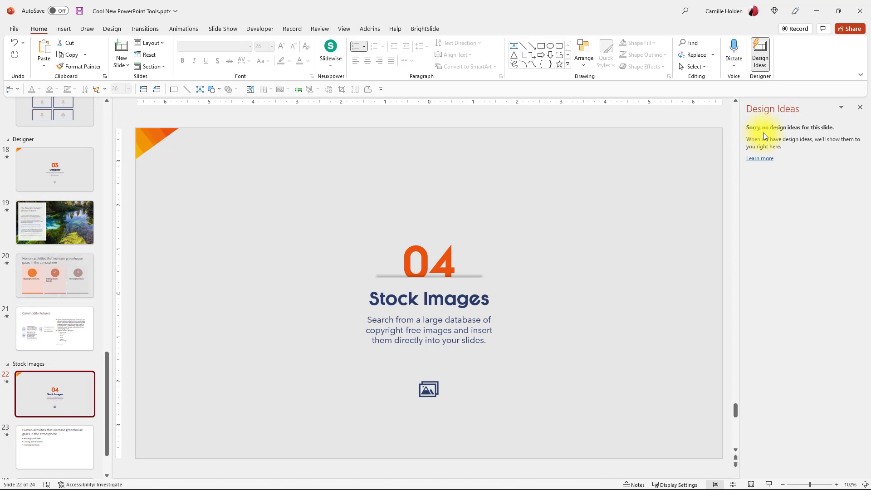
pyautogui.click(149, 43)
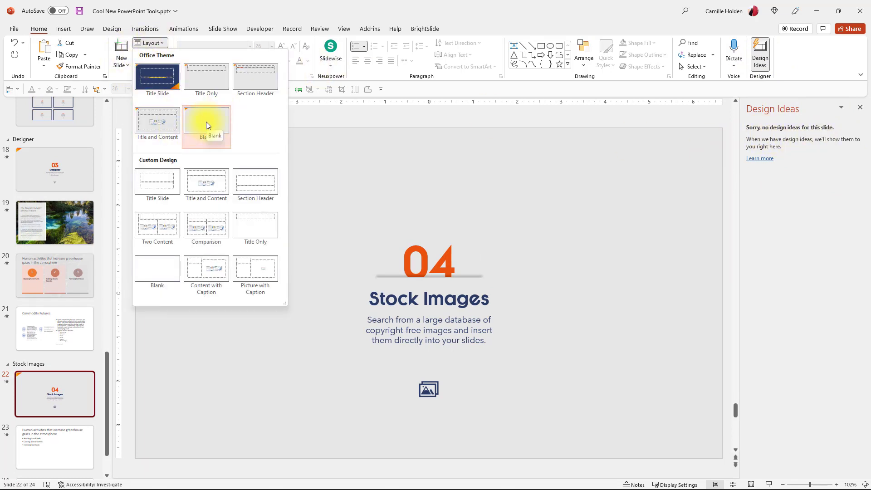
pyautogui.moveTo(207, 129)
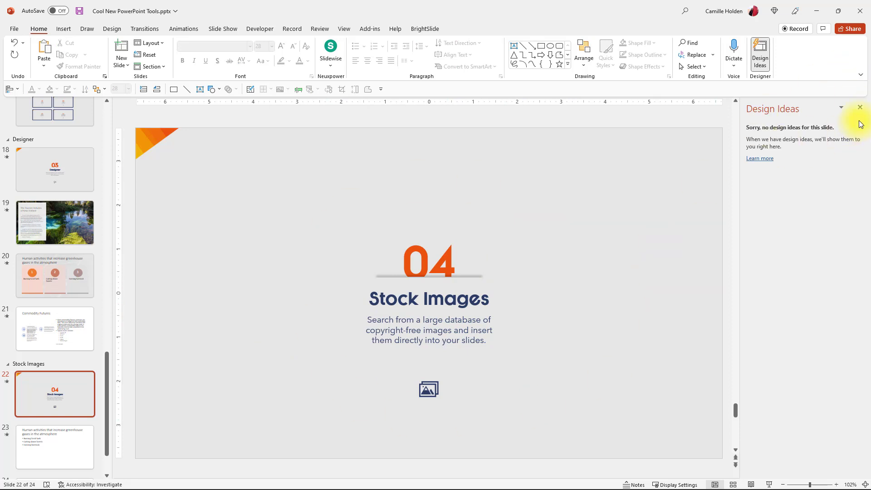
pyautogui.click(859, 108)
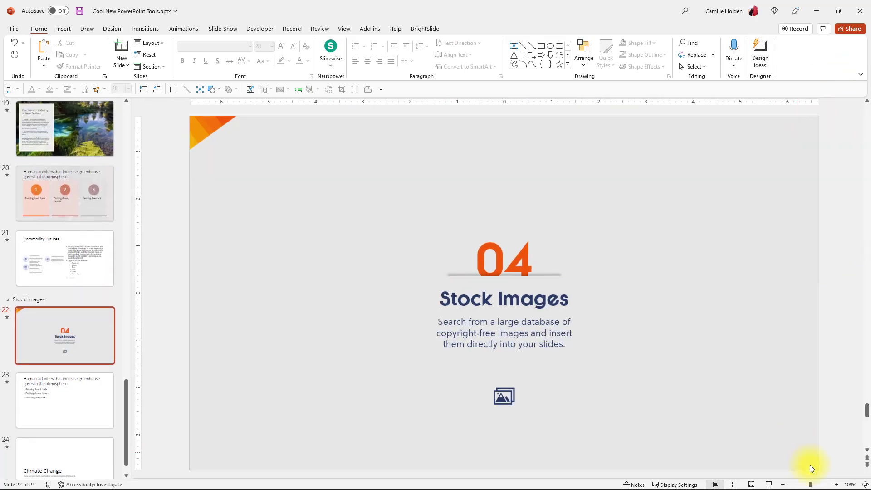
pyautogui.moveTo(604, 384)
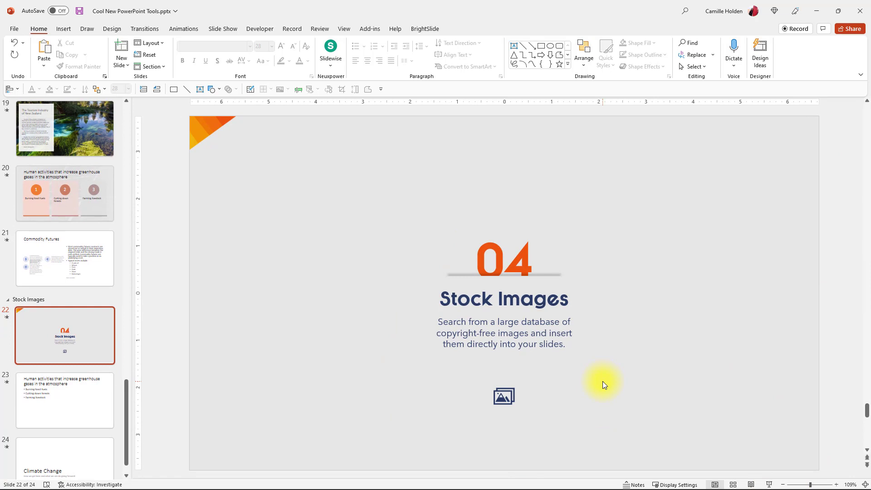
pyautogui.moveTo(738, 312)
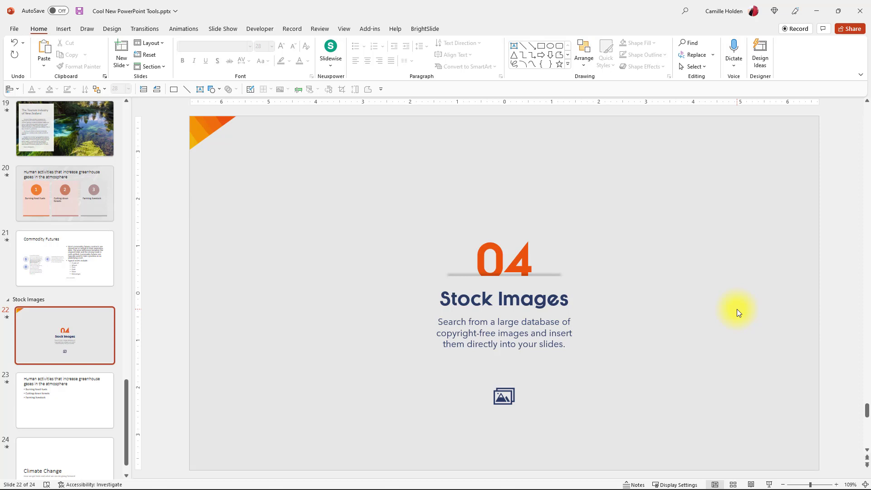
pyautogui.moveTo(282, 355)
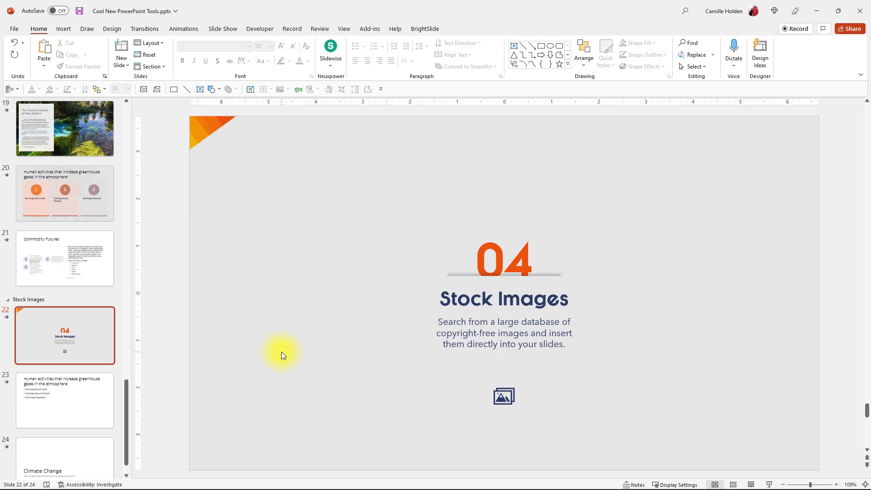
pyautogui.moveTo(552, 123)
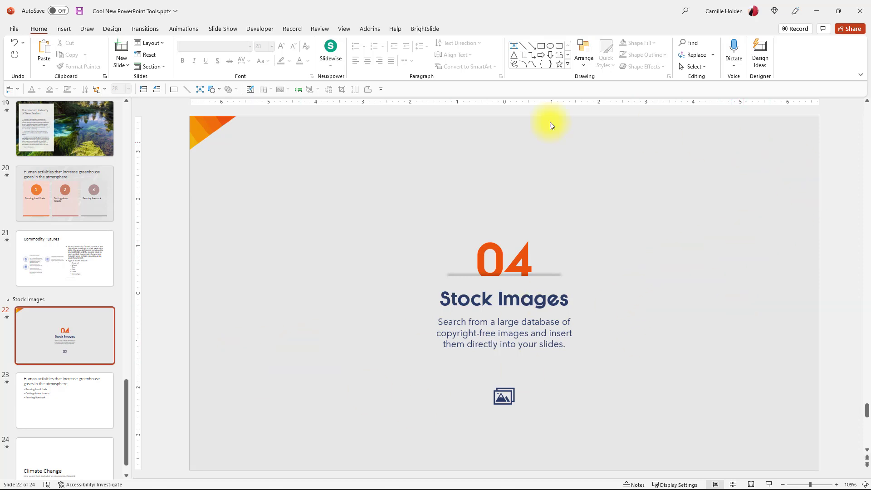
pyautogui.moveTo(270, 52)
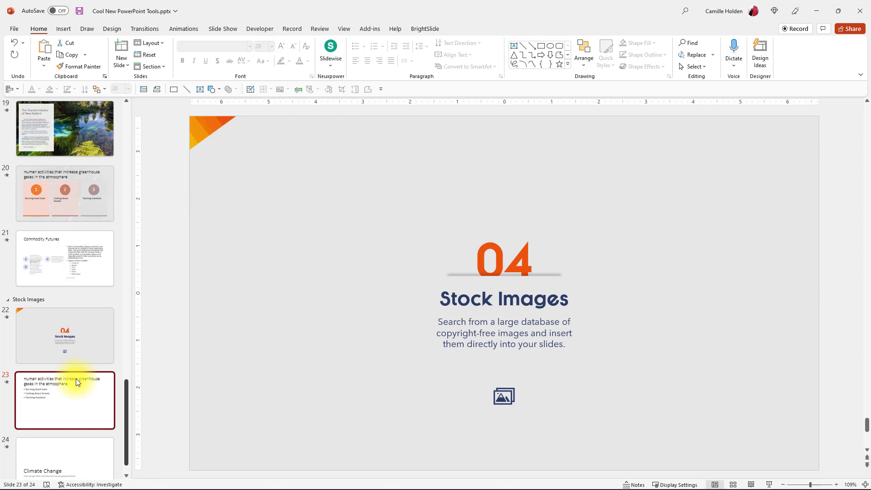
pyautogui.click(65, 400)
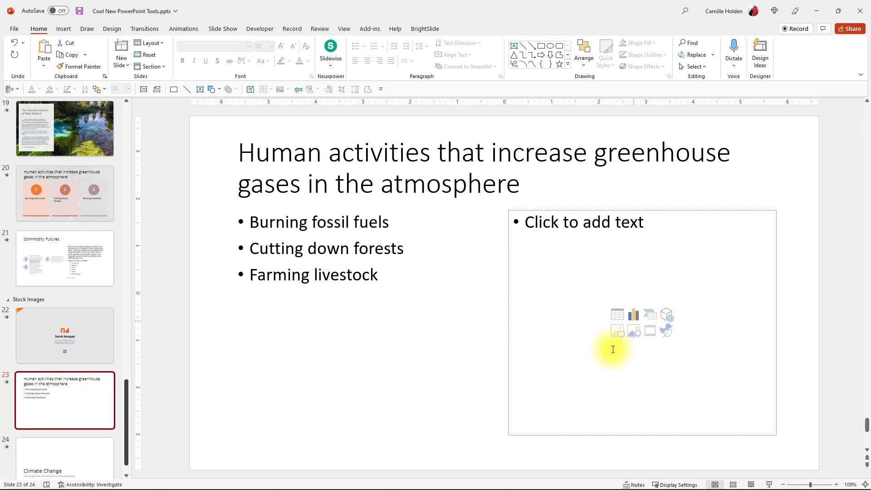
pyautogui.moveTo(634, 318)
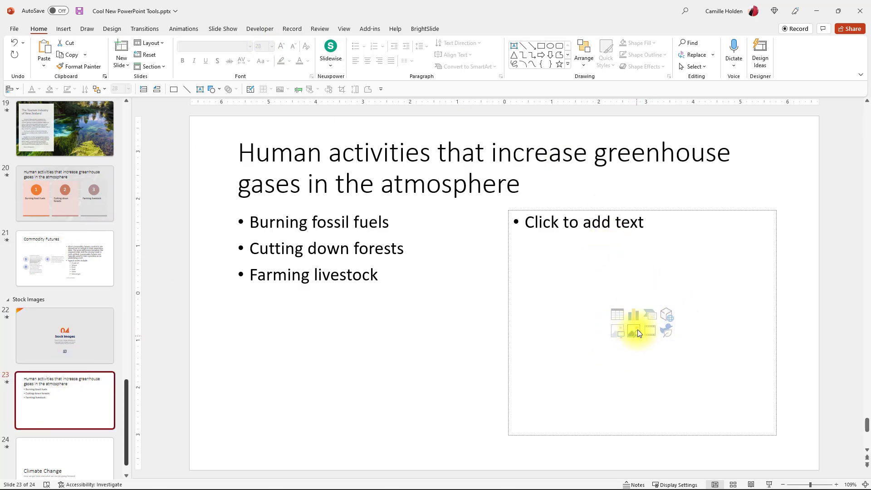
pyautogui.moveTo(638, 333)
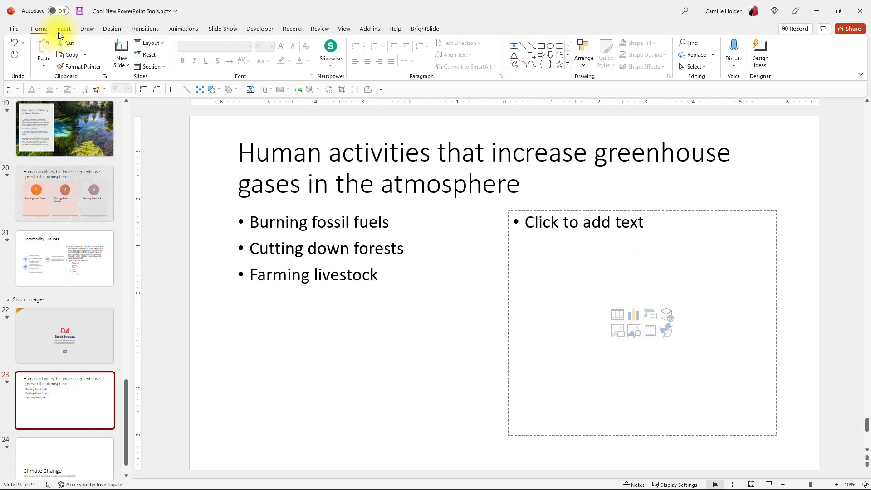
# Browse Insert > Stock Images and add the smoking chimneys photo to slide 23
pyautogui.click(71, 50)
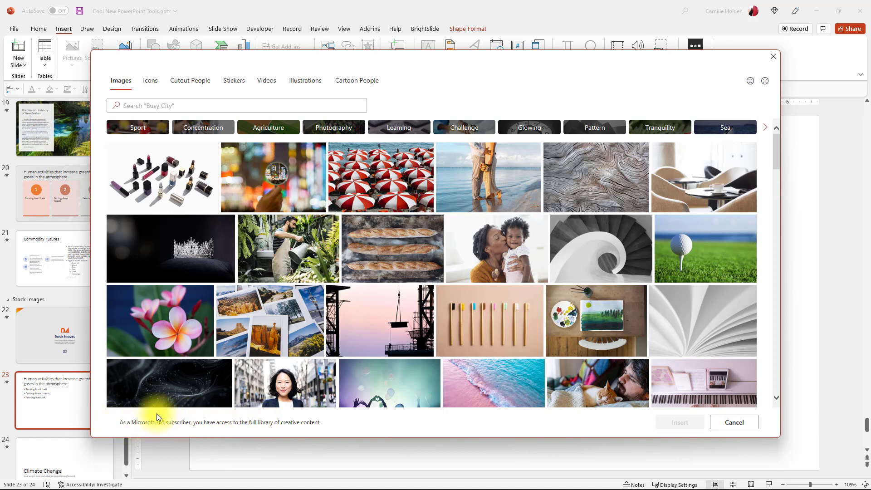
pyautogui.moveTo(328, 421)
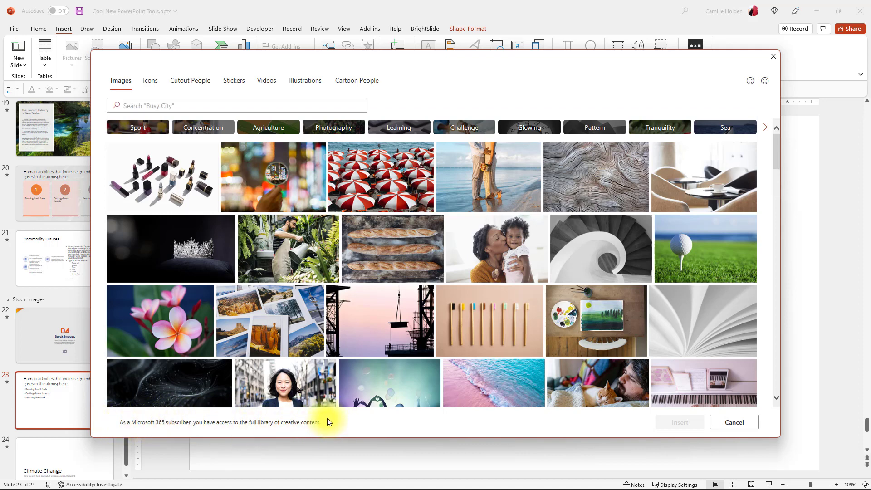
pyautogui.moveTo(401, 348)
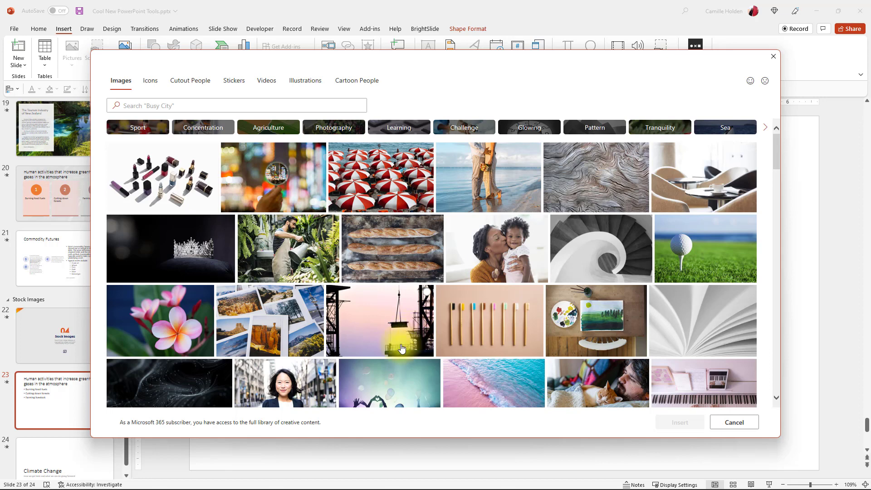
pyautogui.moveTo(351, 295)
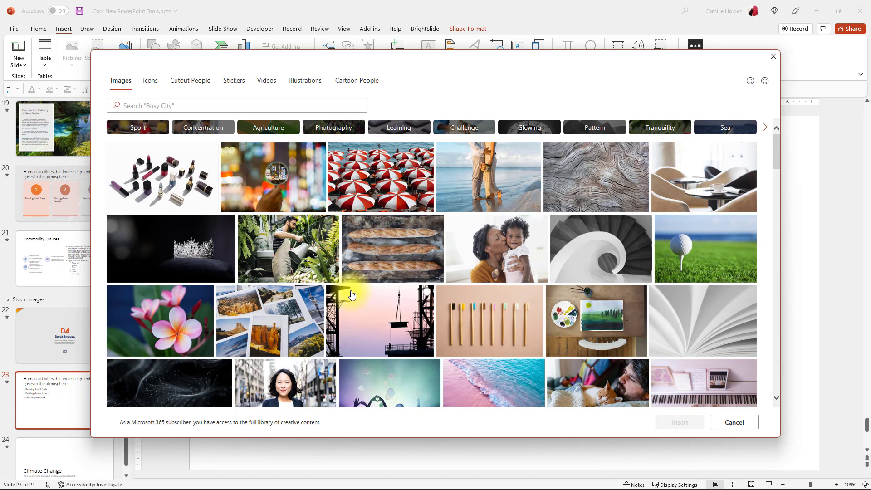
pyautogui.moveTo(265, 328)
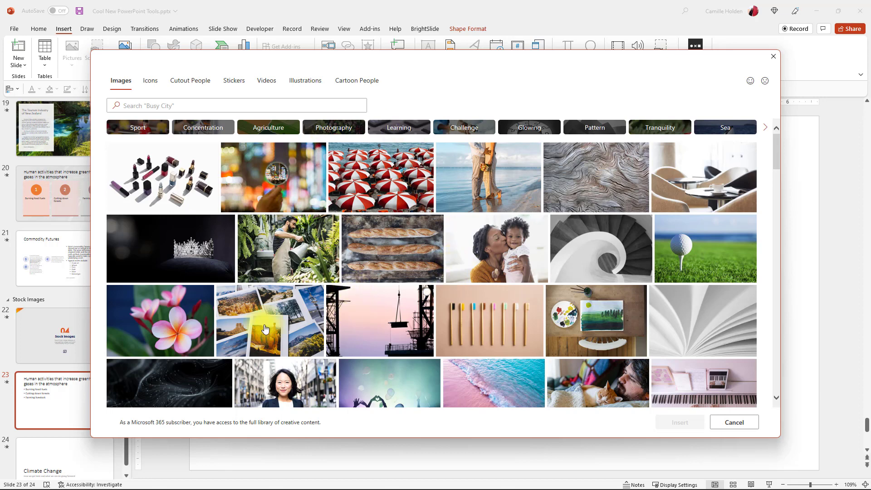
pyautogui.moveTo(590, 236)
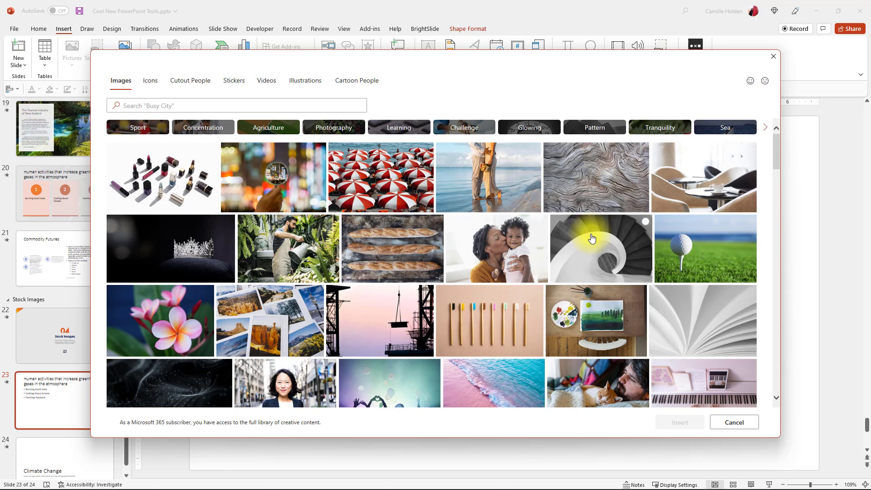
pyautogui.click(236, 105)
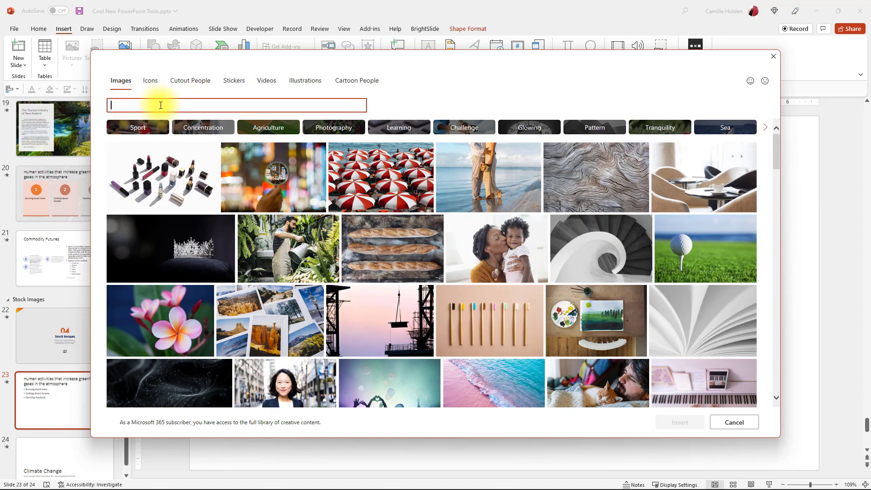
pyautogui.moveTo(552, 216)
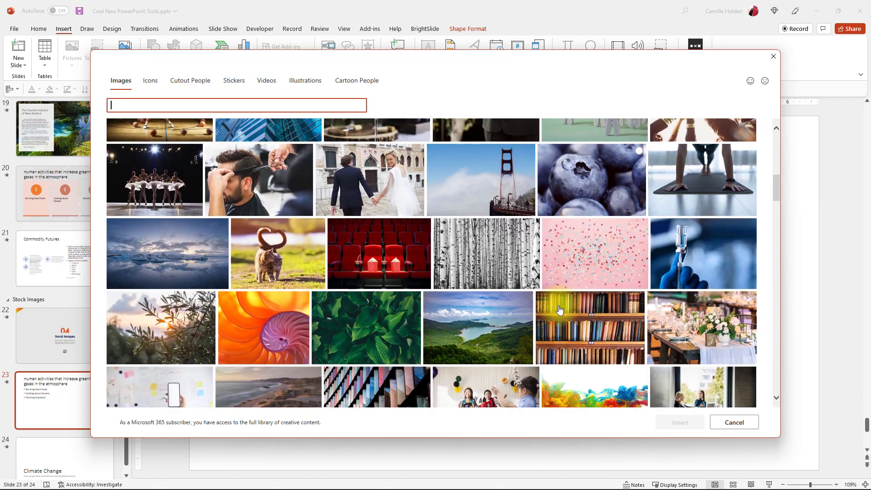
pyautogui.scroll(-3)
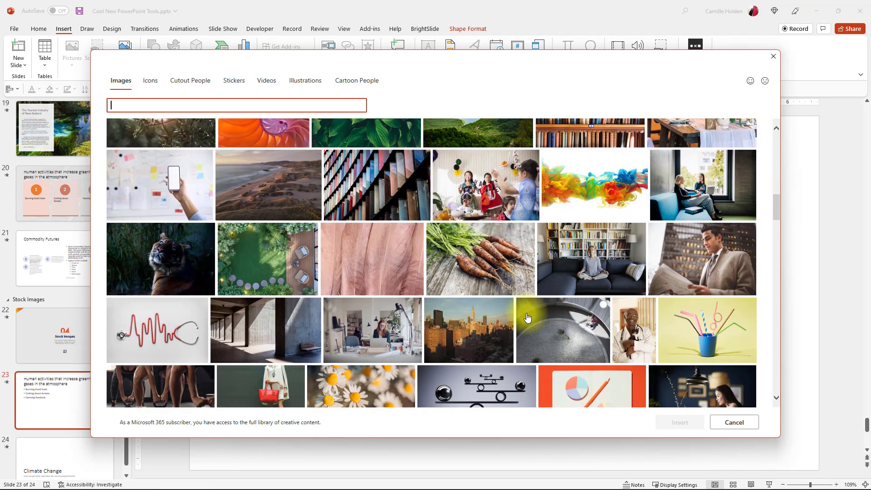
pyautogui.scroll(-3)
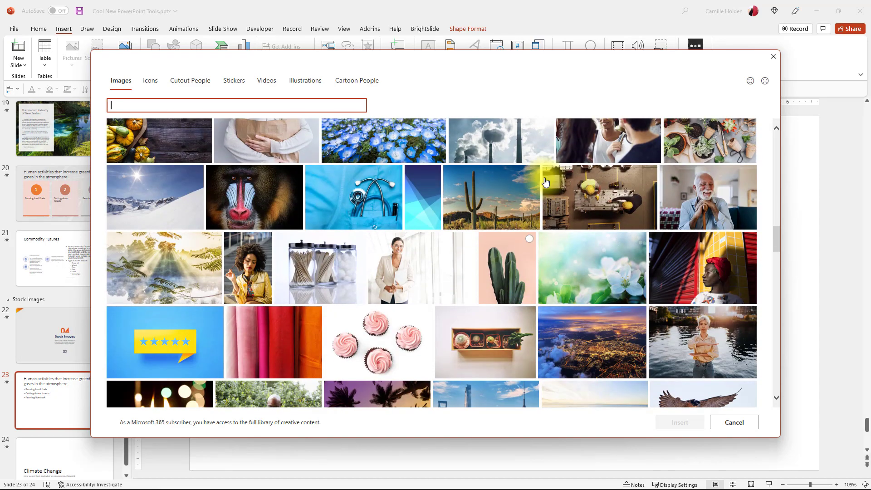
pyautogui.click(733, 422)
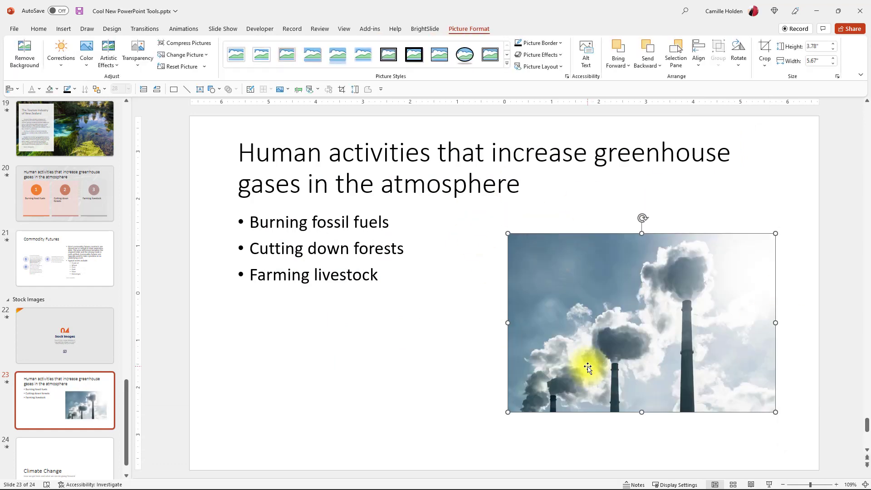
pyautogui.moveTo(430, 431)
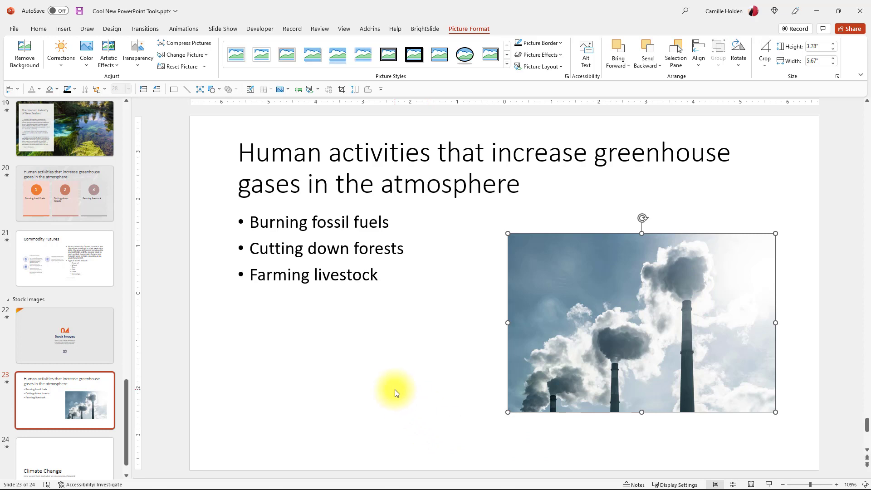
# Deselect the inserted smoking-chimney photo beside slide 23's greenhouse-gas bullets
pyautogui.click(319, 408)
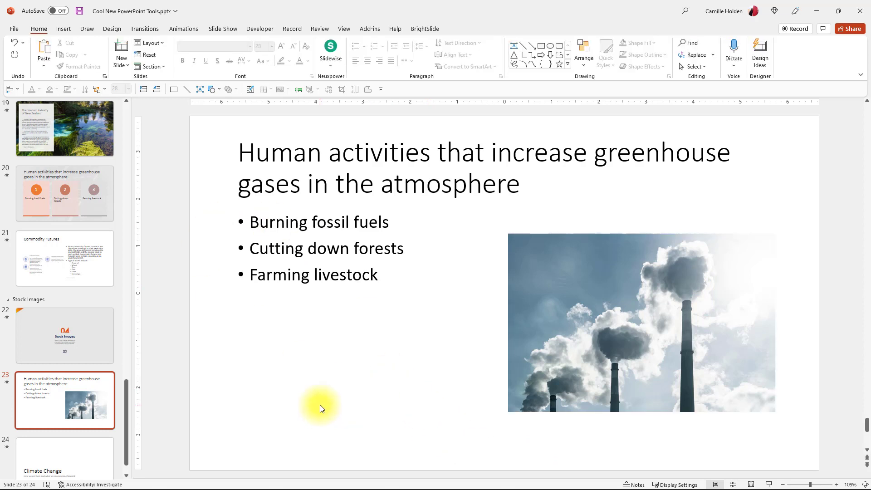
pyautogui.moveTo(373, 305)
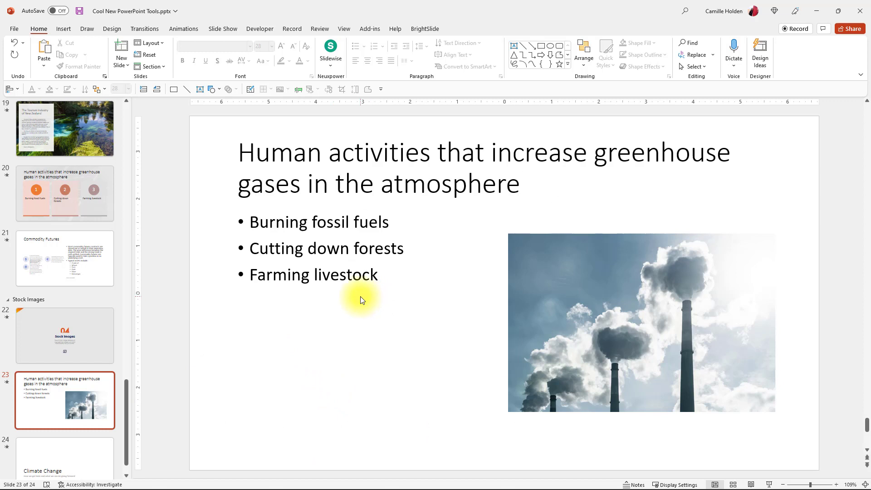
pyautogui.moveTo(316, 256)
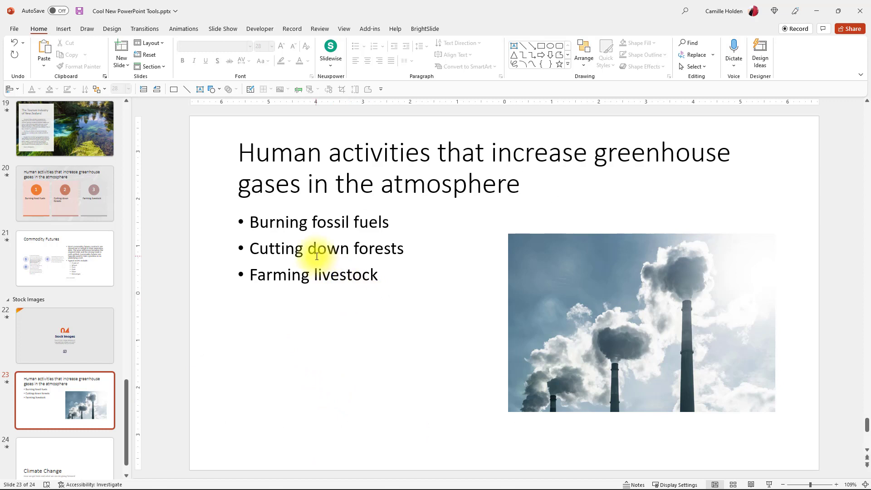
# Reopen the stock library, pass through Icons, and scroll through Cutout People figures
pyautogui.click(64, 28)
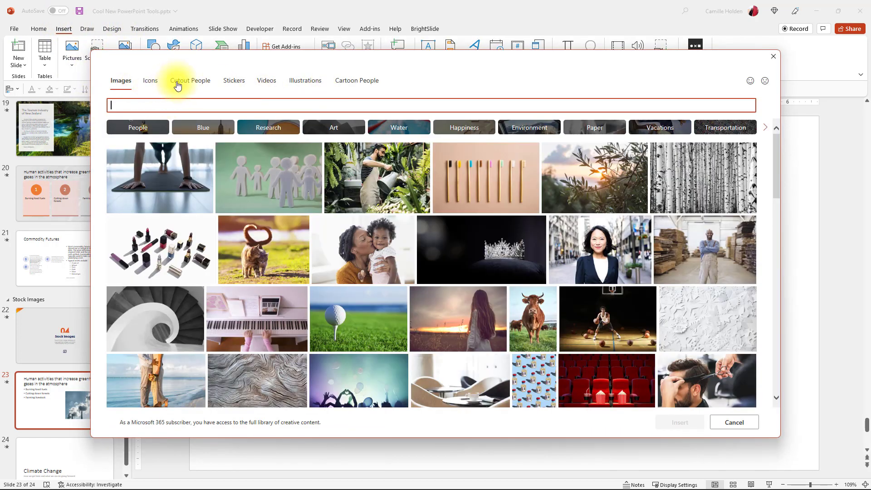
pyautogui.moveTo(150, 80)
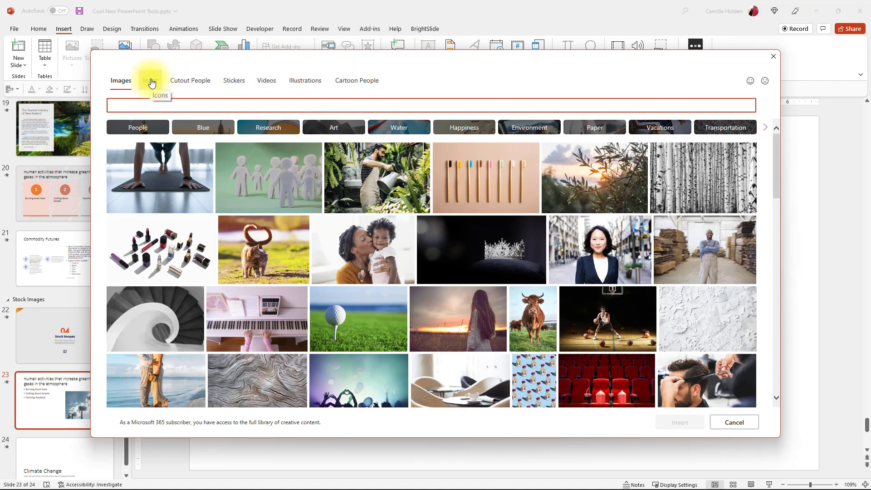
pyautogui.click(150, 80)
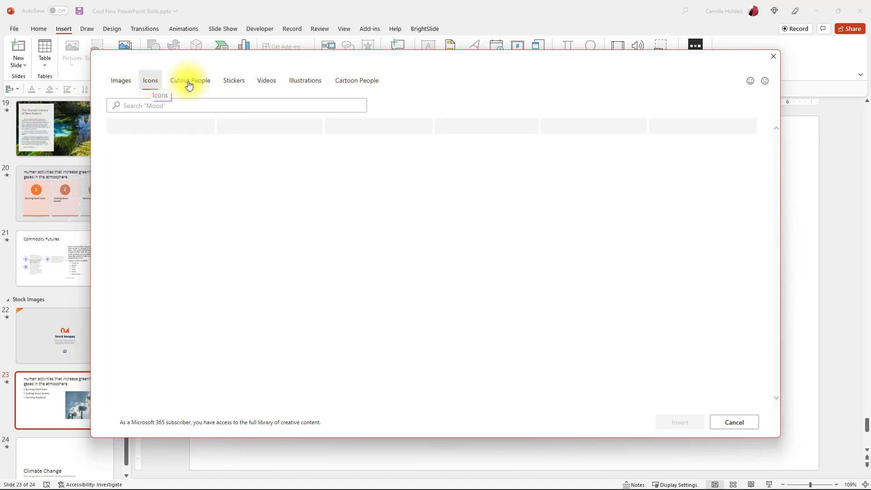
pyautogui.click(190, 80)
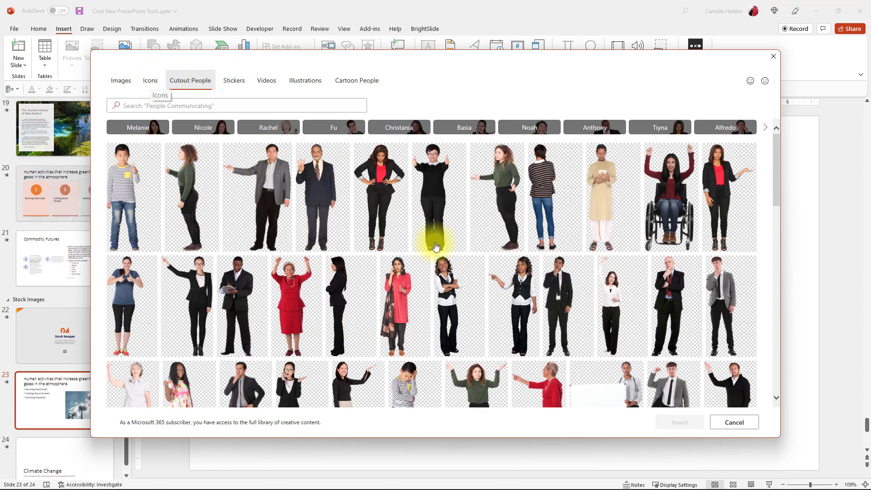
pyautogui.scroll(-3)
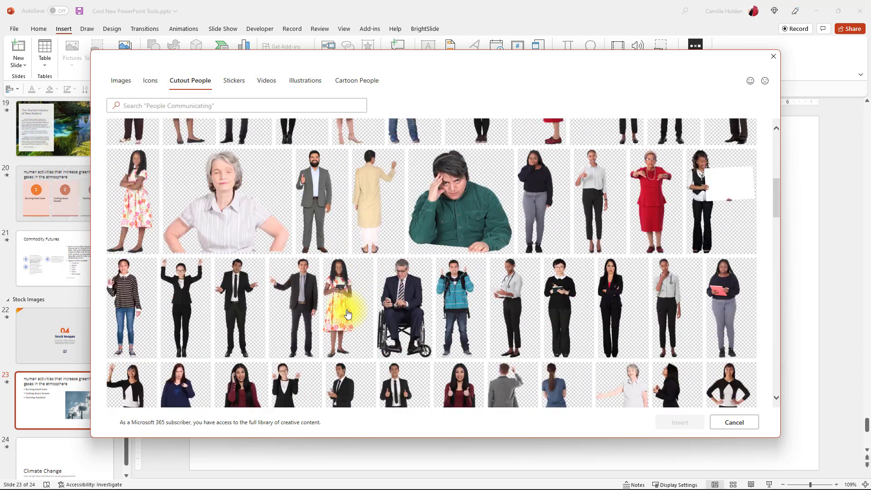
pyautogui.scroll(-3)
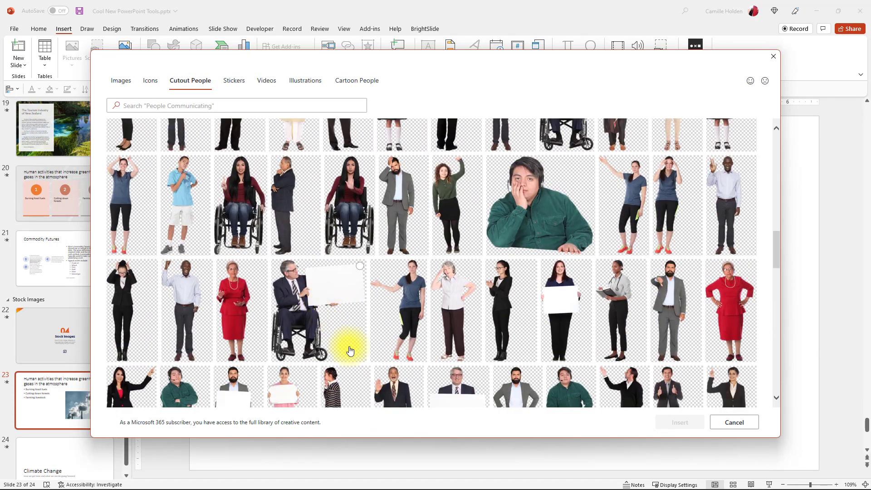
pyautogui.scroll(-3)
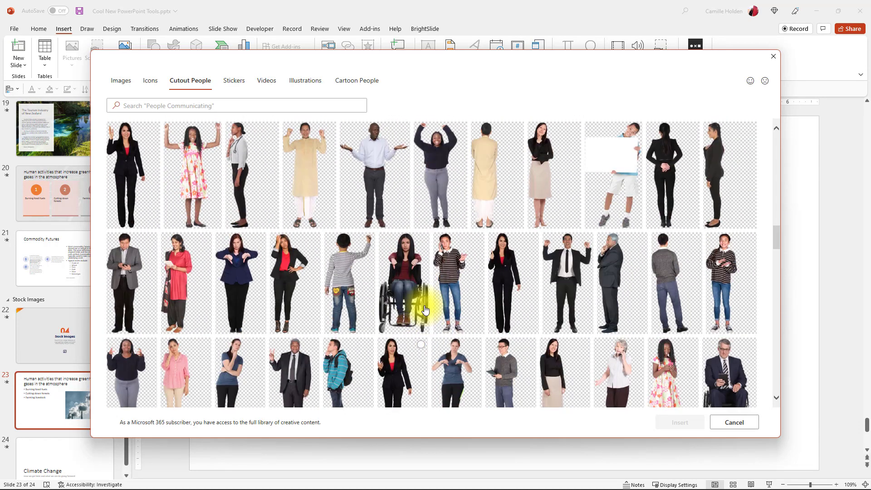
pyautogui.scroll(-3)
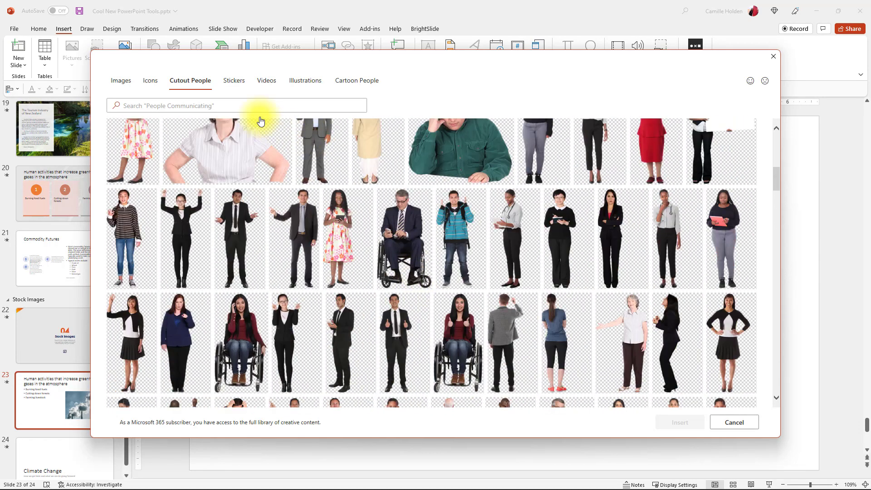
# Browse the Stickers, Videos, Illustrations and Cartoon People stock collections, scrolling through each
pyautogui.click(234, 80)
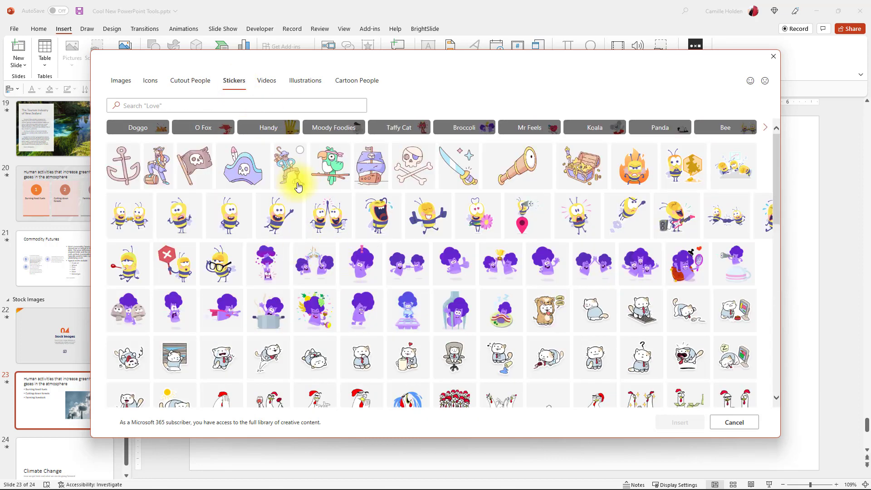
pyautogui.click(267, 80)
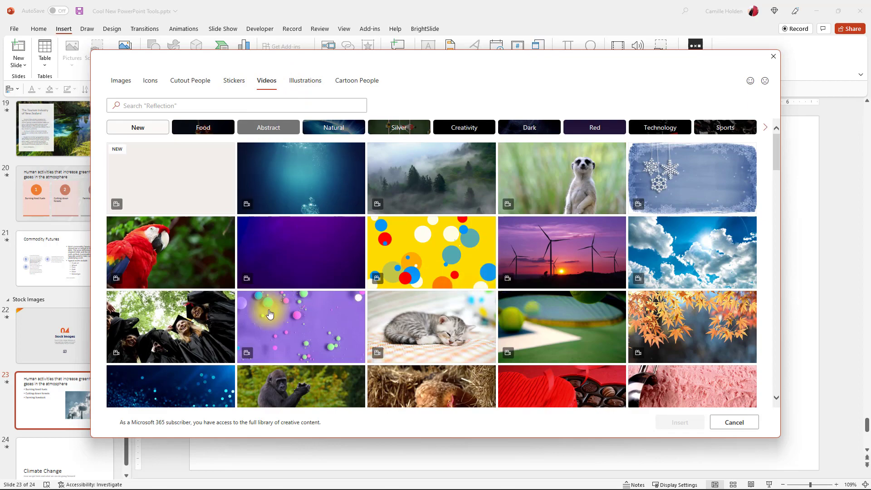
pyautogui.scroll(-3)
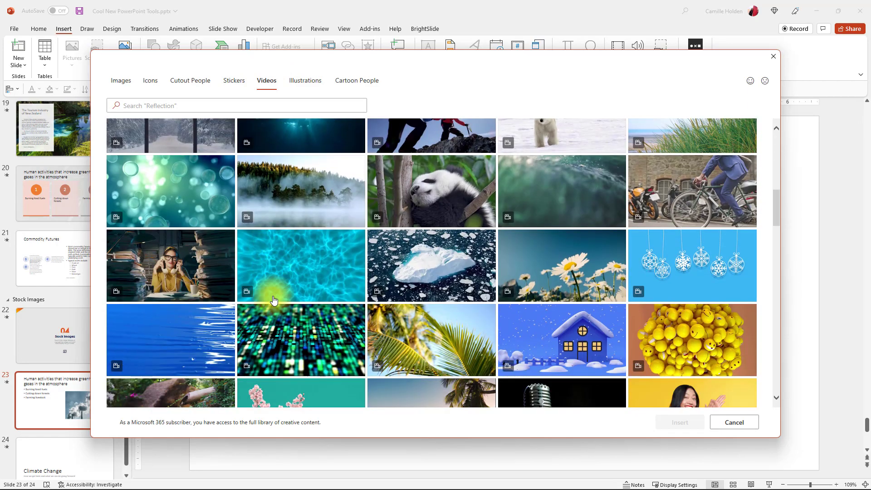
pyautogui.click(305, 81)
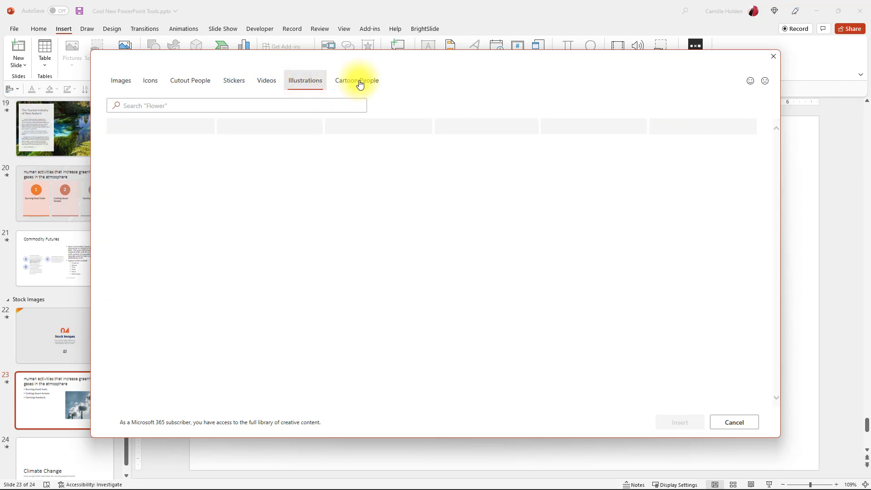
pyautogui.click(356, 80)
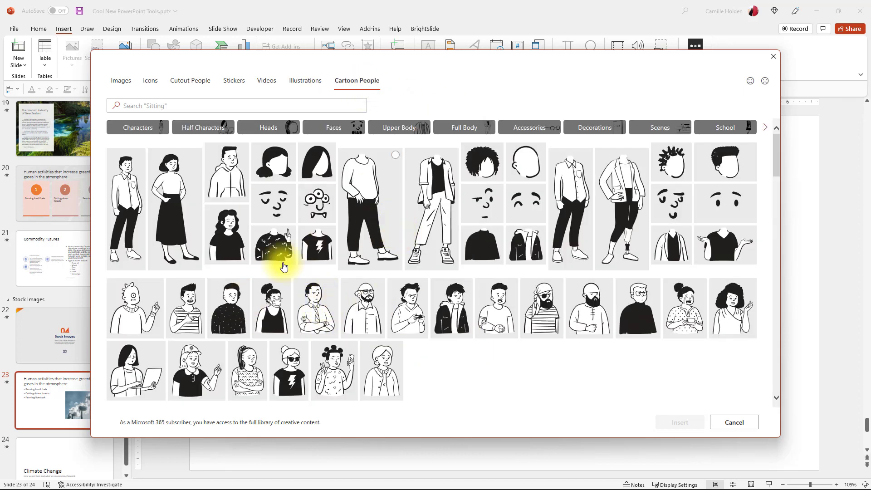
pyautogui.scroll(-3)
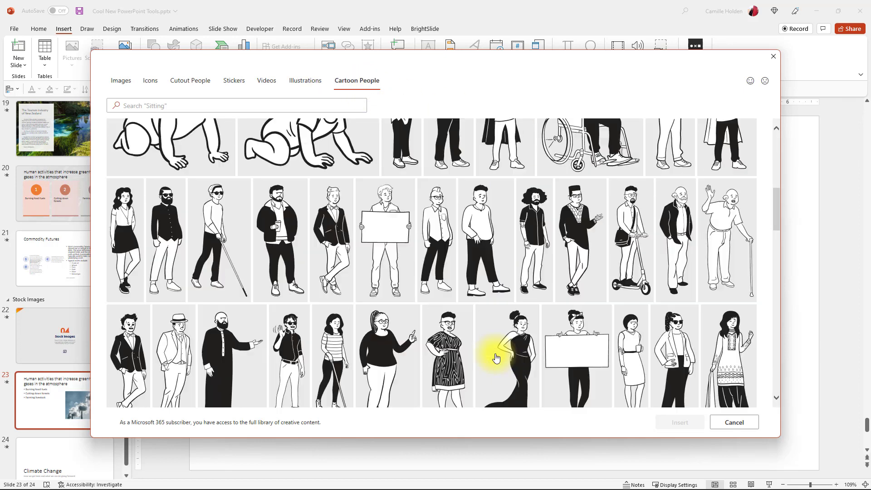
pyautogui.scroll(-3)
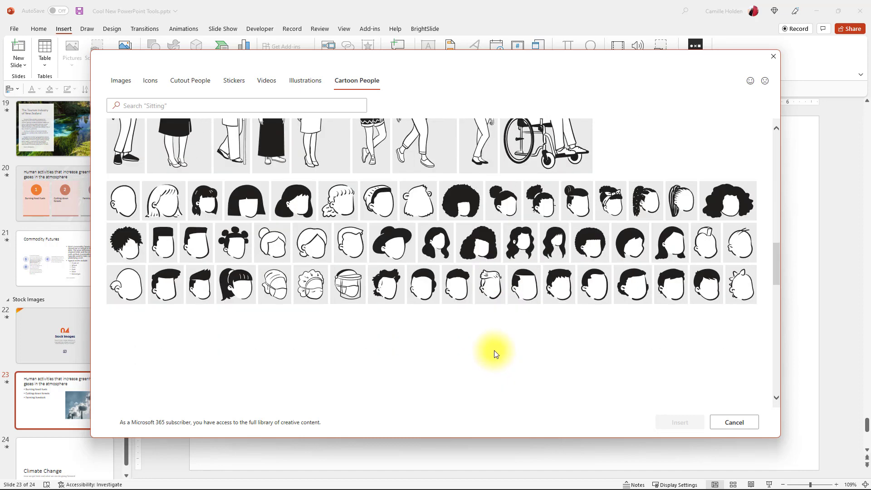
pyautogui.moveTo(272, 103)
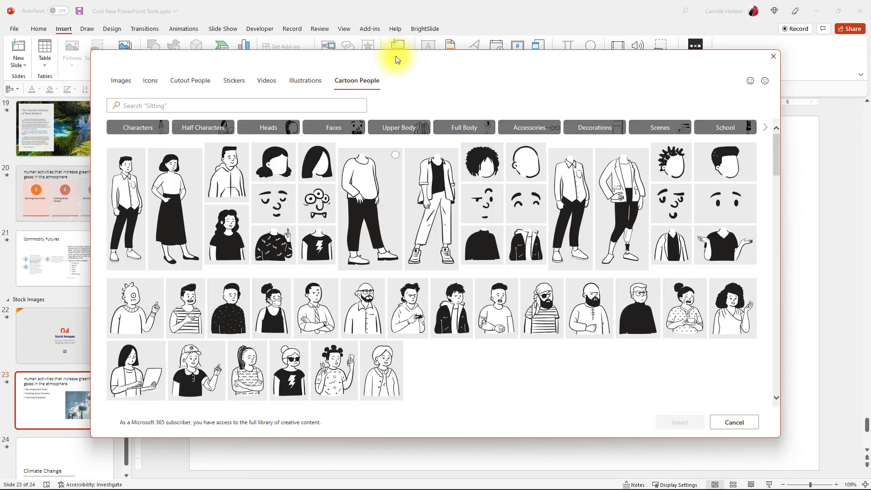
pyautogui.moveTo(315, 96)
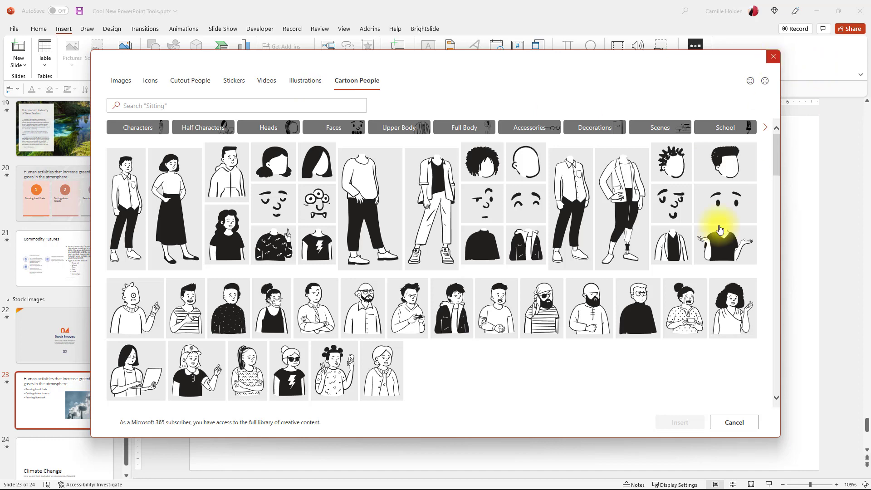
pyautogui.moveTo(785, 45)
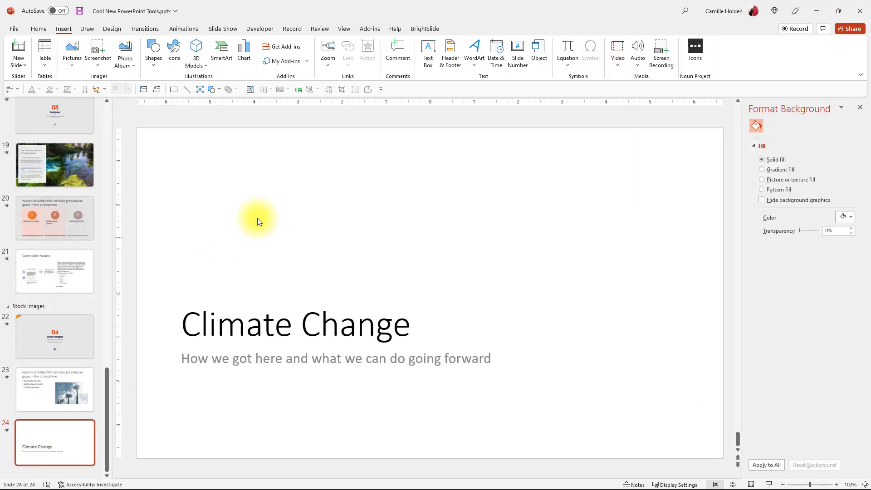
# Switch slide 24's background to Picture or texture fill, giving a papyrus texture
pyautogui.click(762, 180)
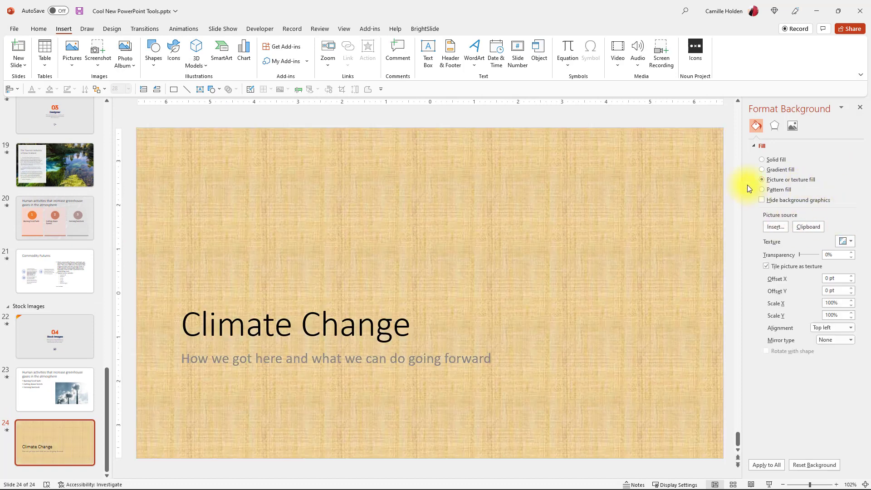
pyautogui.moveTo(774, 227)
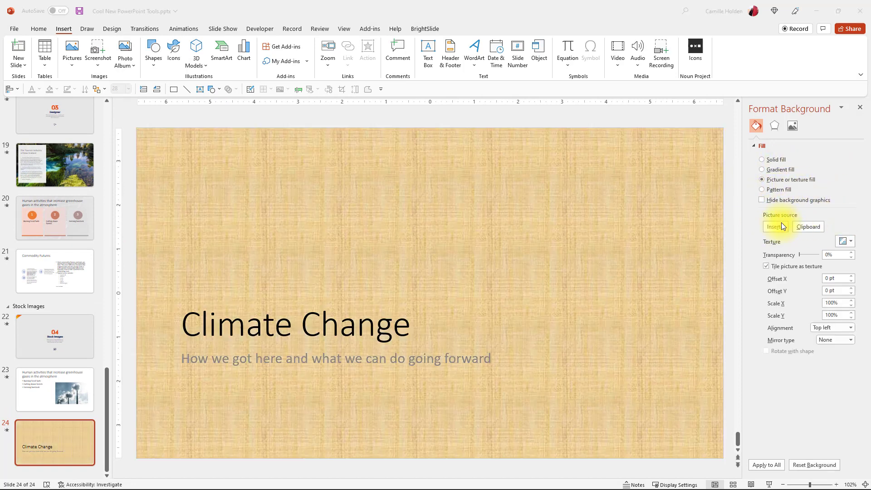
# Insert the sunny snowy-mountain stock photo as slide 24's background picture
pyautogui.click(773, 227)
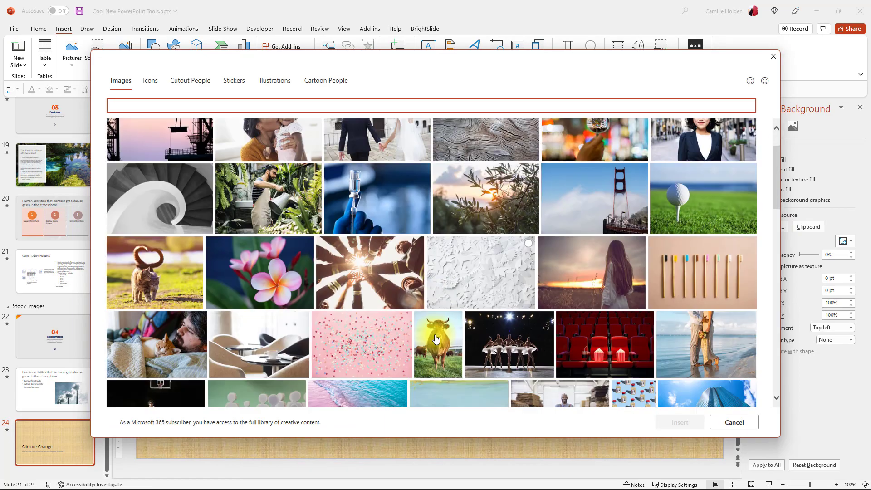
pyautogui.scroll(-3)
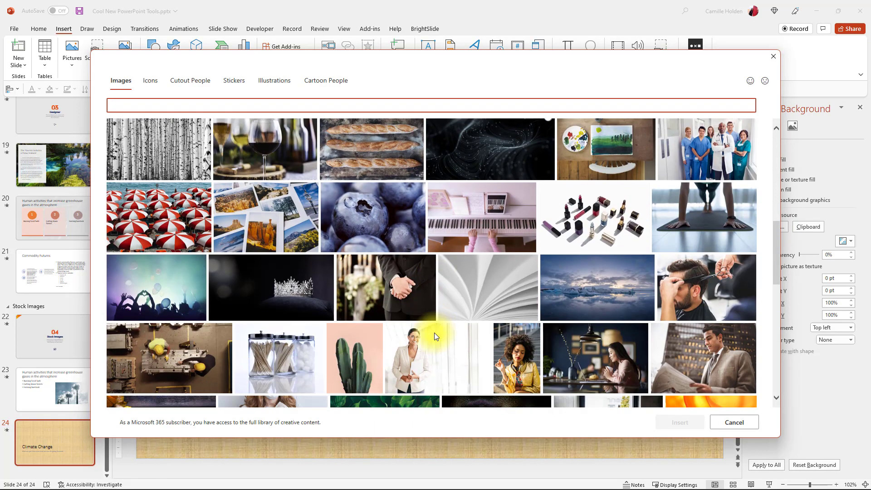
pyautogui.scroll(-3)
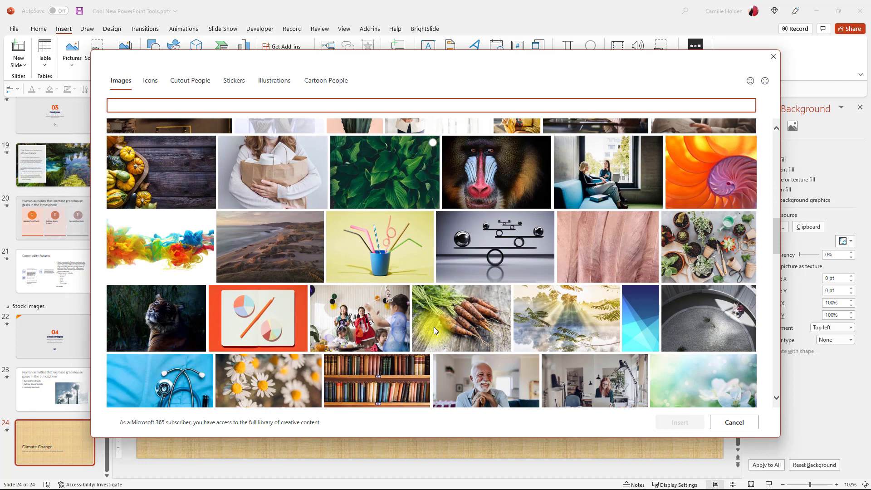
pyautogui.scroll(-3)
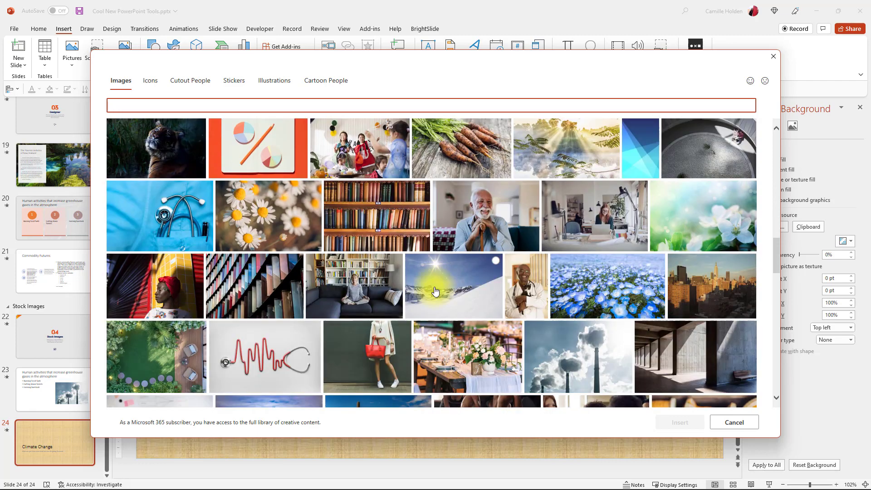
pyautogui.click(453, 285)
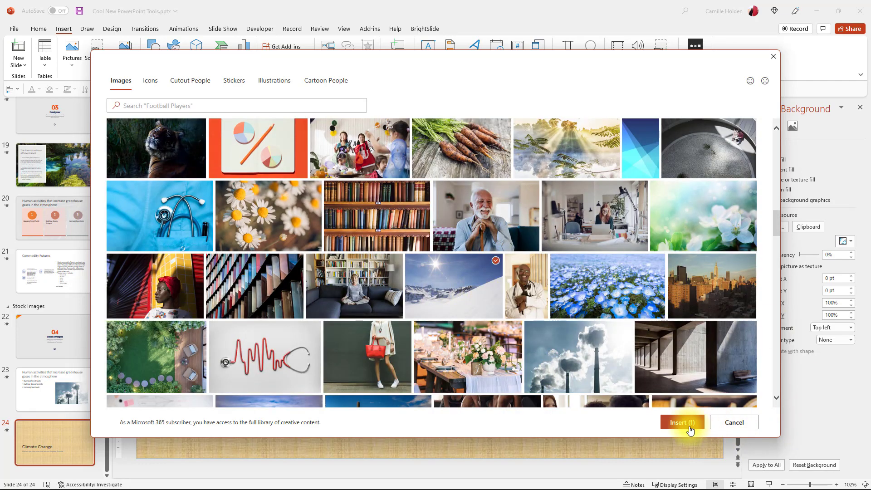
pyautogui.click(682, 423)
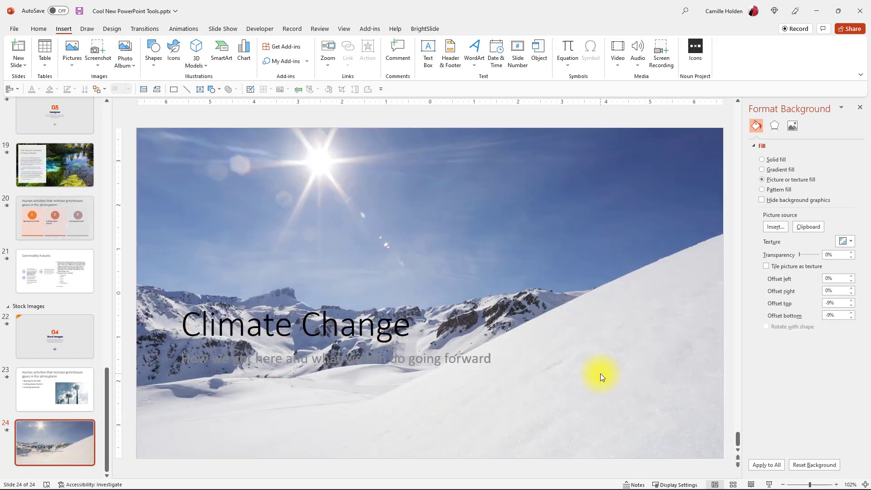
pyautogui.moveTo(267, 244)
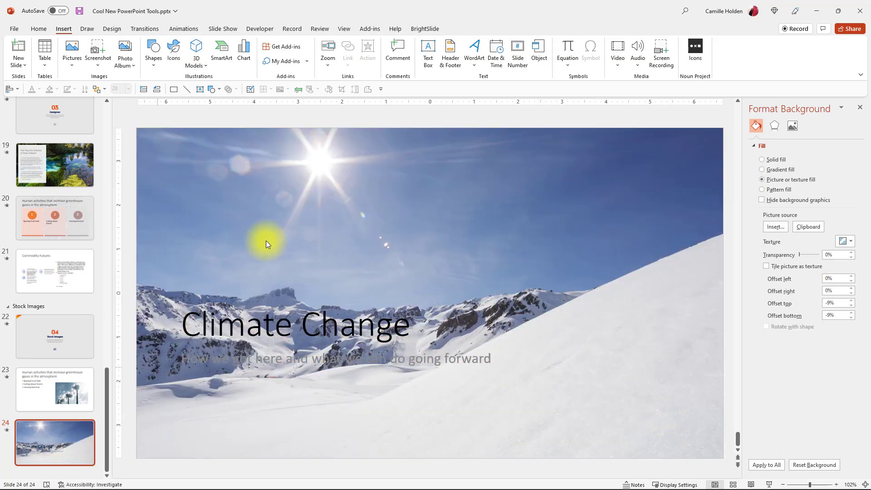
pyautogui.moveTo(263, 311)
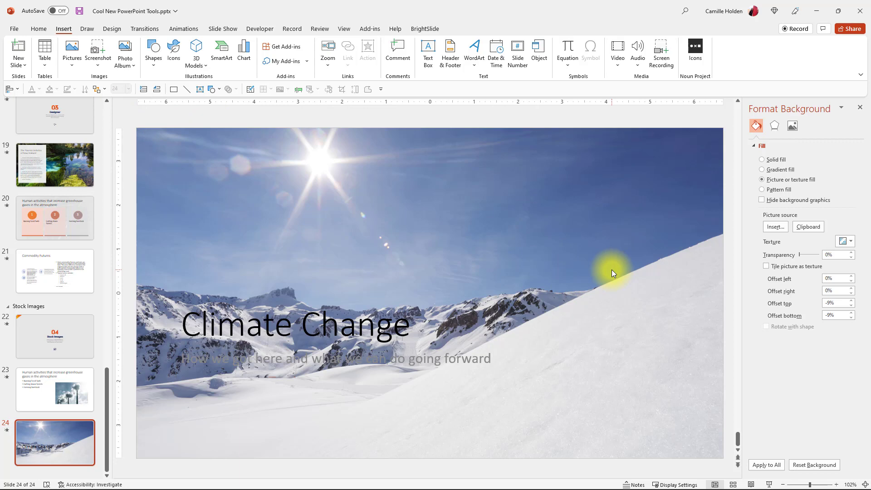
# Cancel the reopened stock library and go to slide 22, the Stock Images title
pyautogui.click(775, 227)
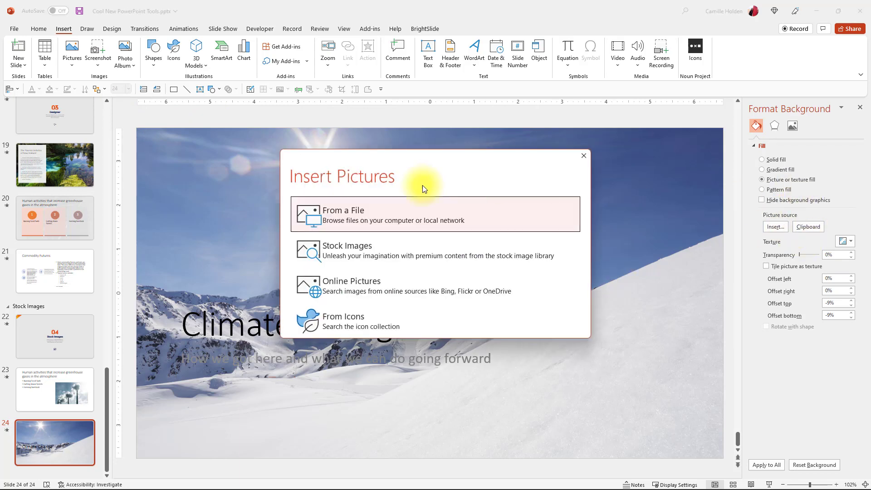
pyautogui.click(346, 250)
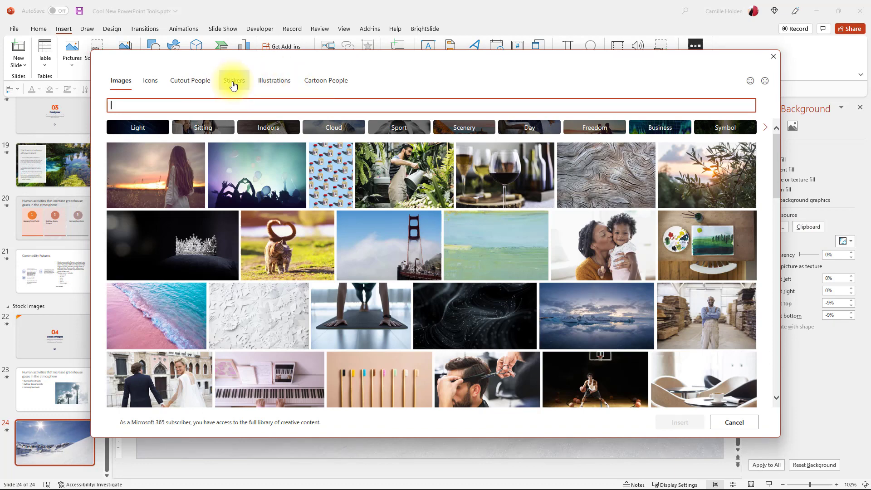
pyautogui.moveTo(712, 358)
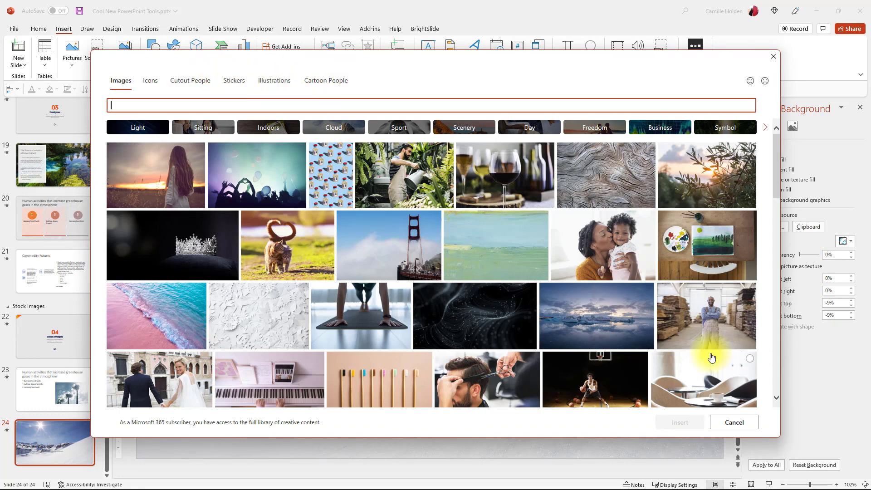
pyautogui.click(733, 422)
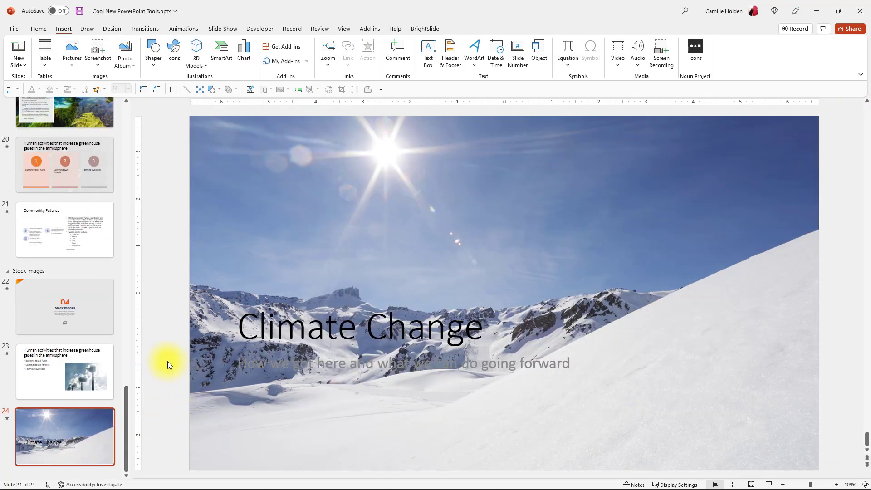
pyautogui.click(64, 307)
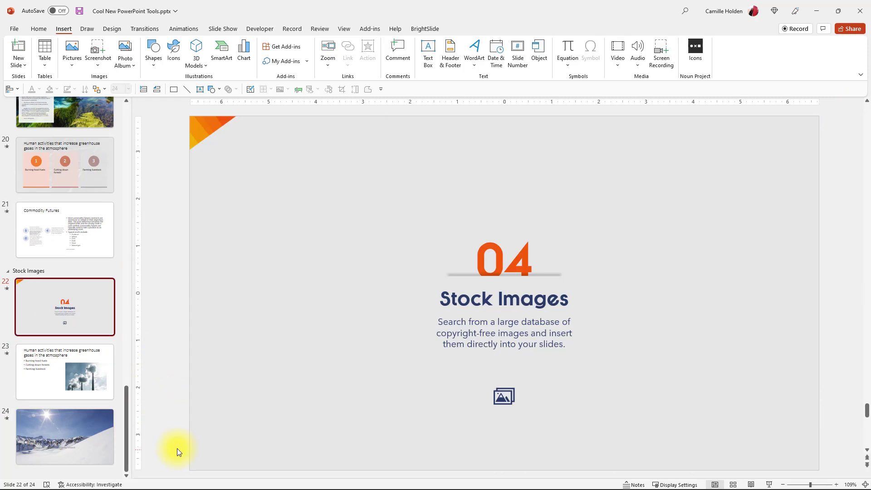
pyautogui.moveTo(185, 437)
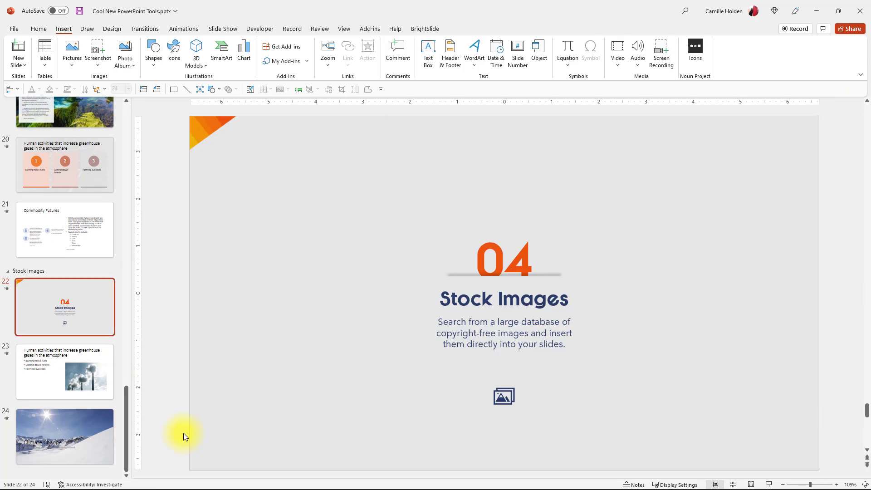